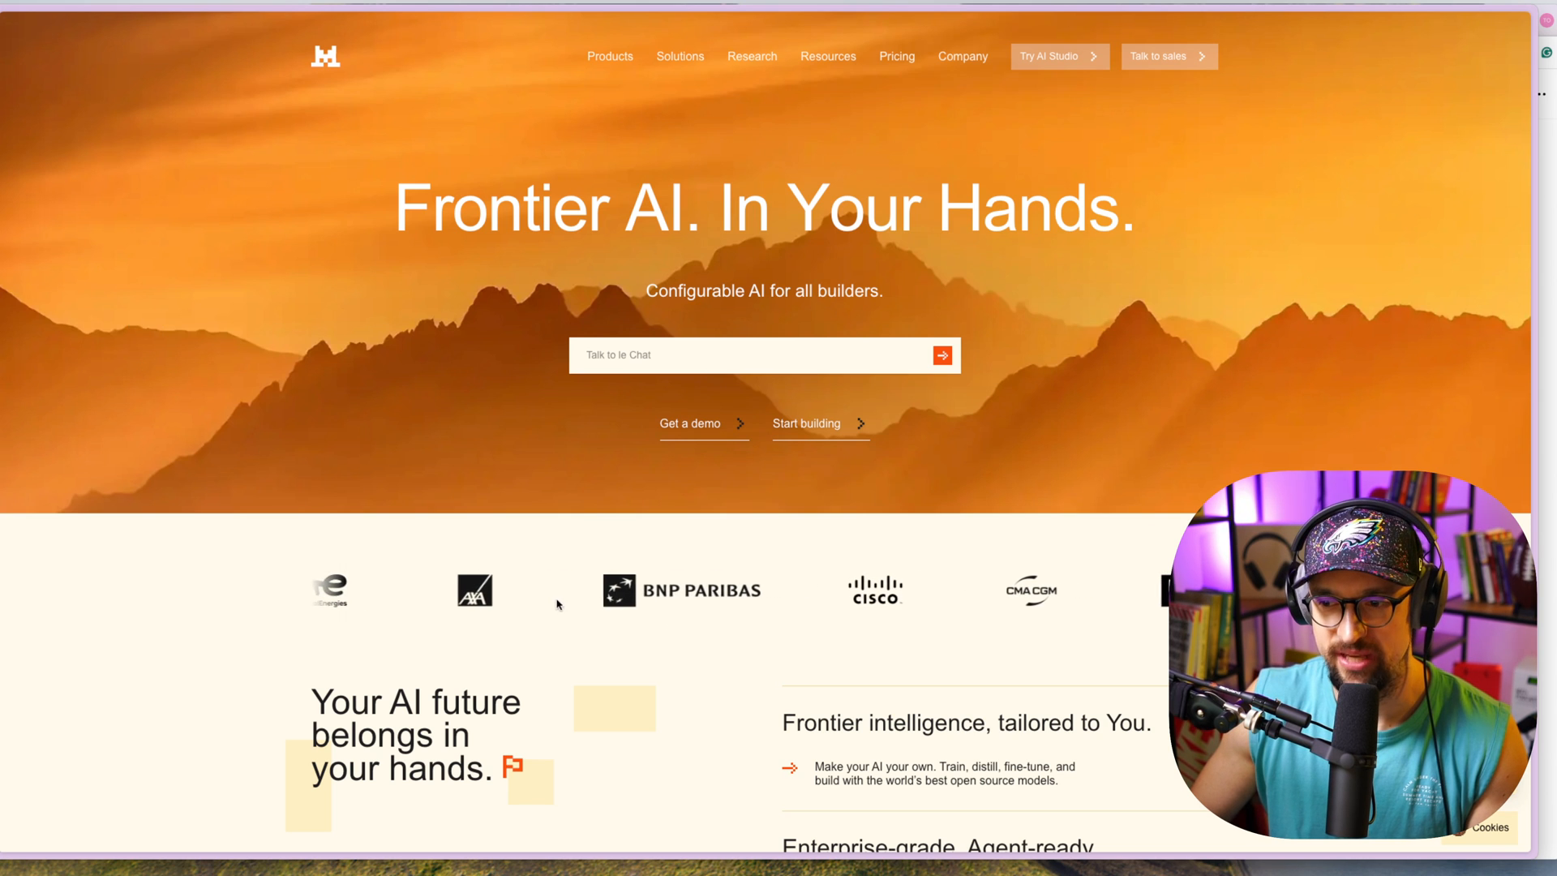
# Scroll the comparison answer down to the '2. European Focus and Compliance' section
pyautogui.scroll(-3)
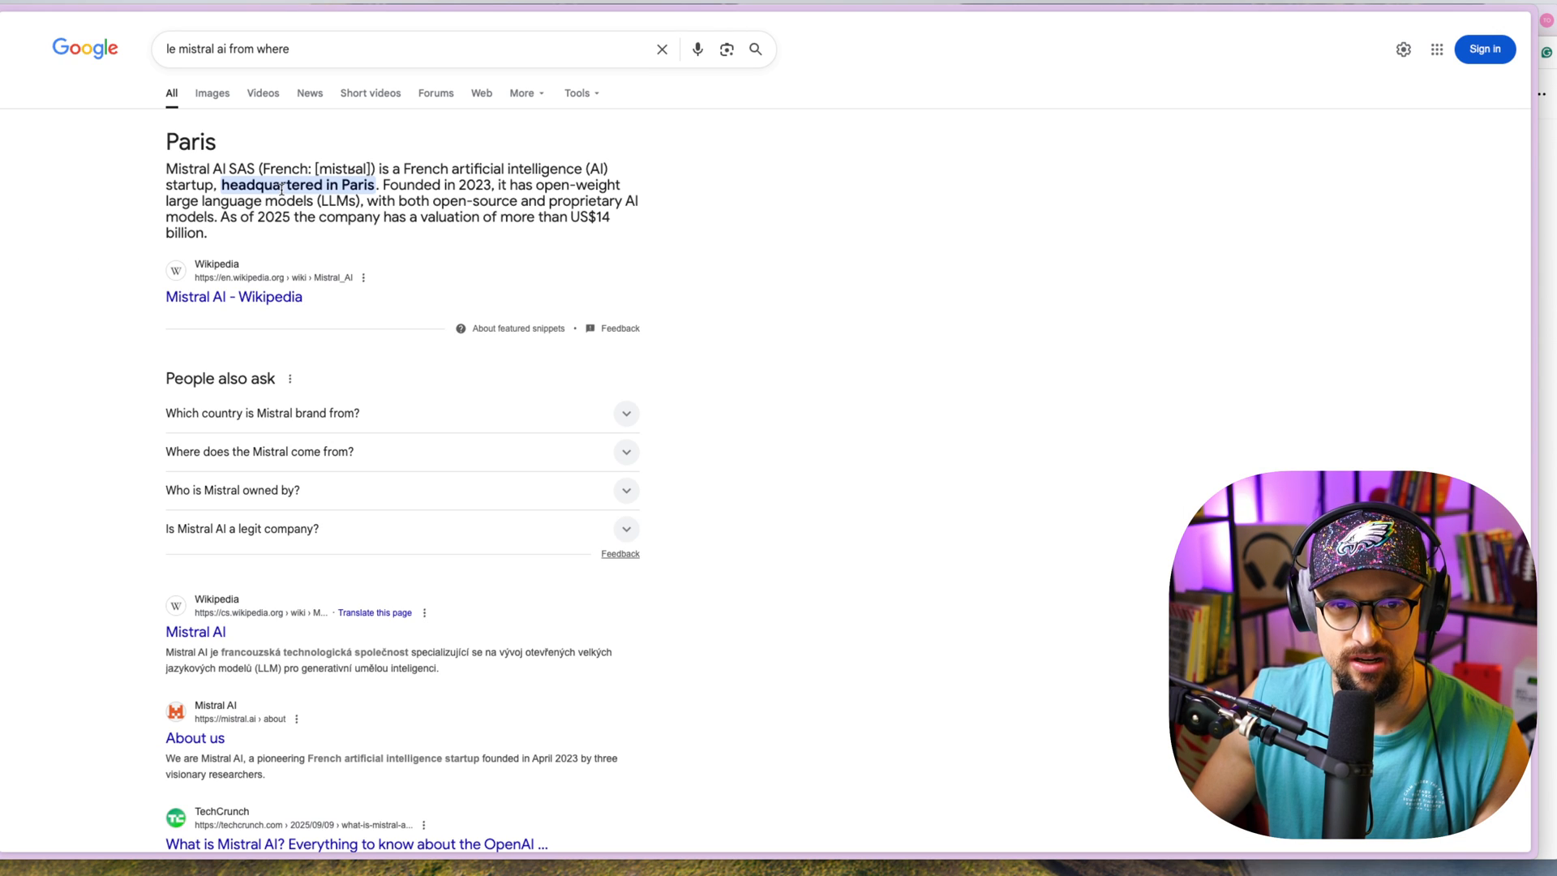
pyautogui.doubleClick(282, 185)
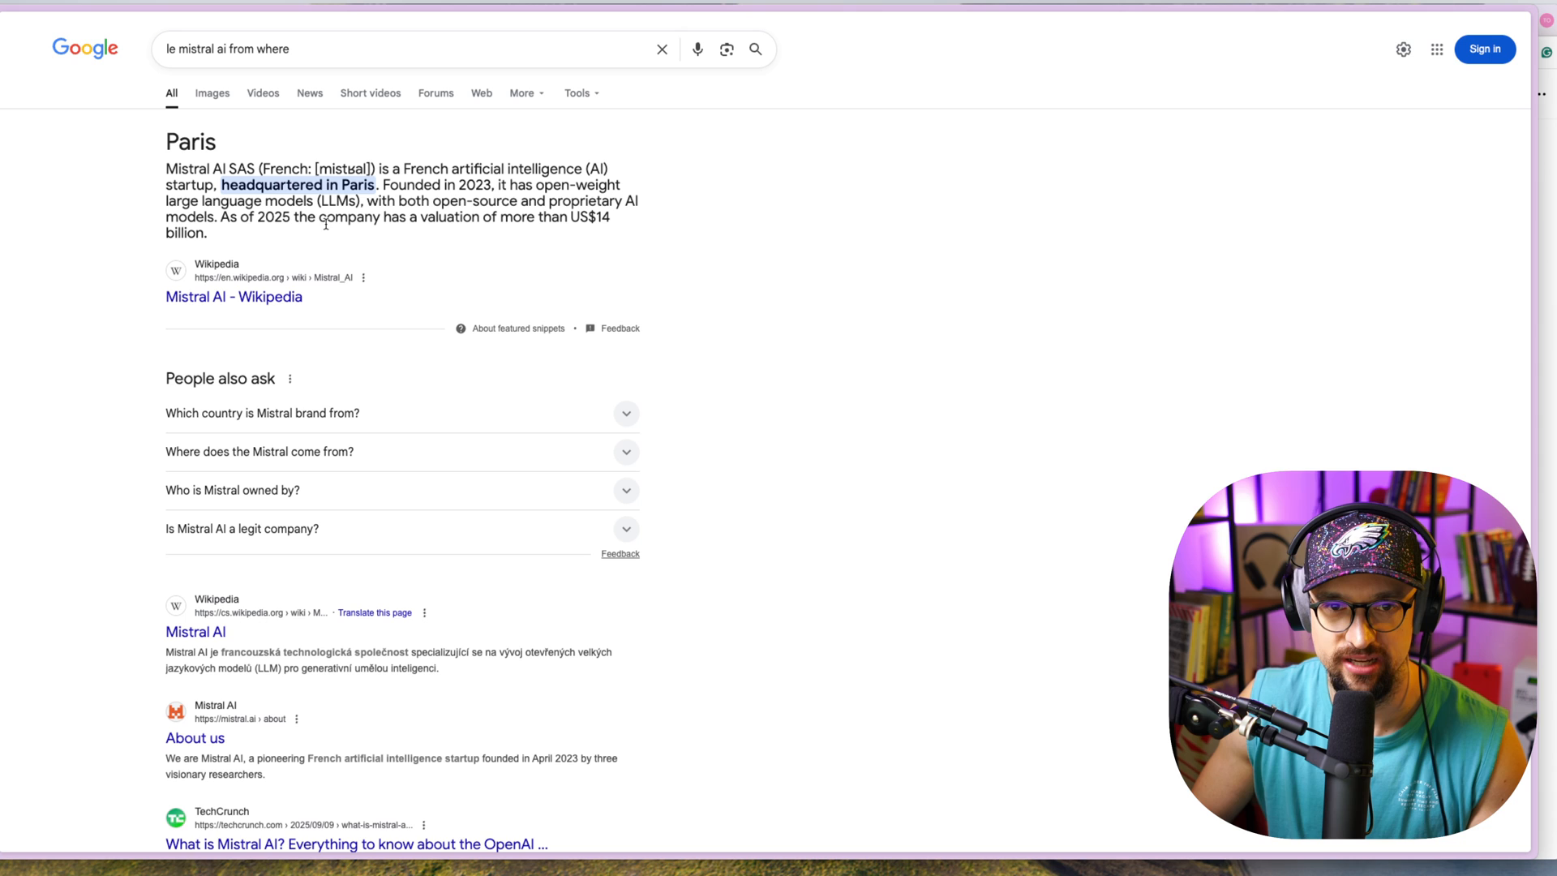
pyautogui.moveTo(287, 237)
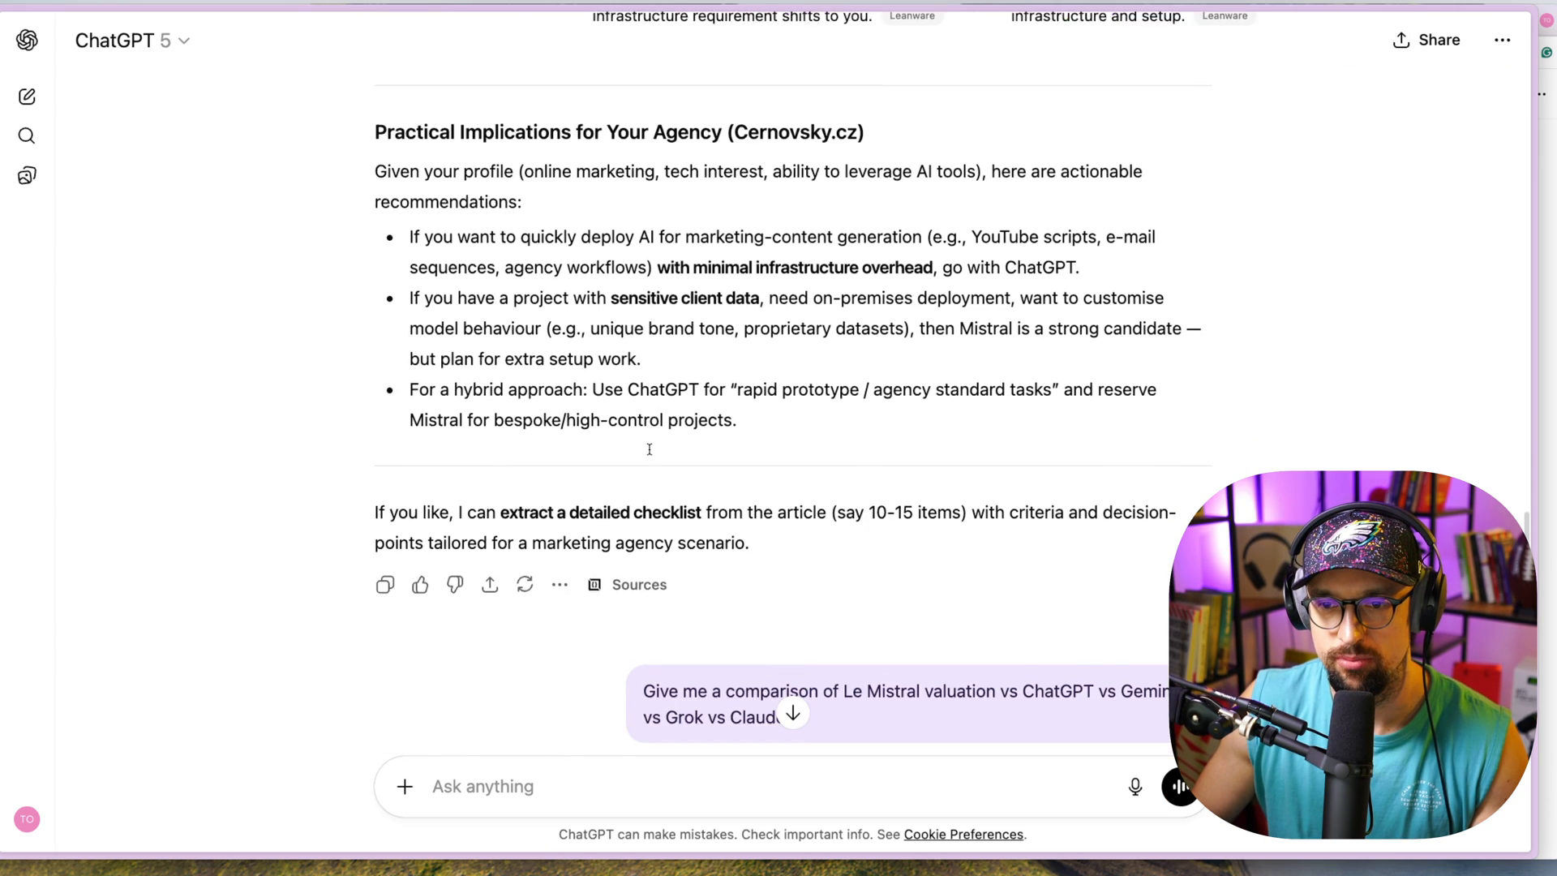
pyautogui.scroll(-3)
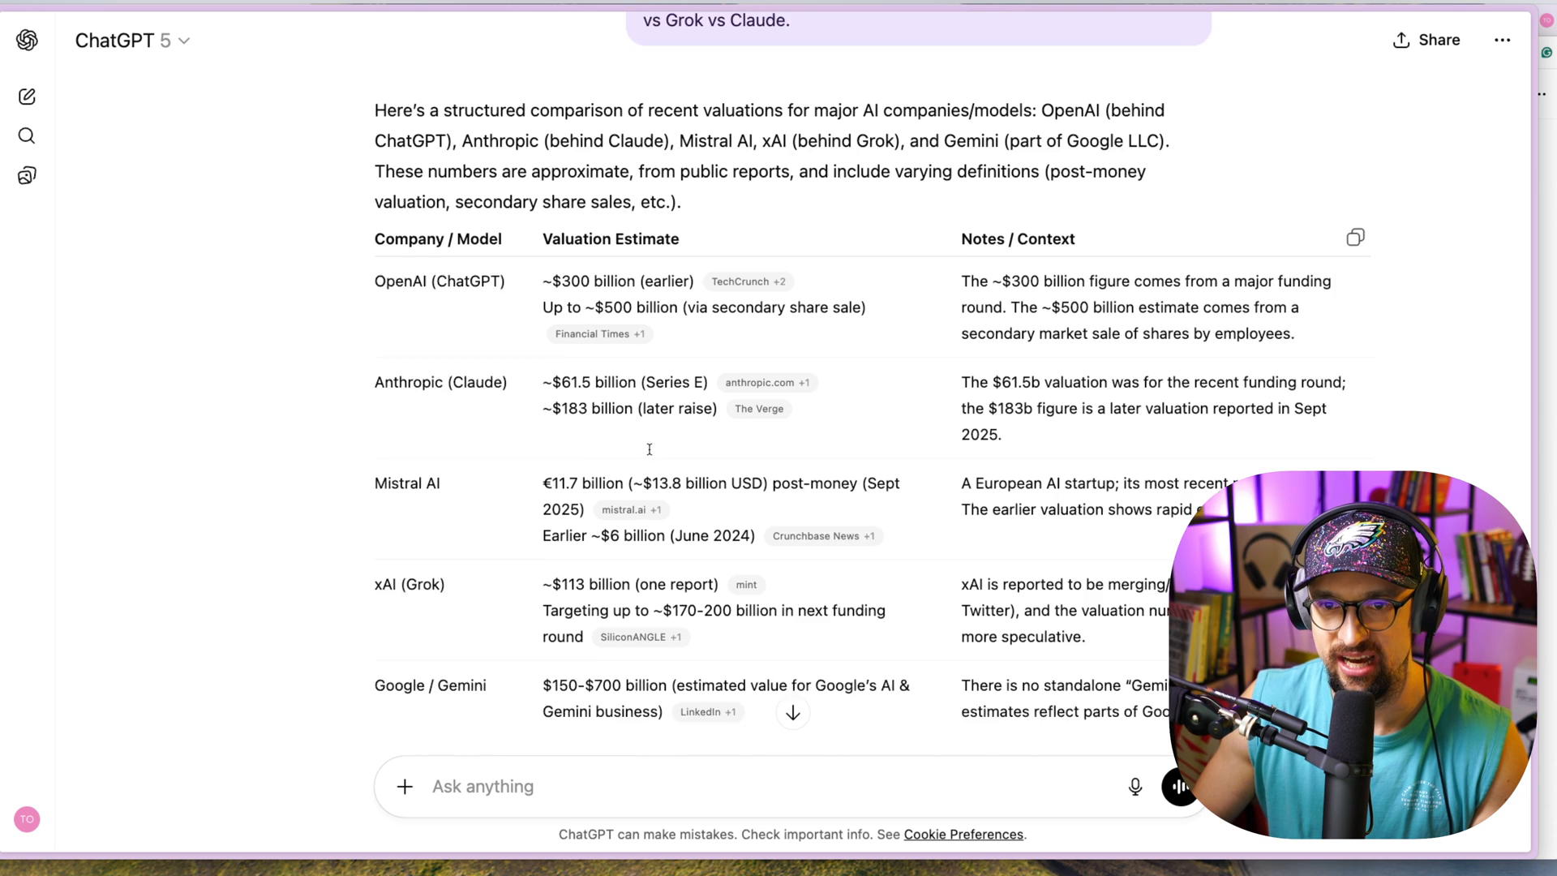
pyautogui.scroll(-3)
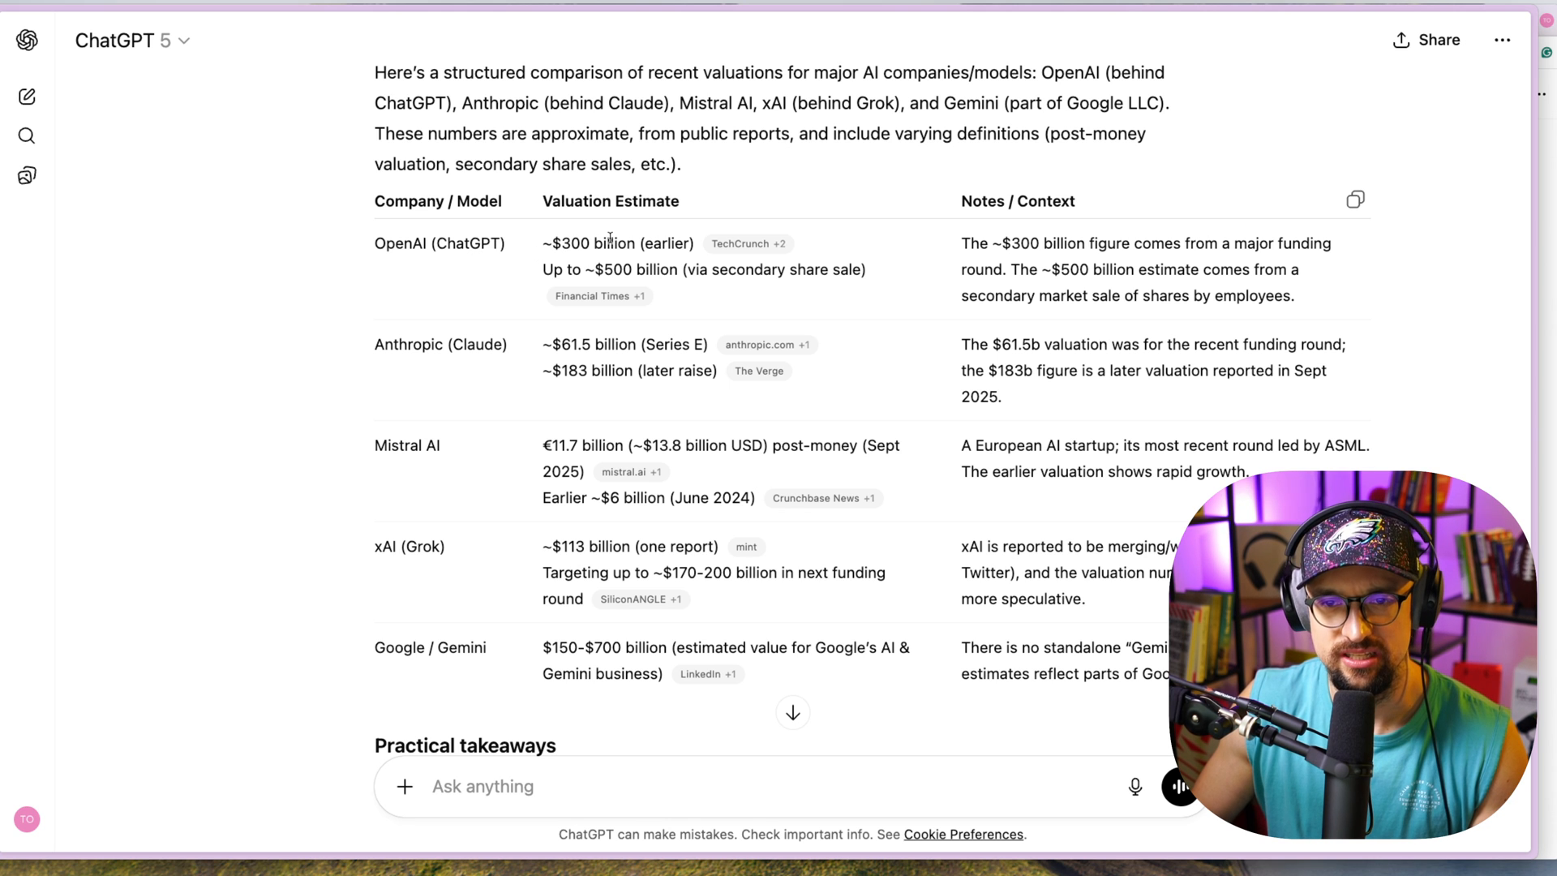
pyautogui.moveTo(590, 284)
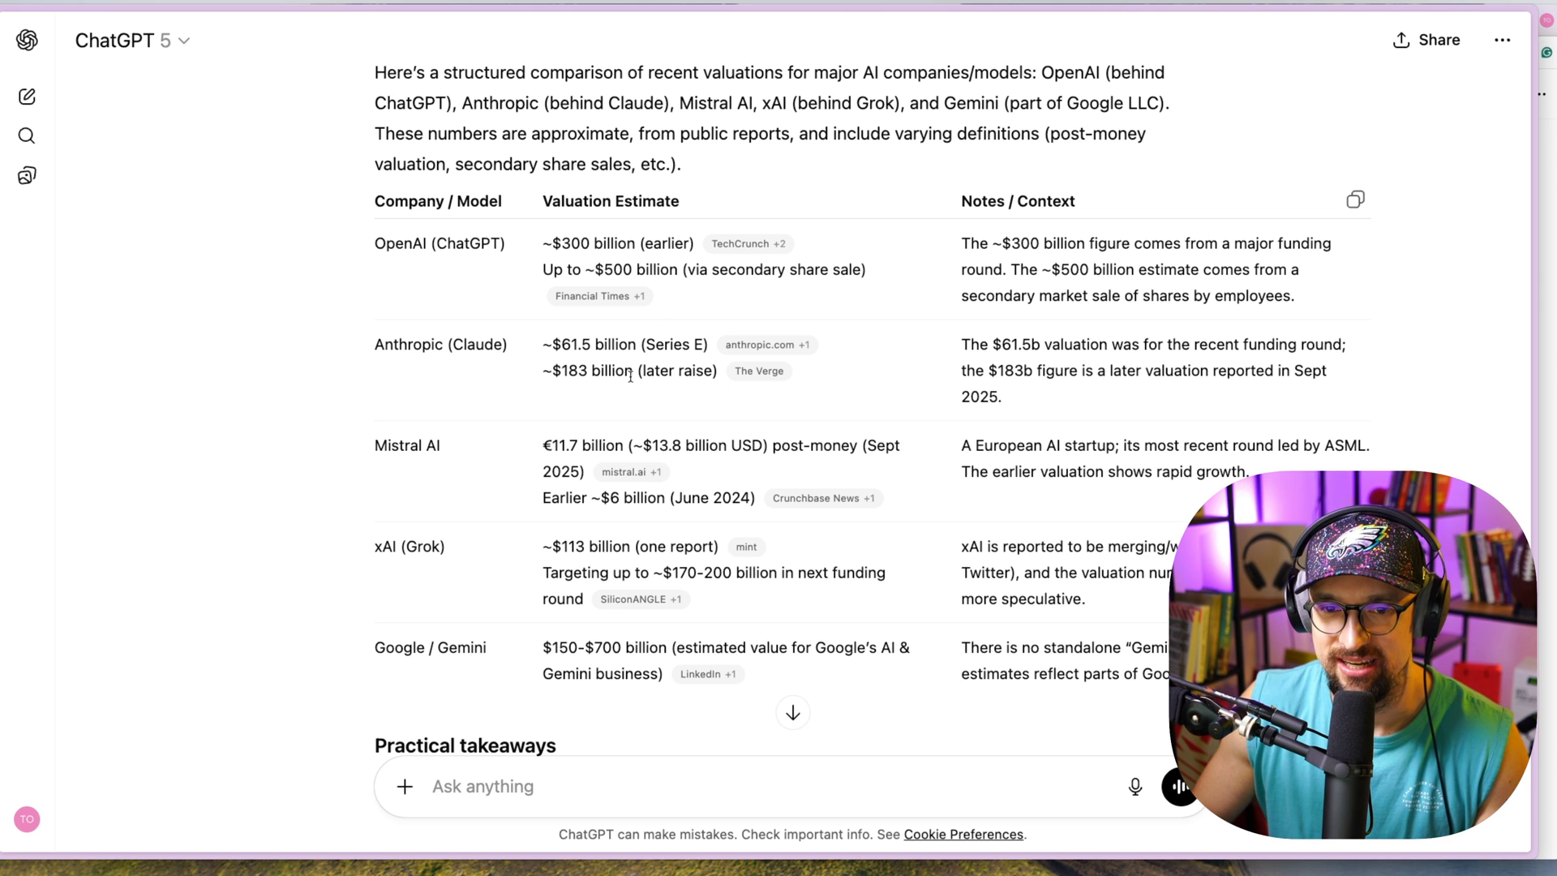
pyautogui.moveTo(1027, 358)
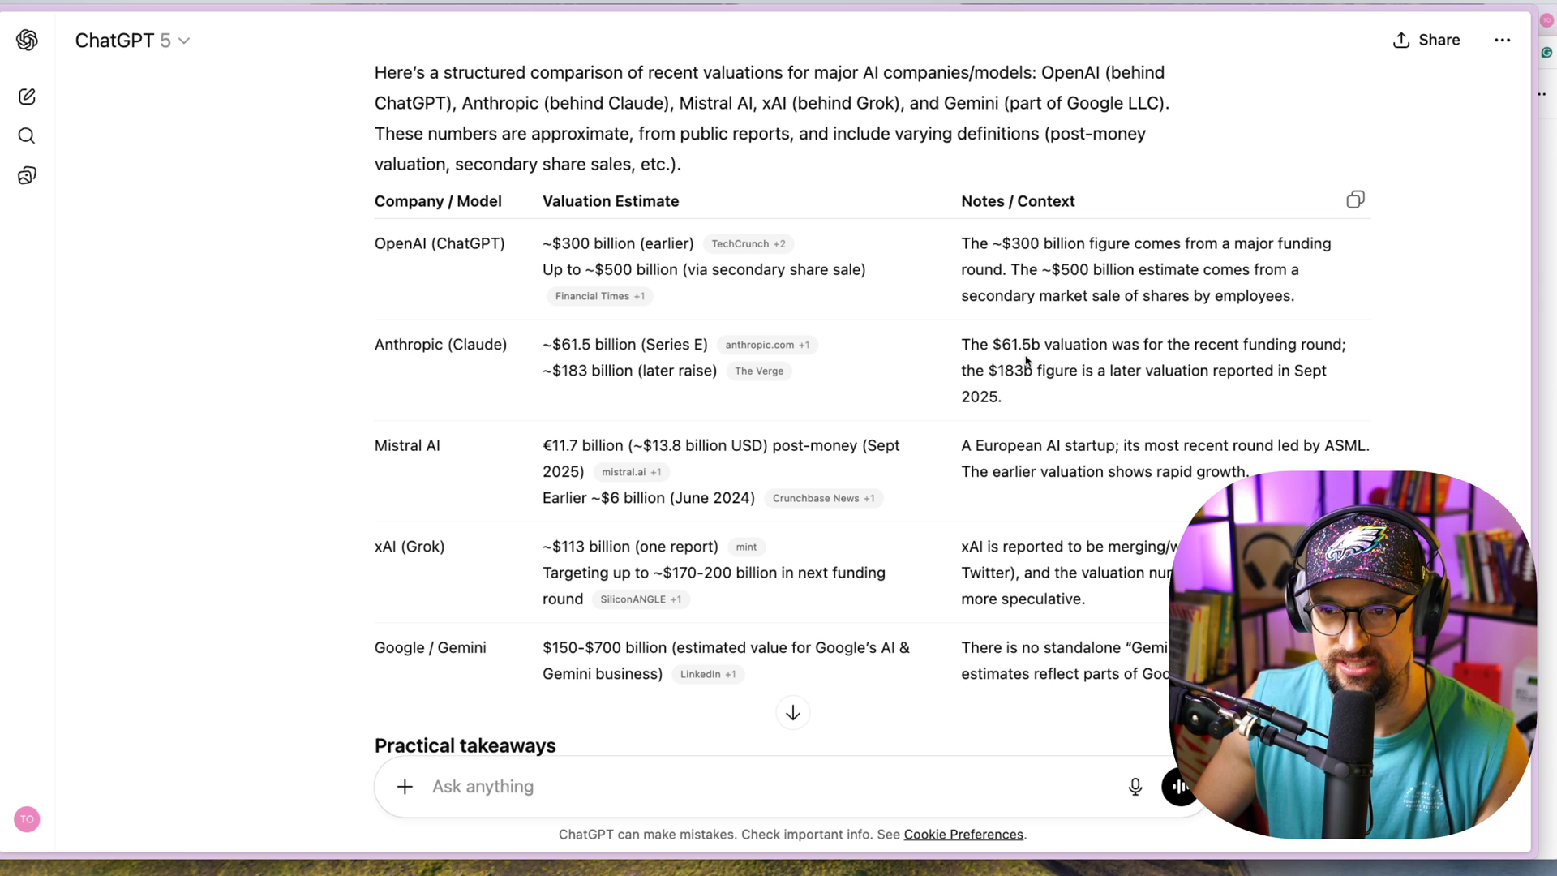
pyautogui.moveTo(1083, 358)
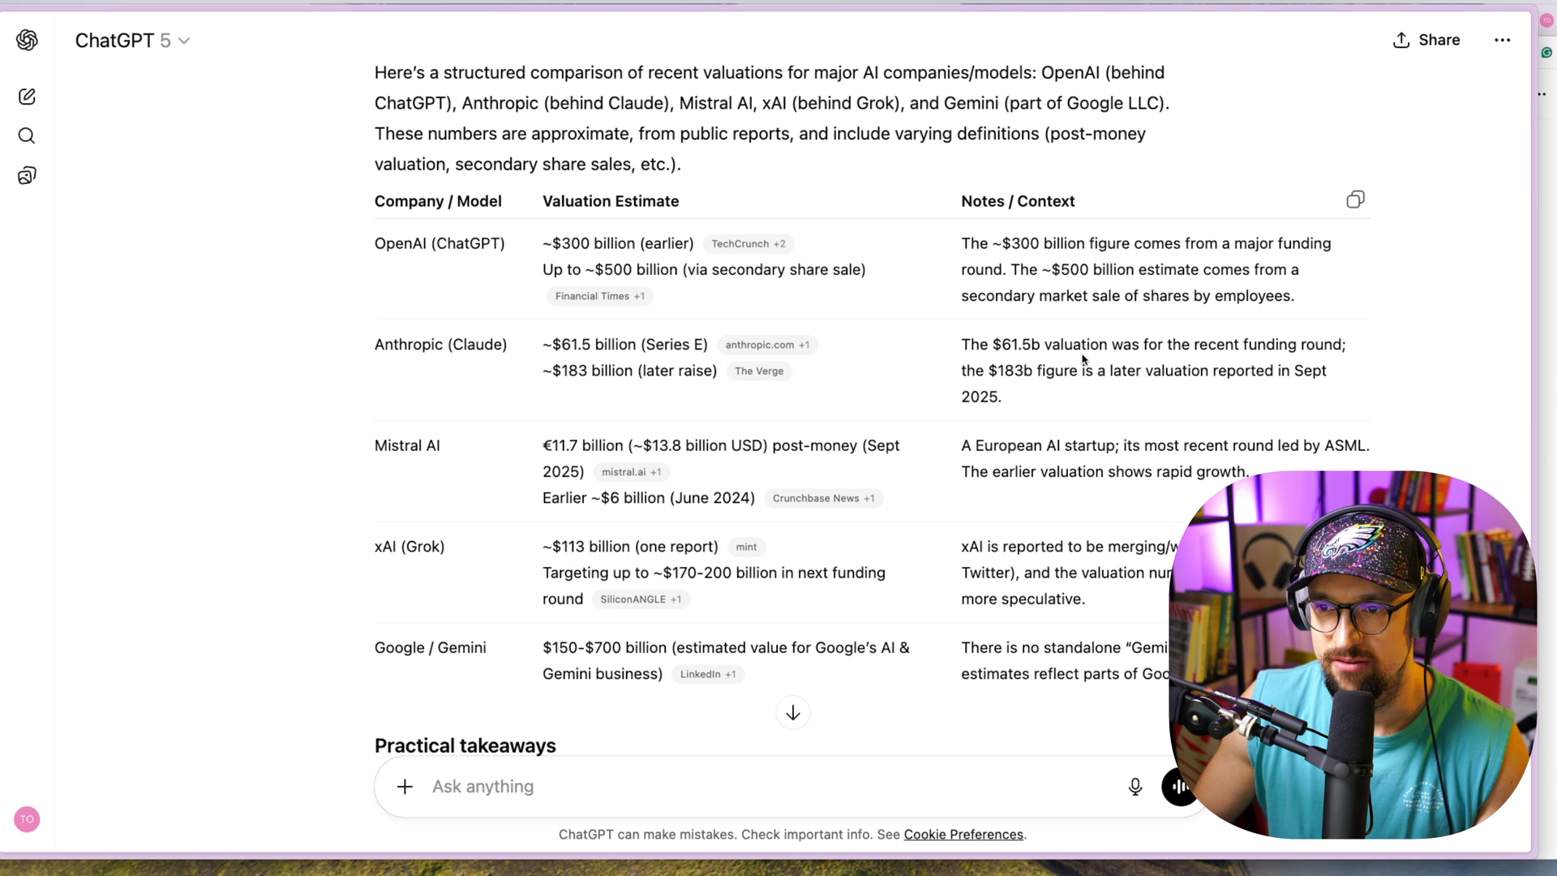
pyautogui.moveTo(677, 359)
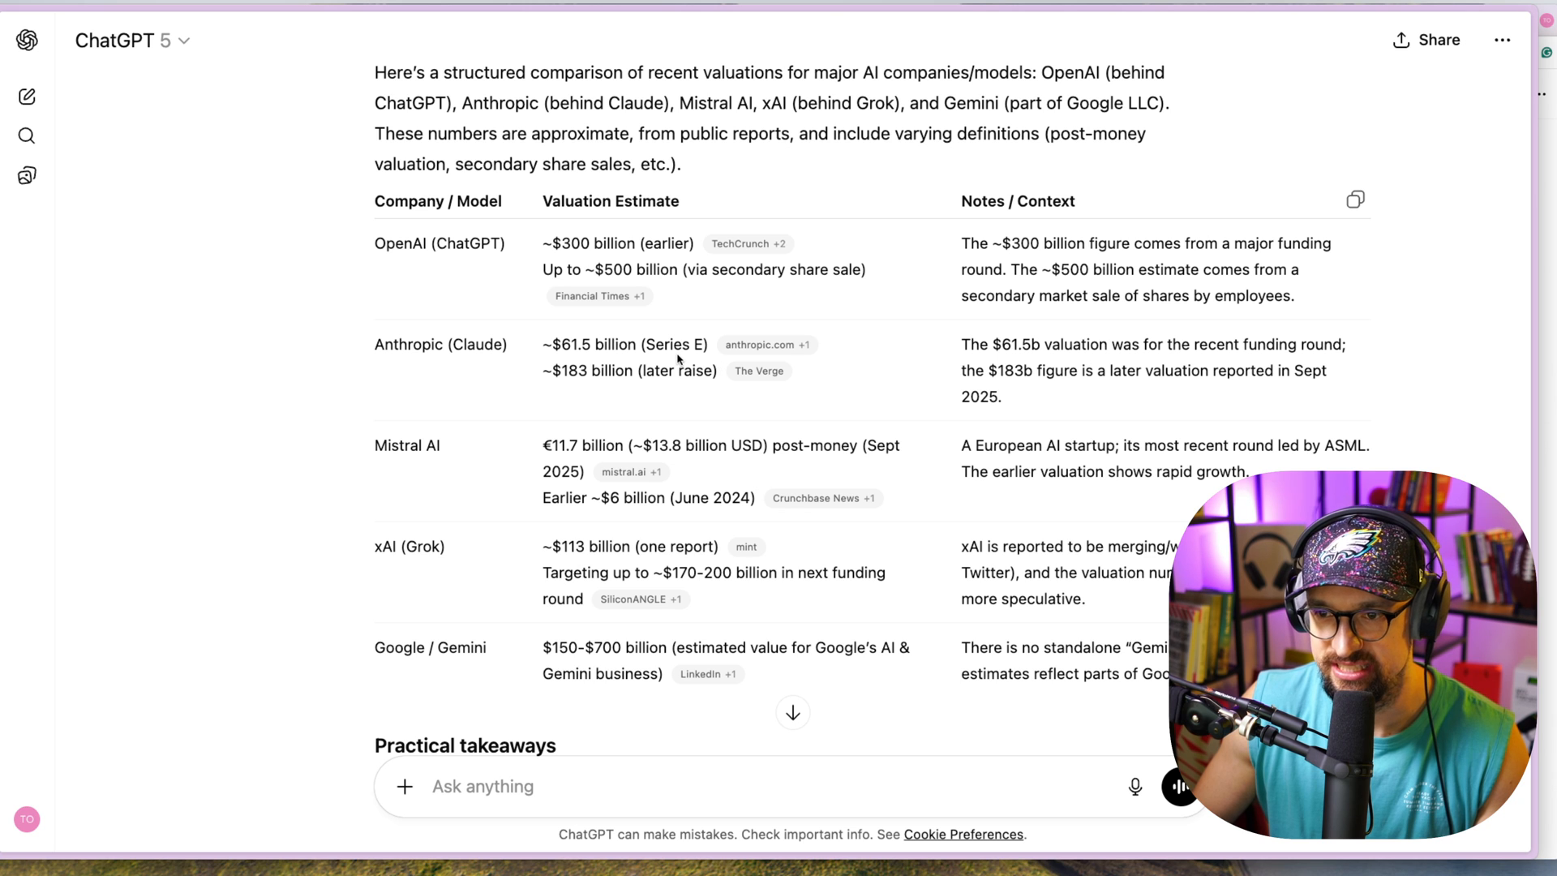
pyautogui.moveTo(713, 391)
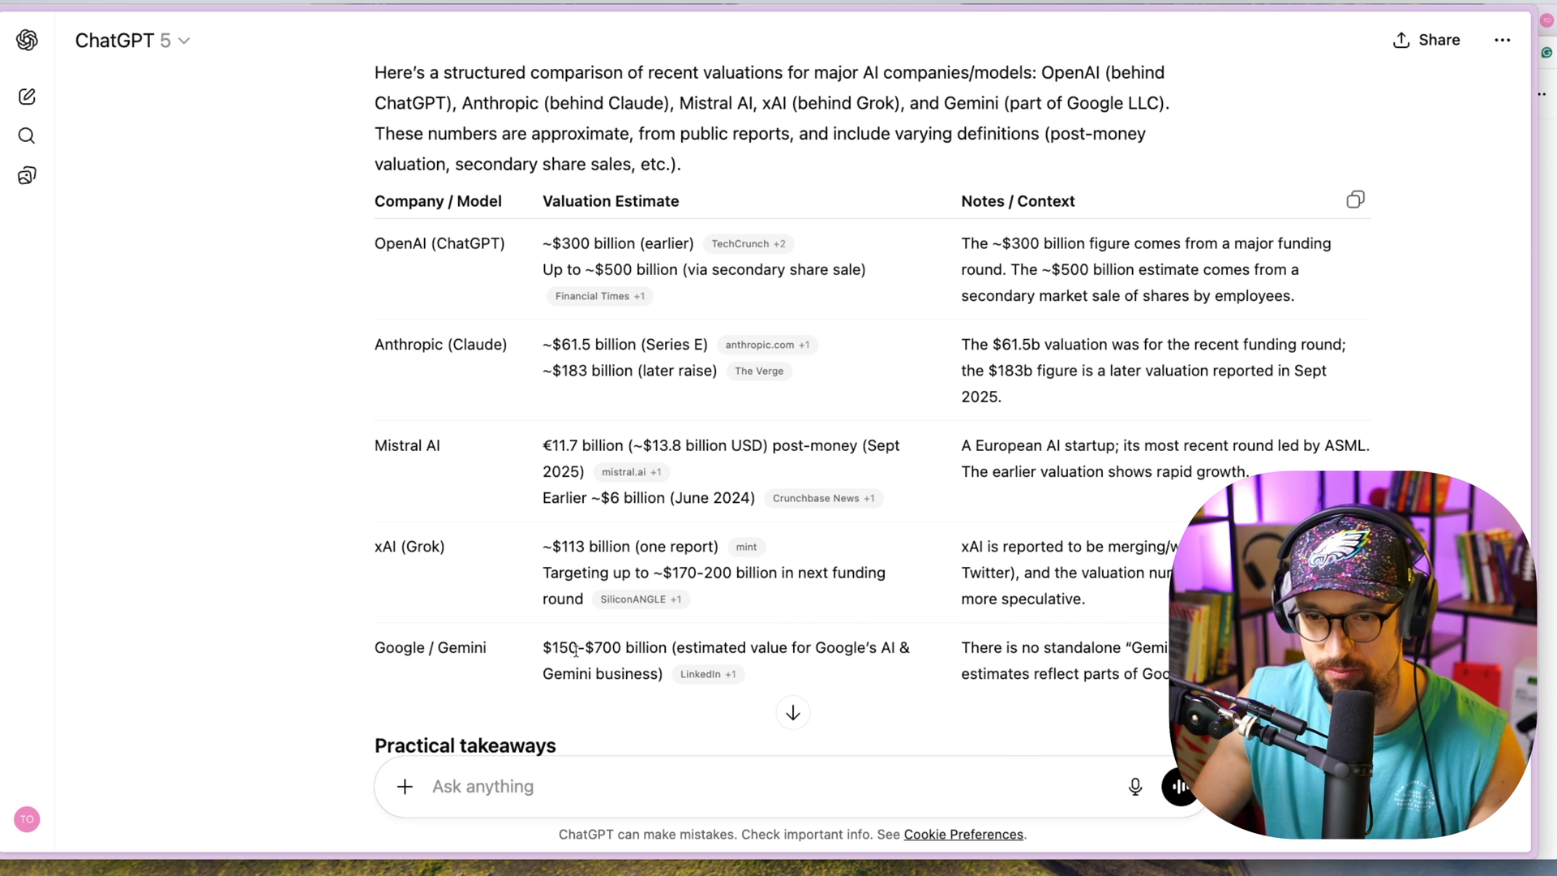
pyautogui.scroll(-3)
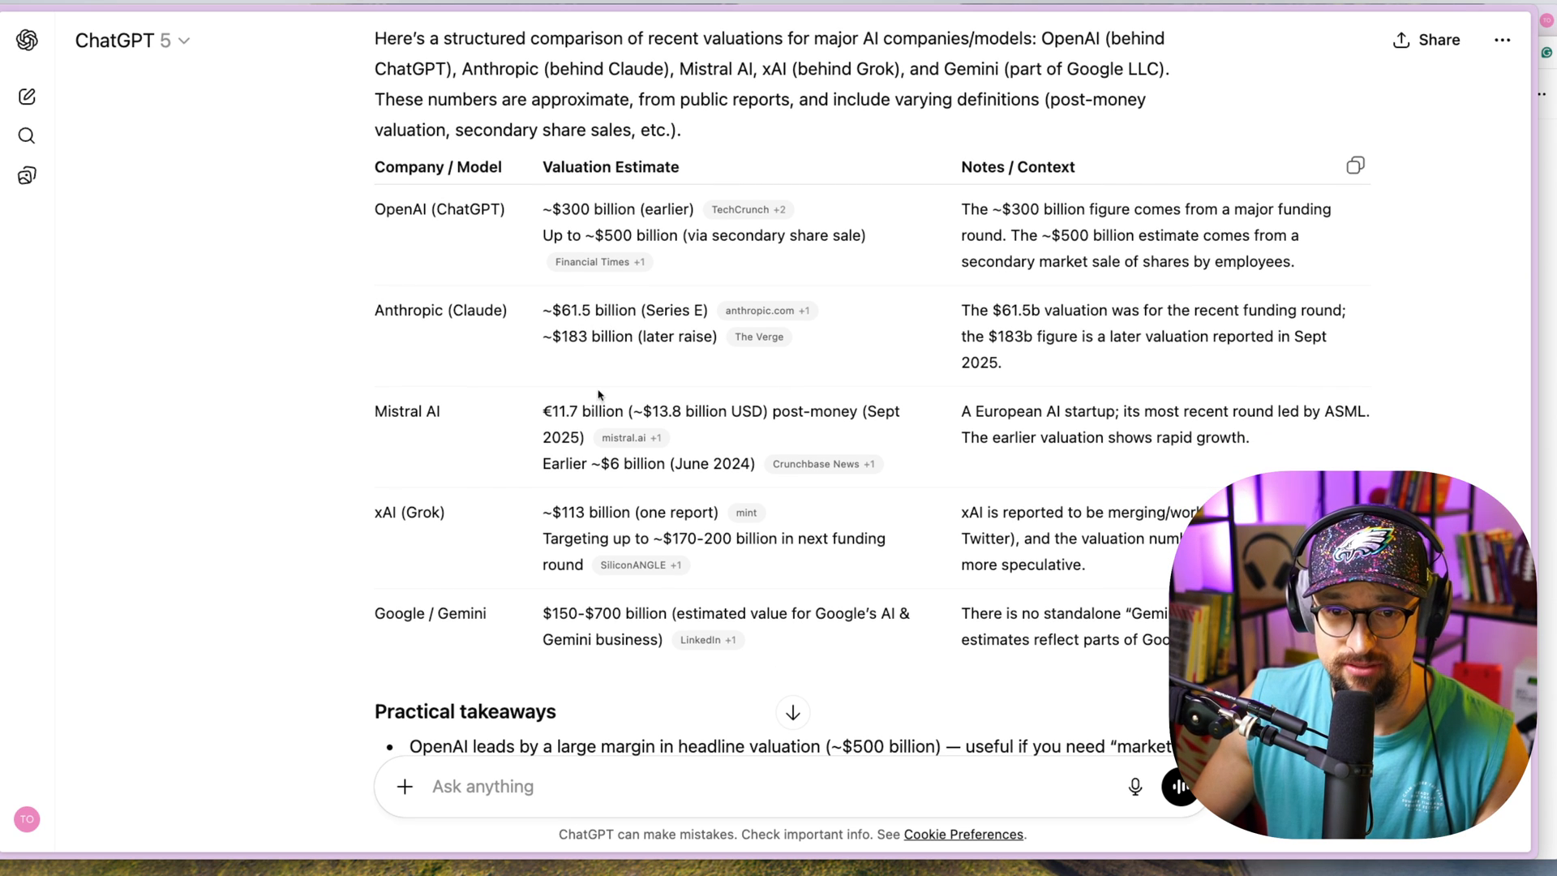
pyautogui.moveTo(775, 415)
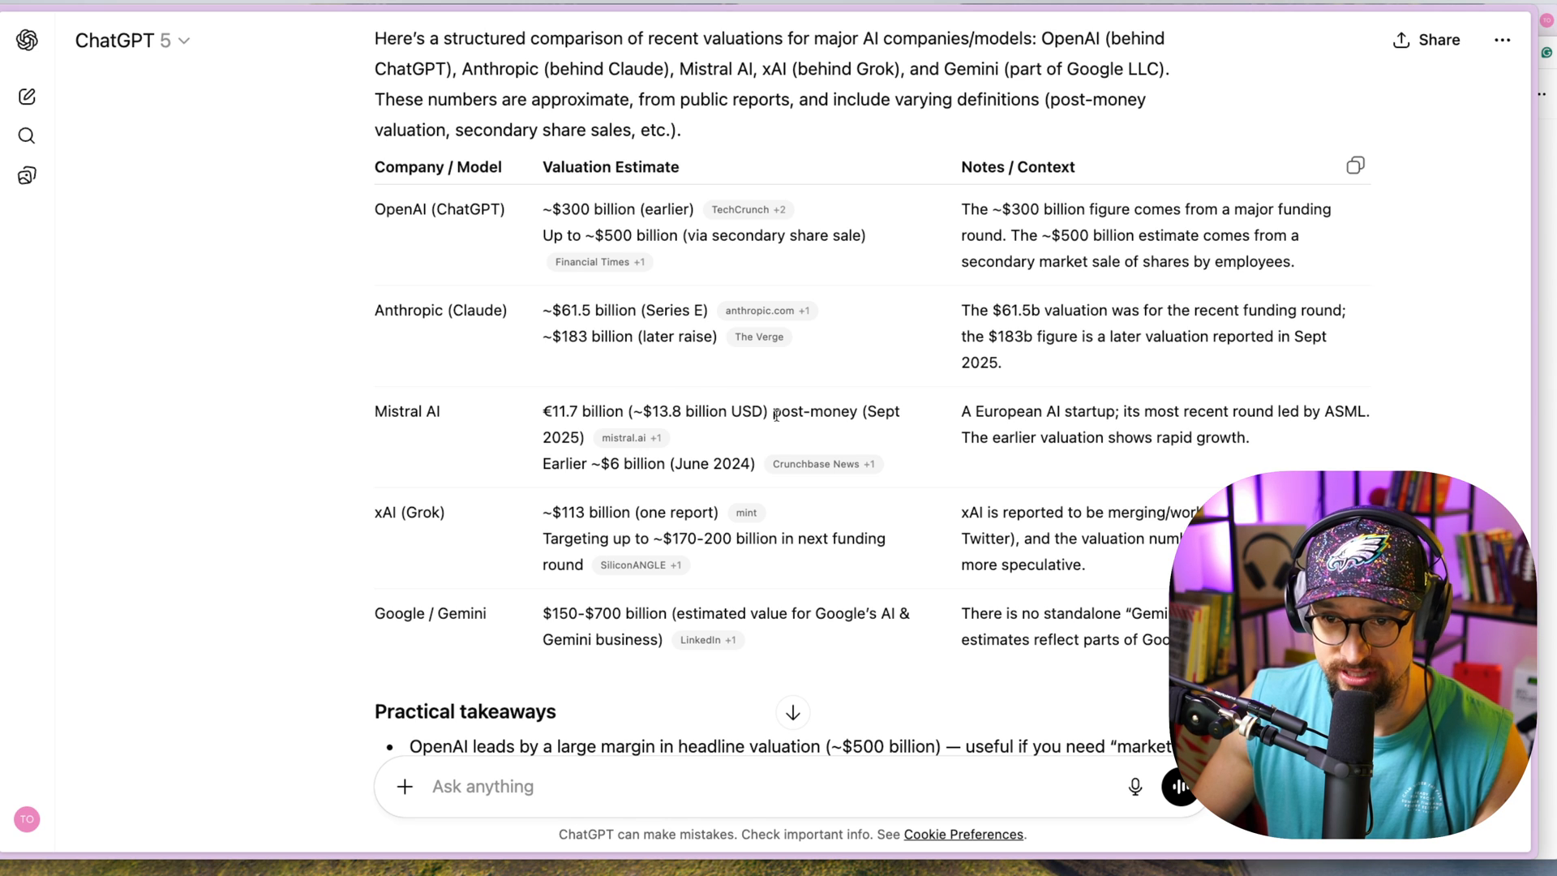
pyautogui.moveTo(762, 425)
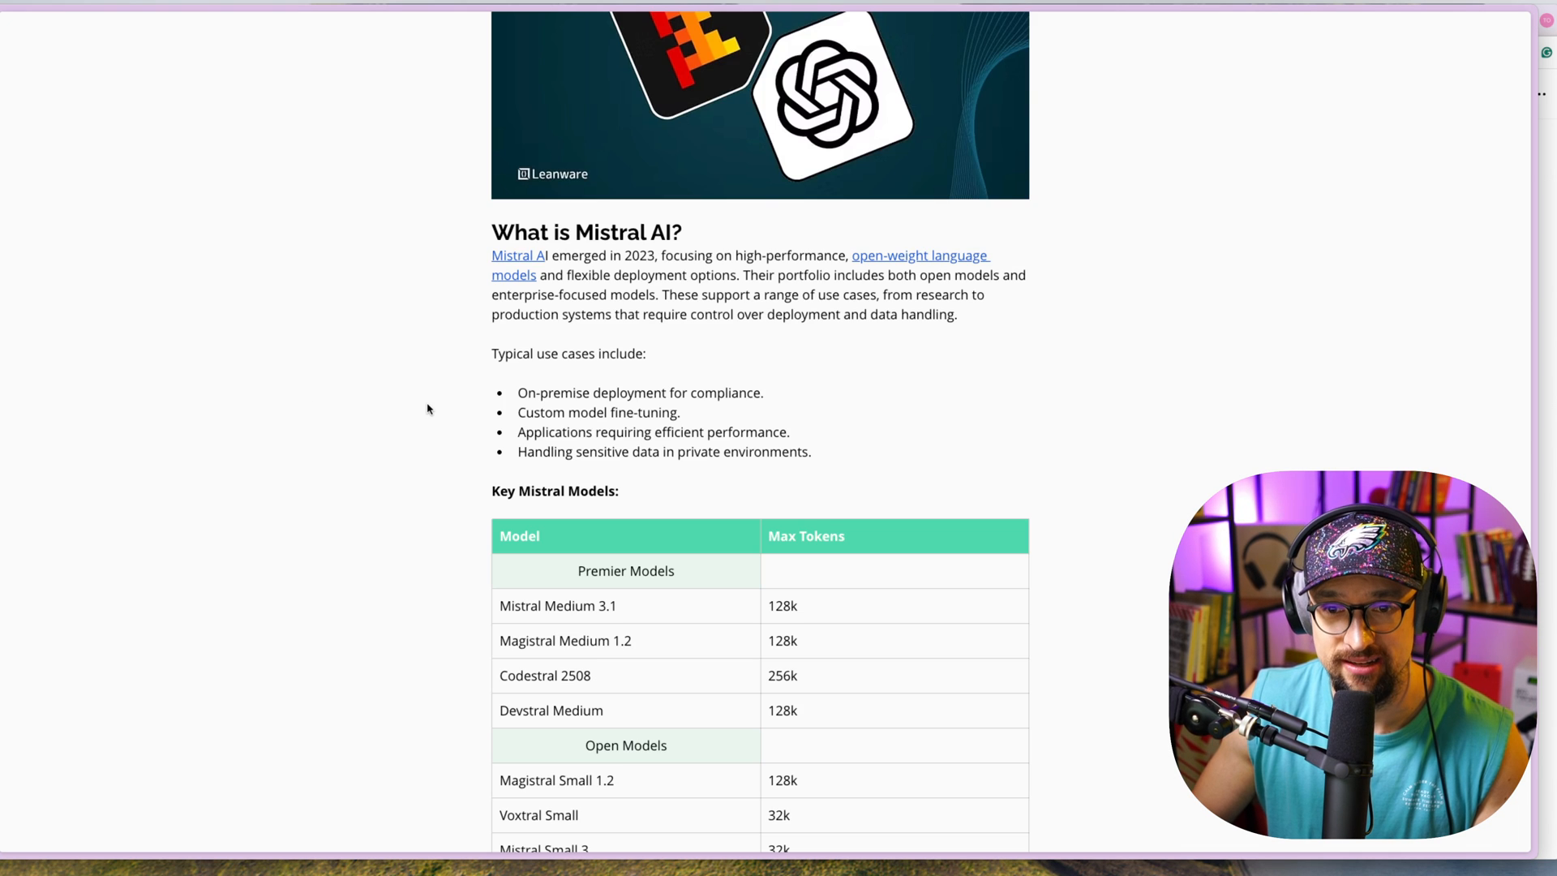
pyautogui.scroll(3)
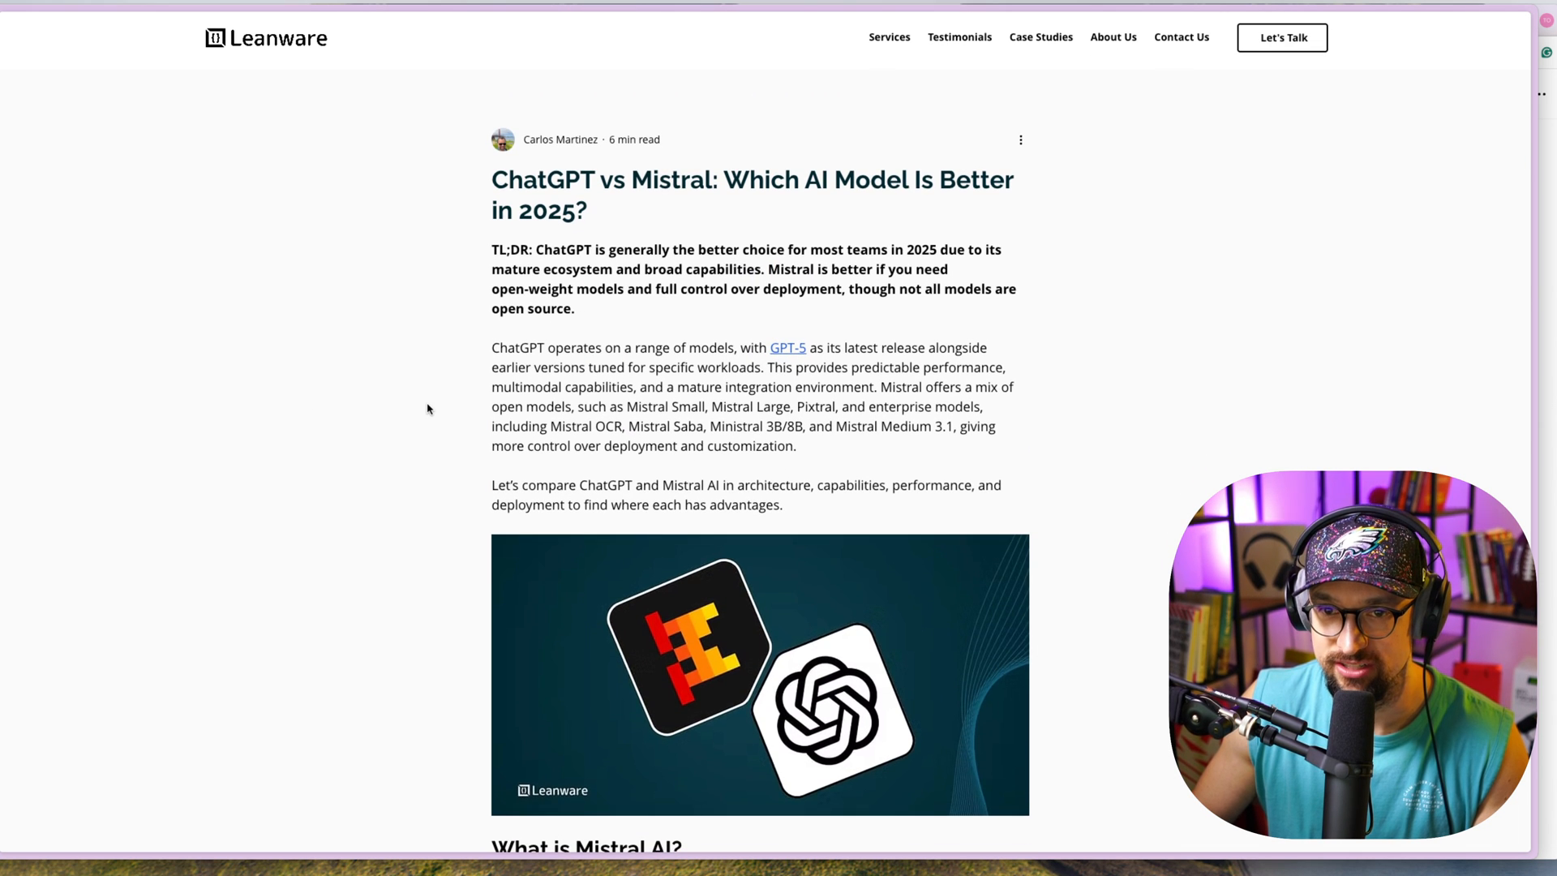
pyautogui.scroll(-3)
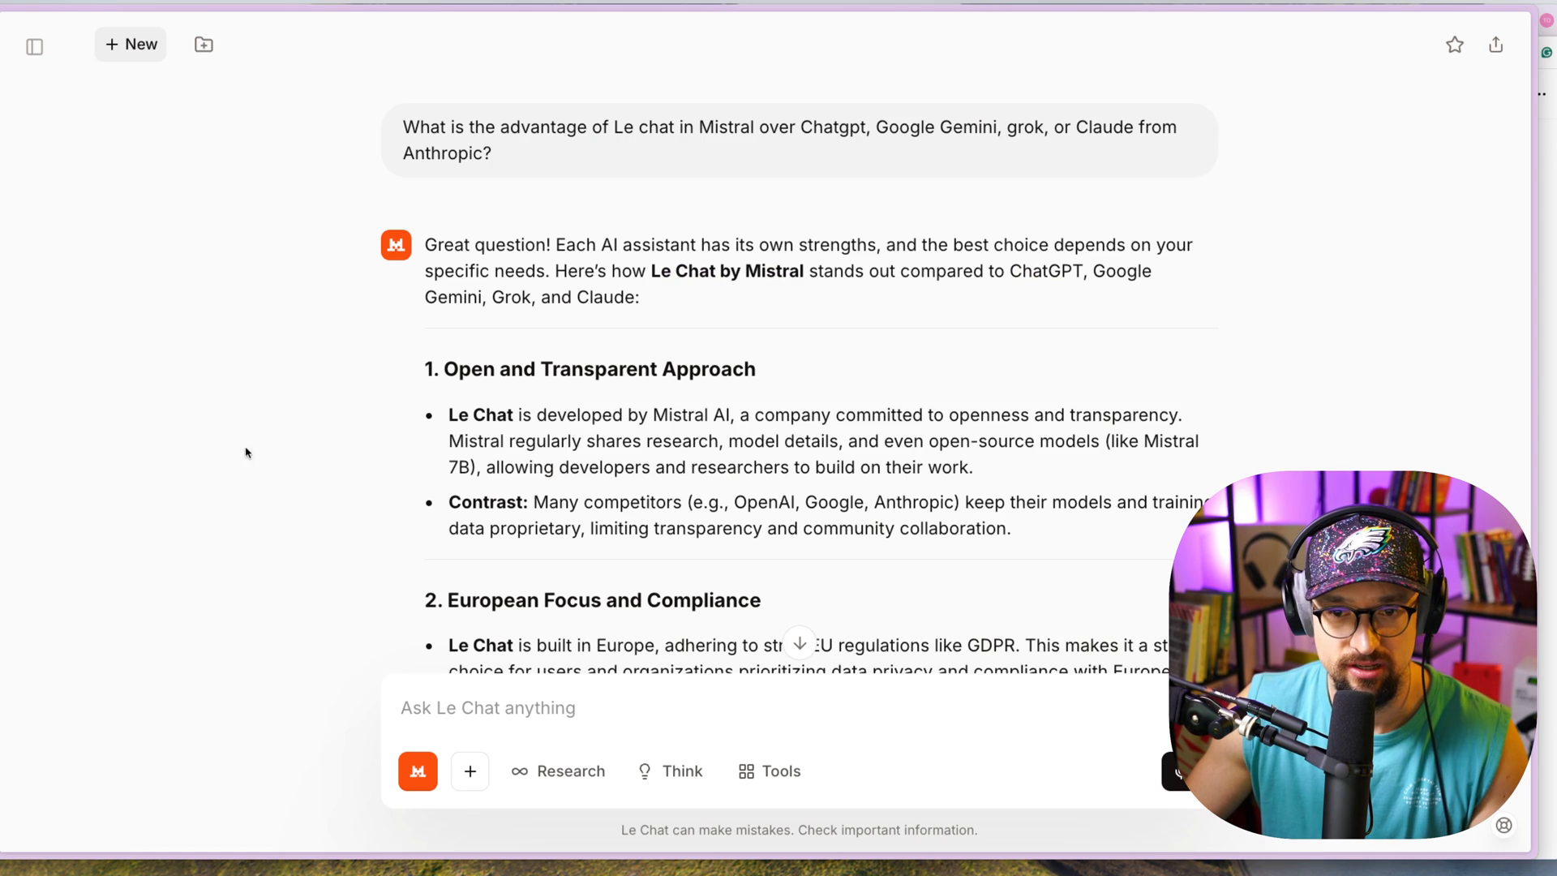
pyautogui.moveTo(389, 451)
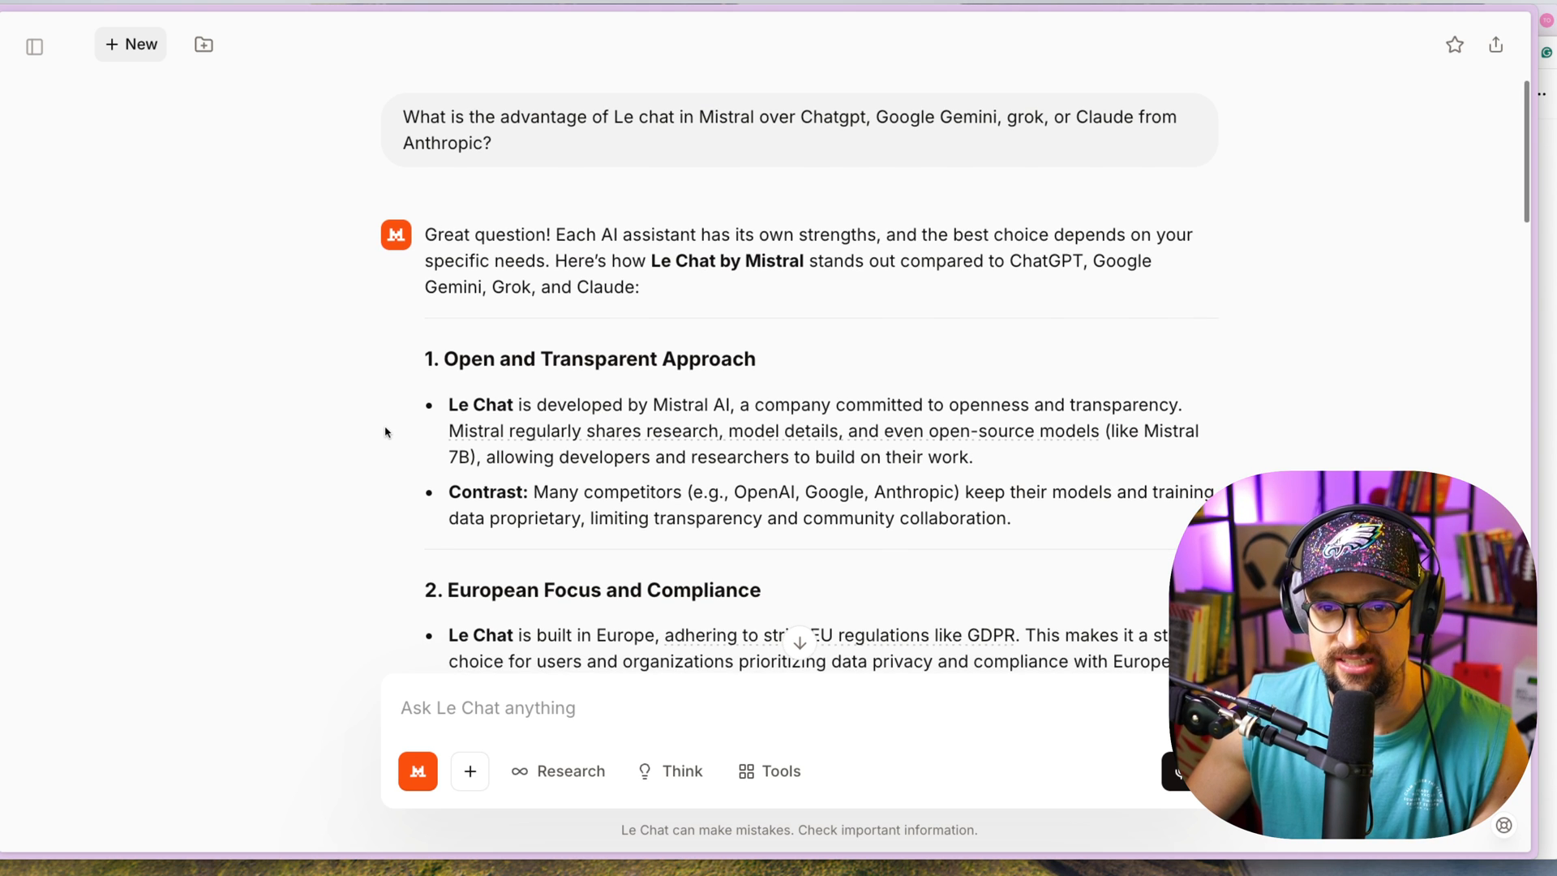
pyautogui.scroll(-3)
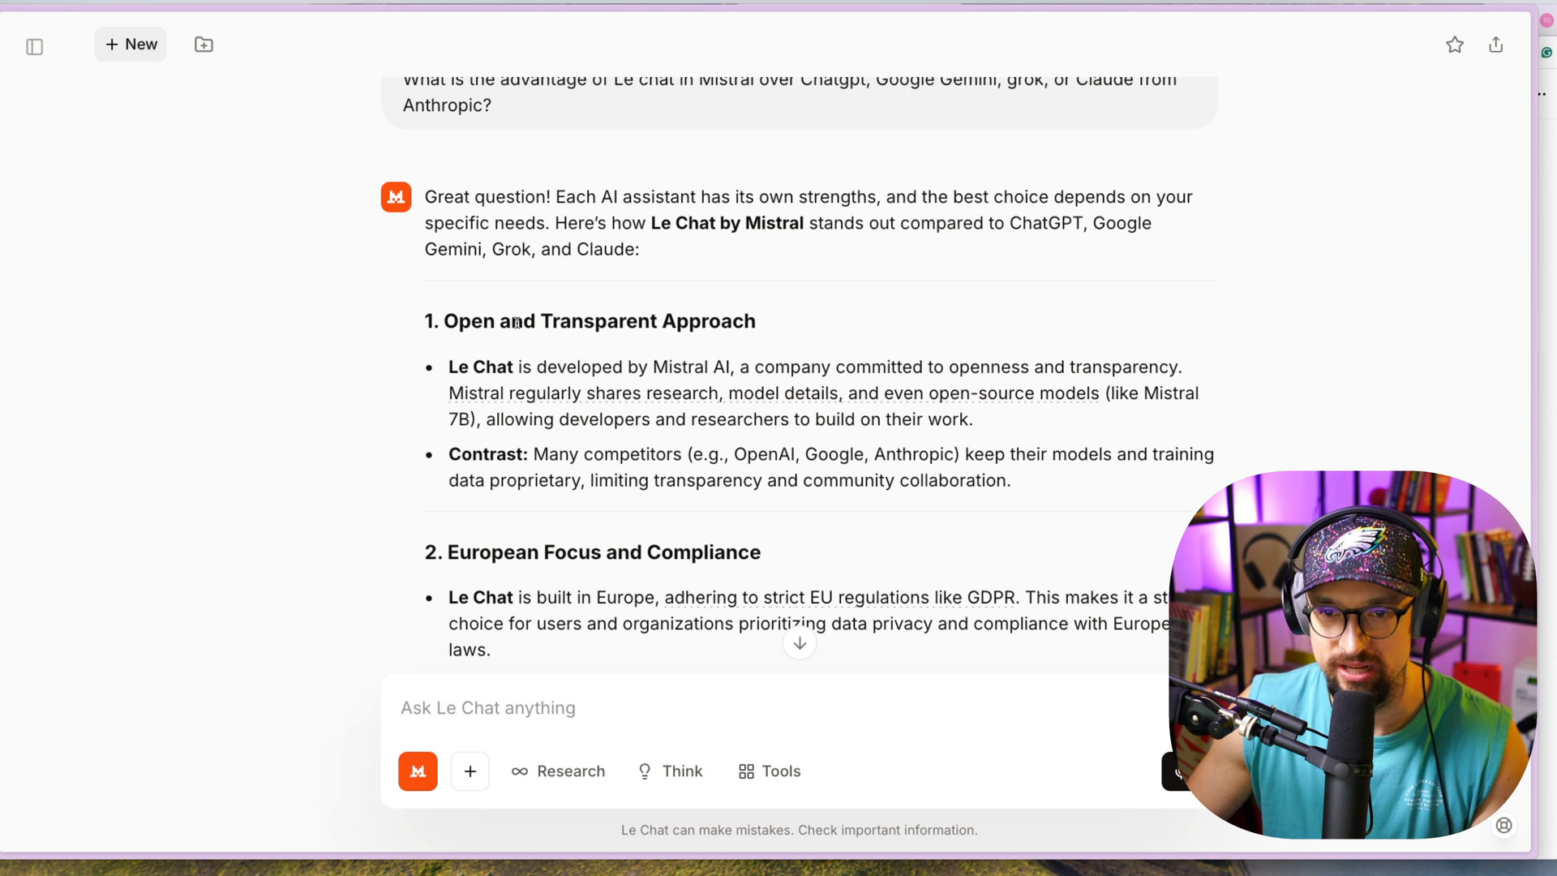
pyautogui.moveTo(362, 369)
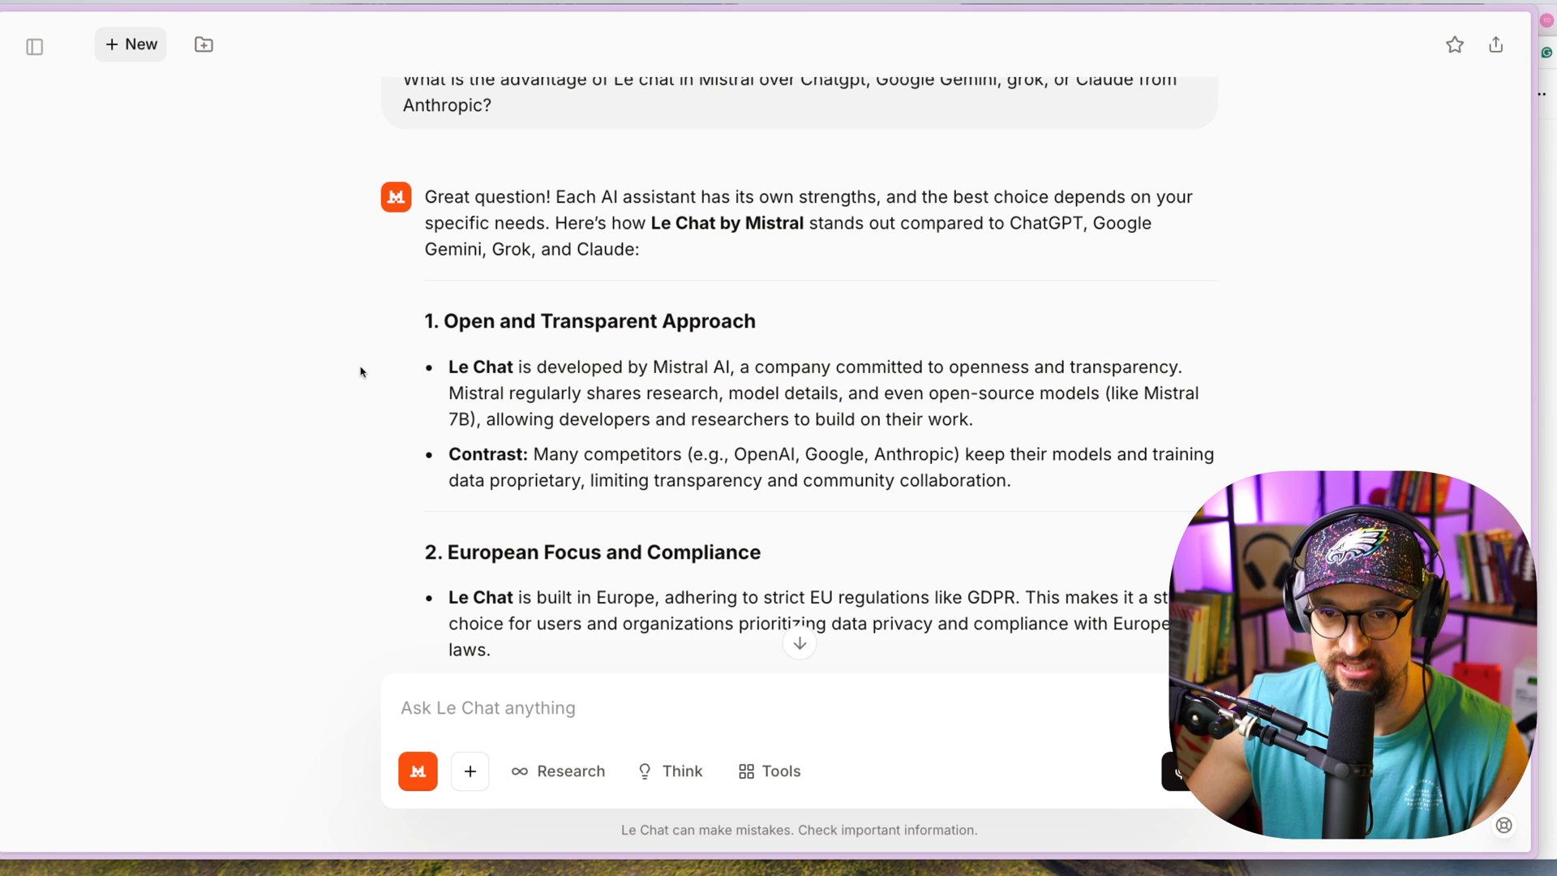
pyautogui.scroll(-3)
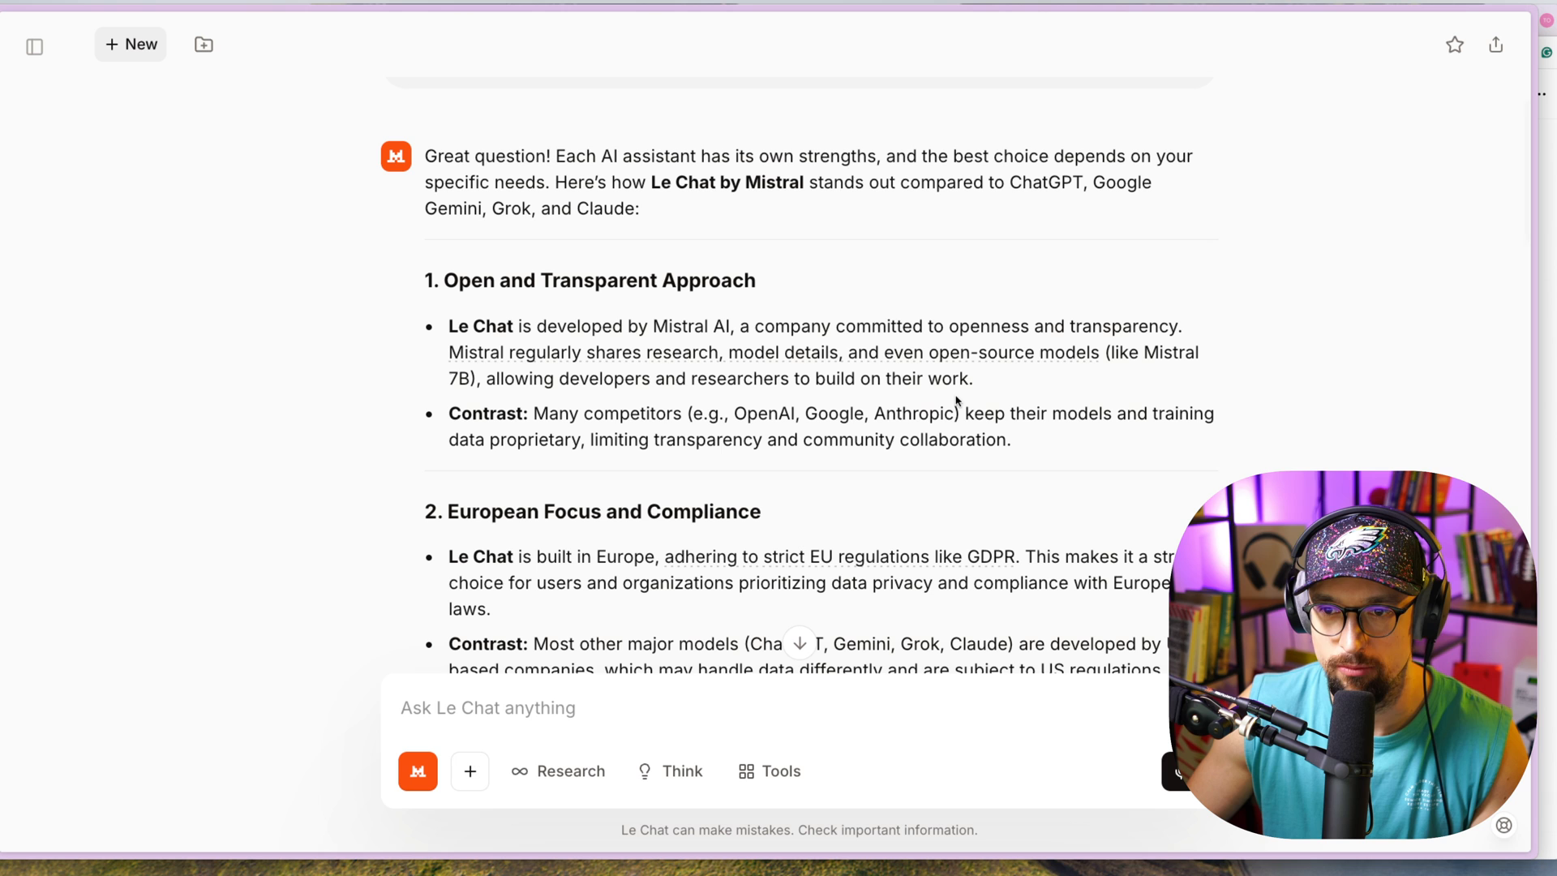
pyautogui.moveTo(948, 400)
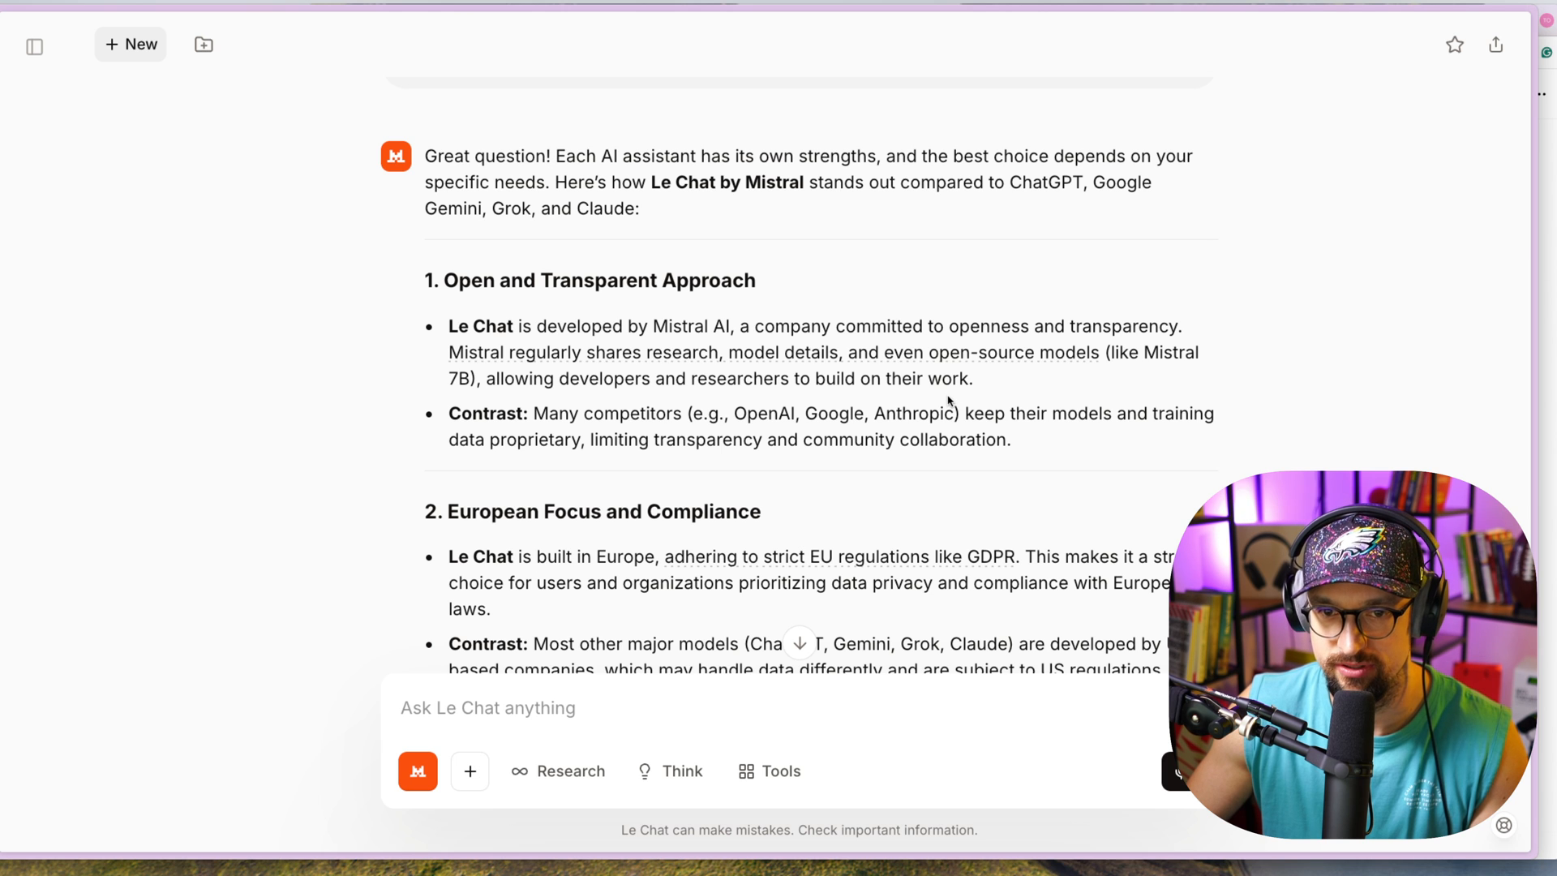
pyautogui.scroll(-3)
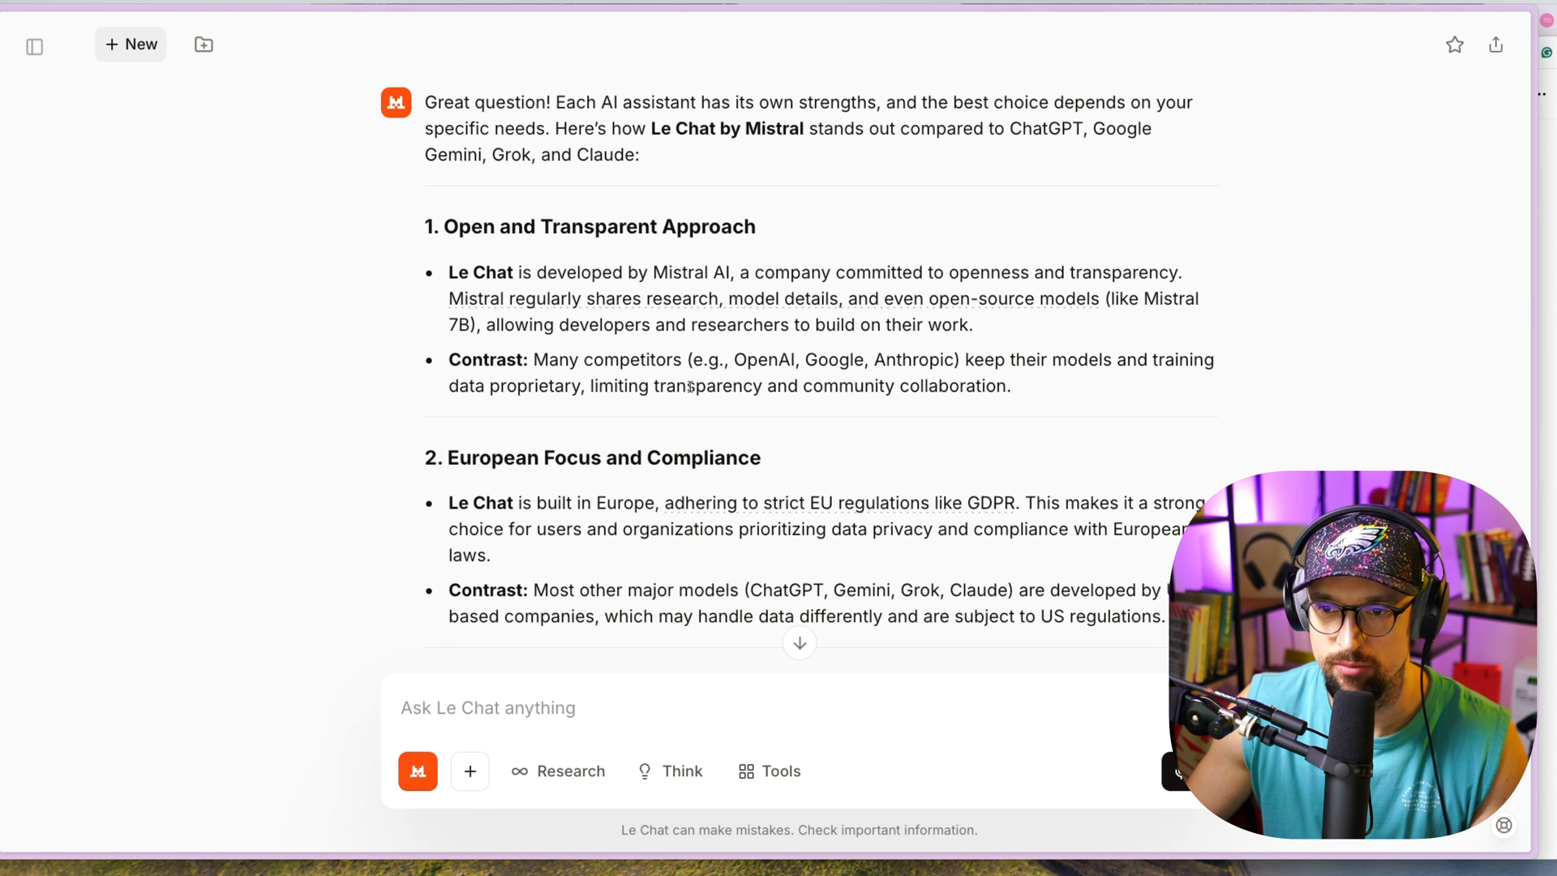
pyautogui.scroll(-3)
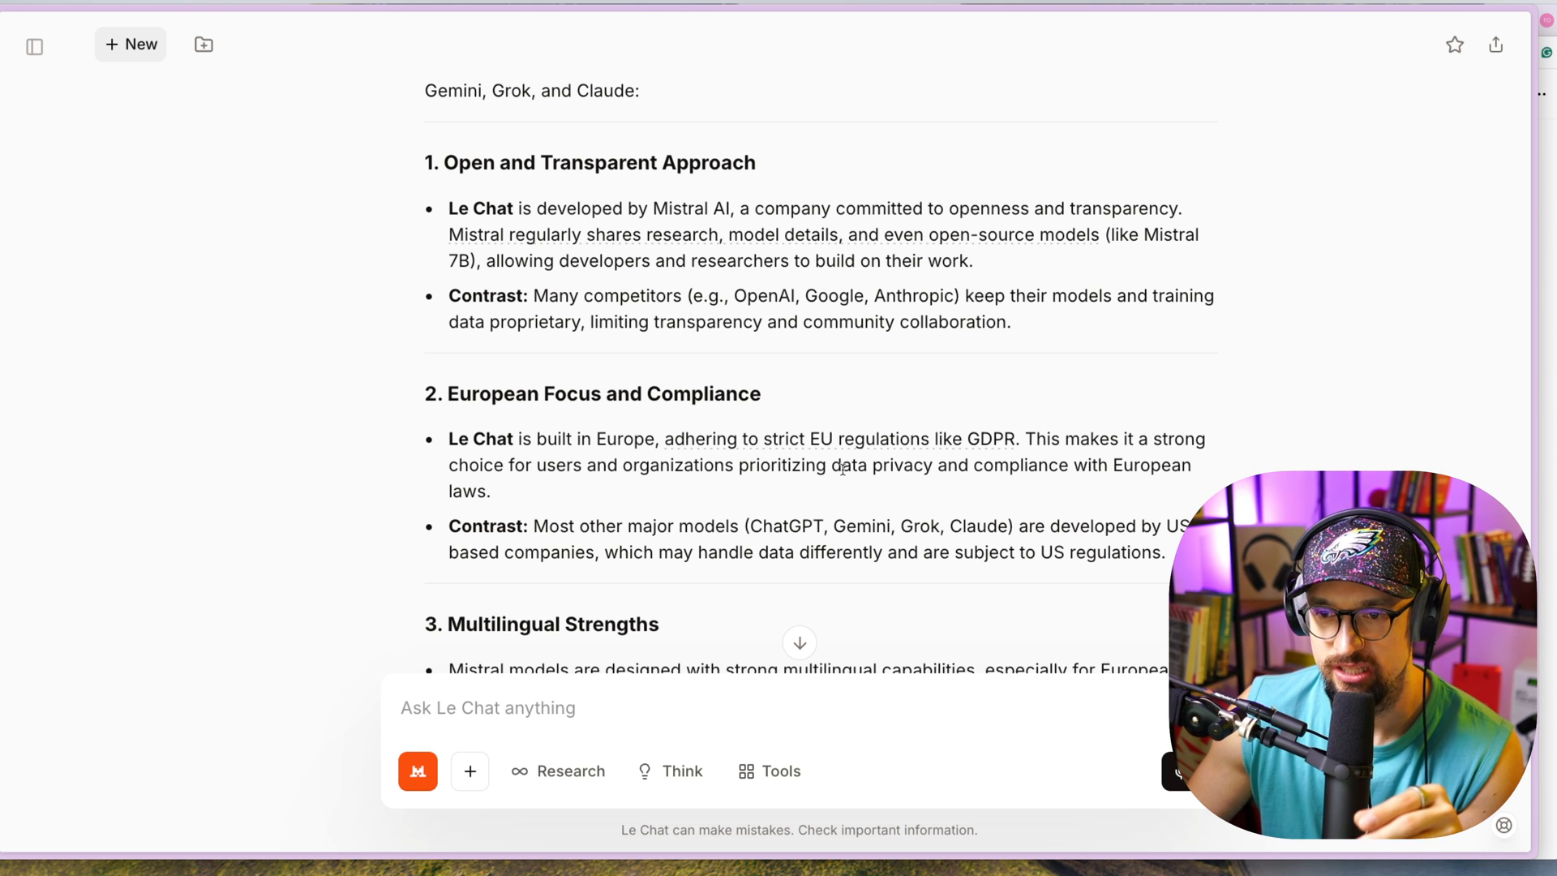
pyautogui.scroll(-3)
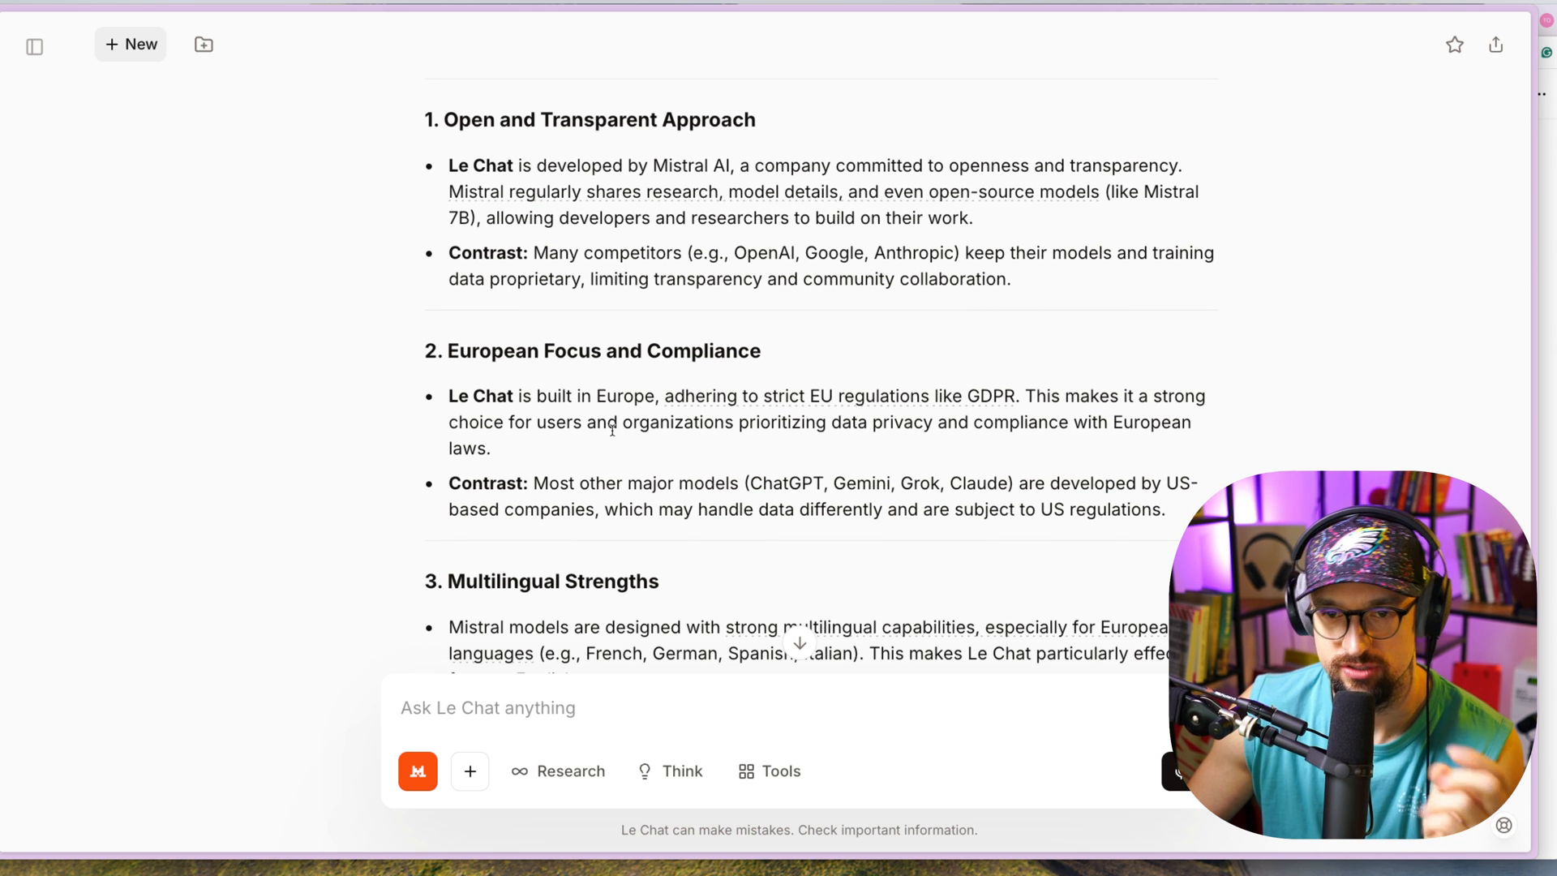
pyautogui.moveTo(616, 436)
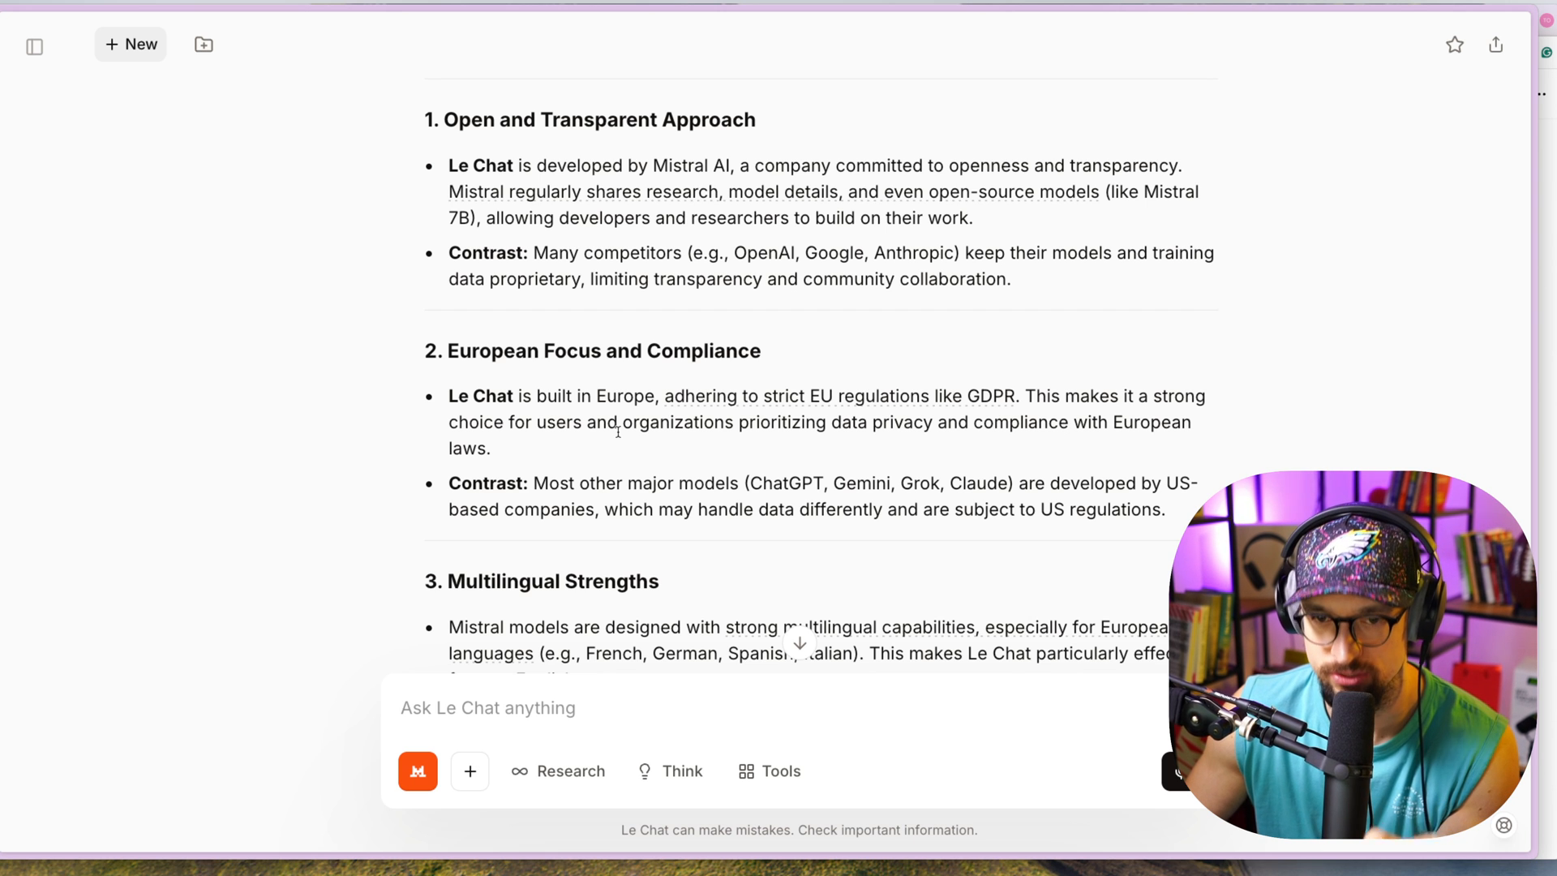
pyautogui.scroll(-3)
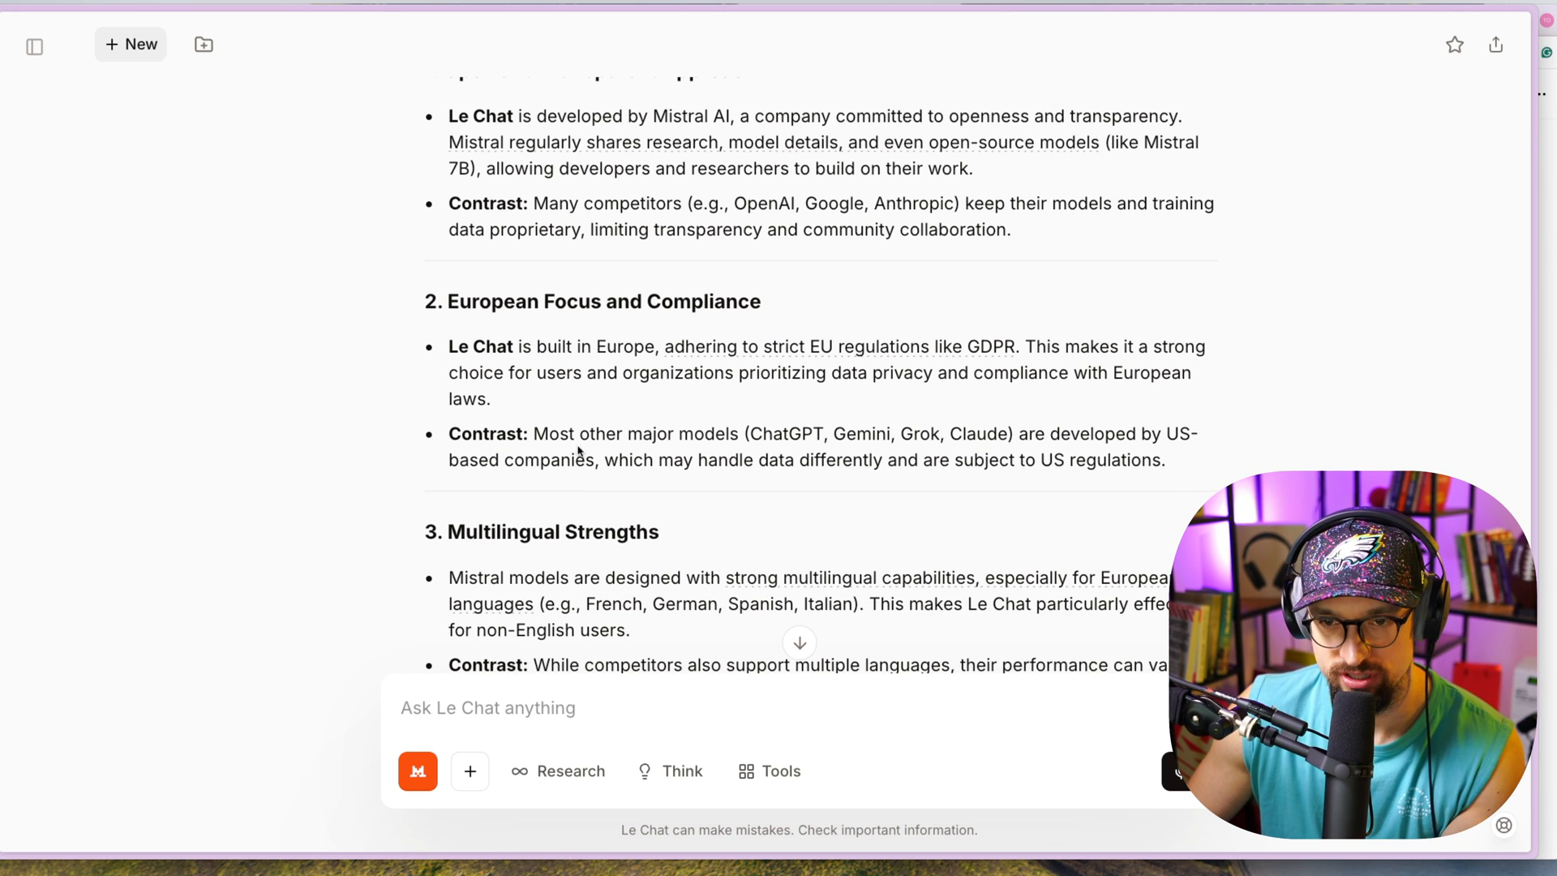
pyautogui.moveTo(833, 442)
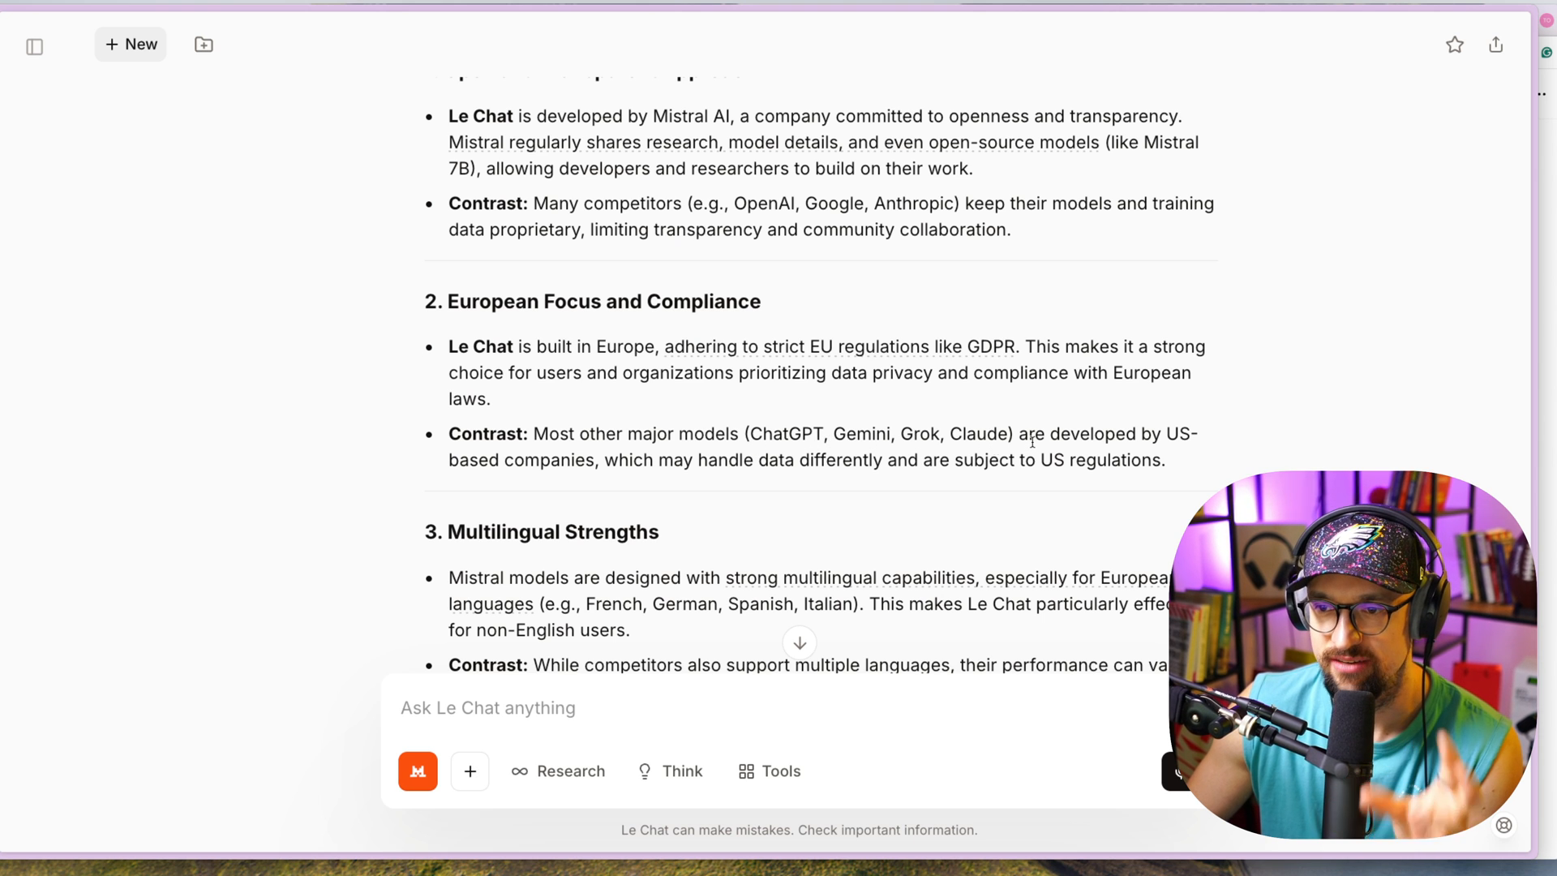
pyautogui.moveTo(592, 477)
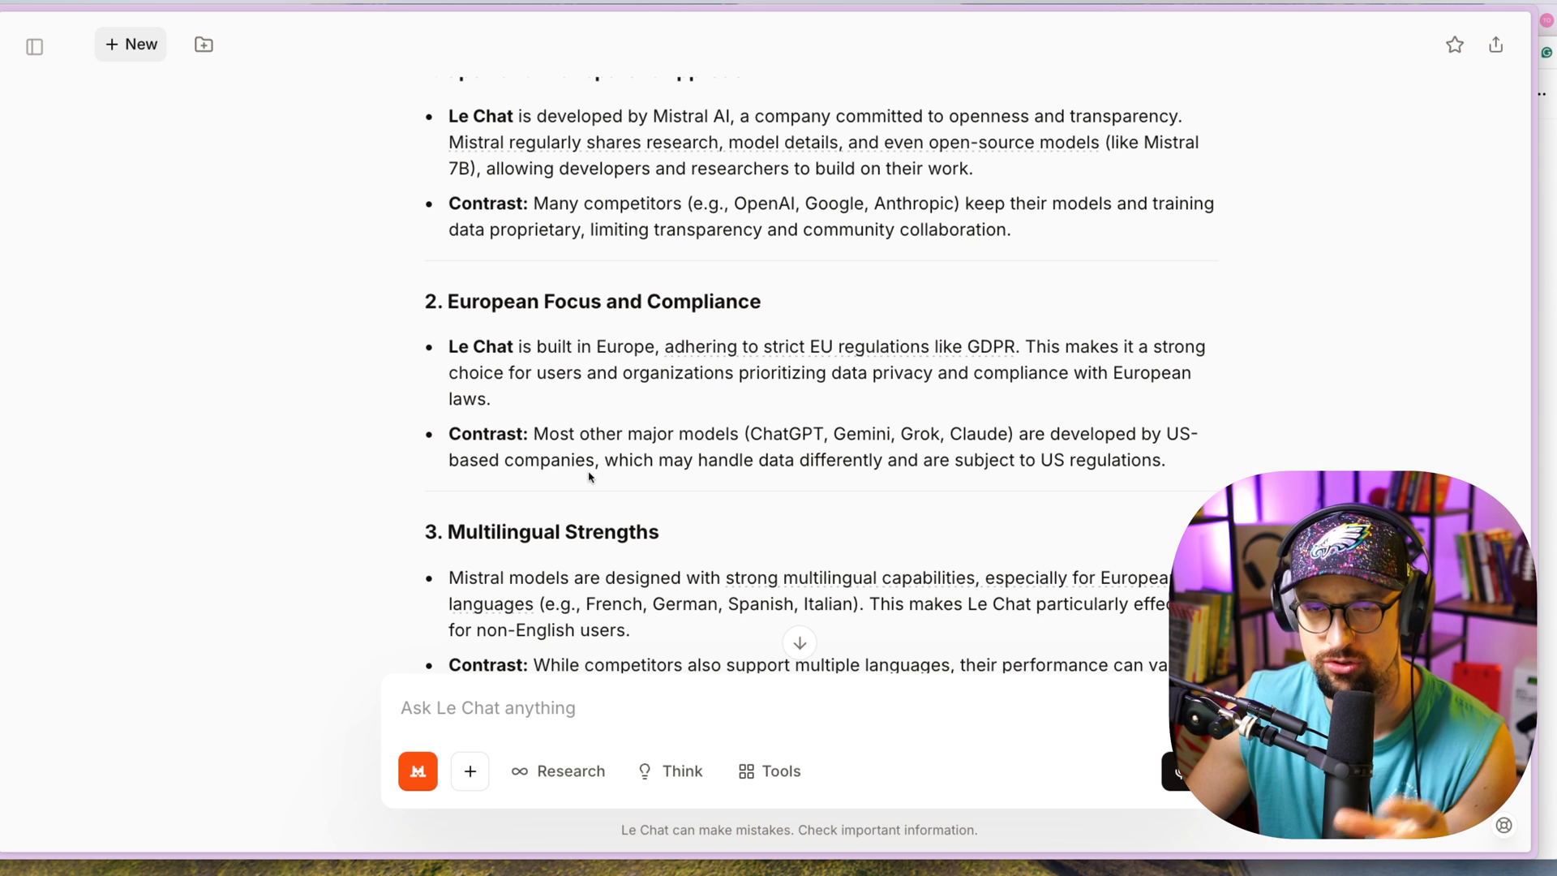
pyautogui.scroll(-3)
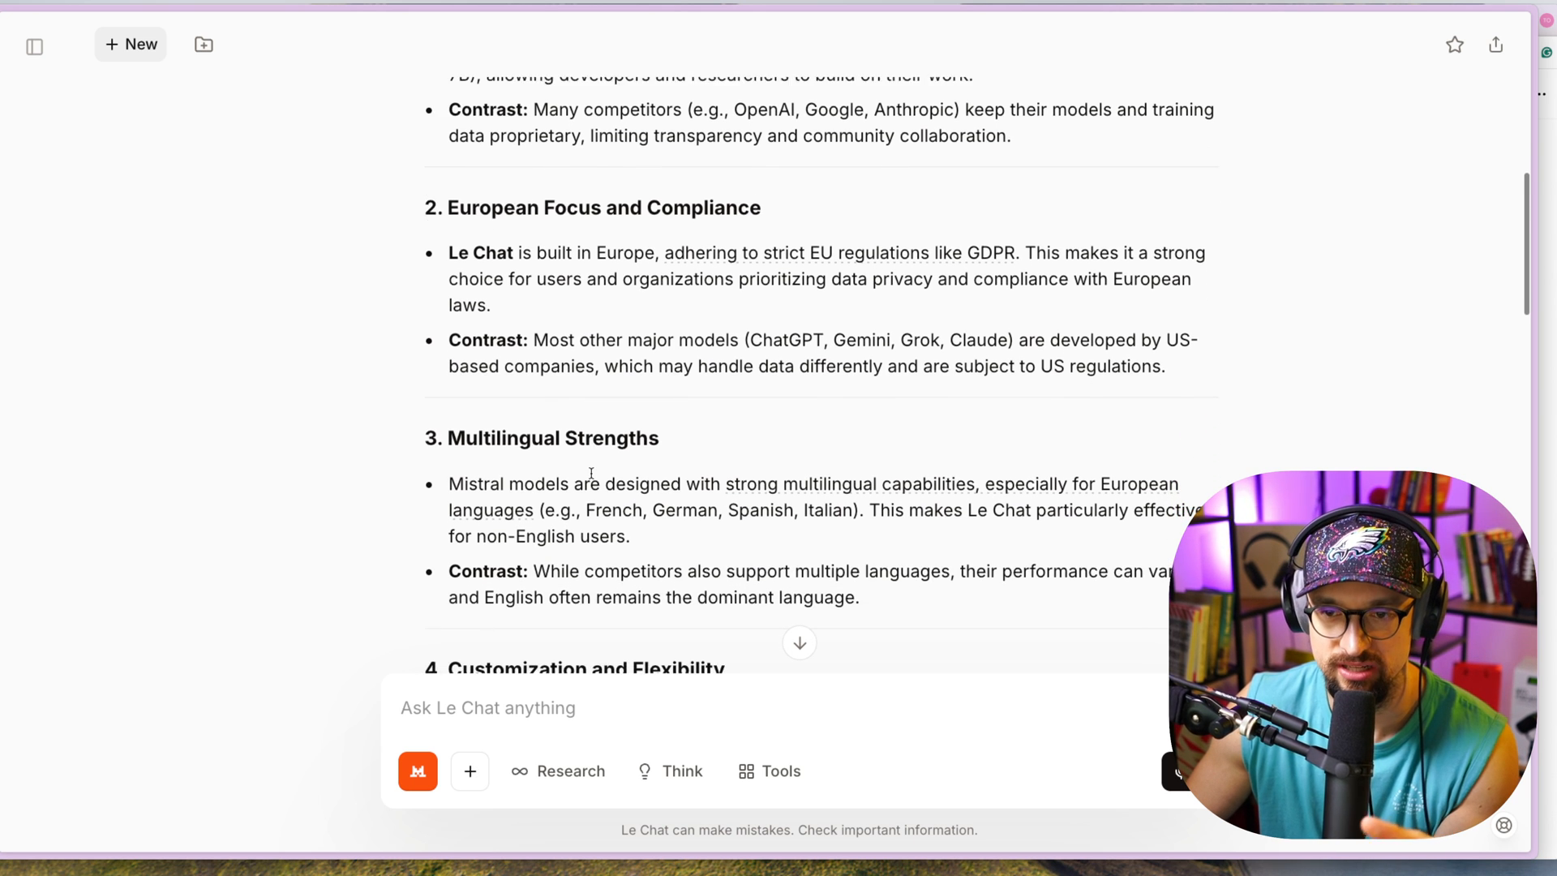
pyautogui.scroll(-3)
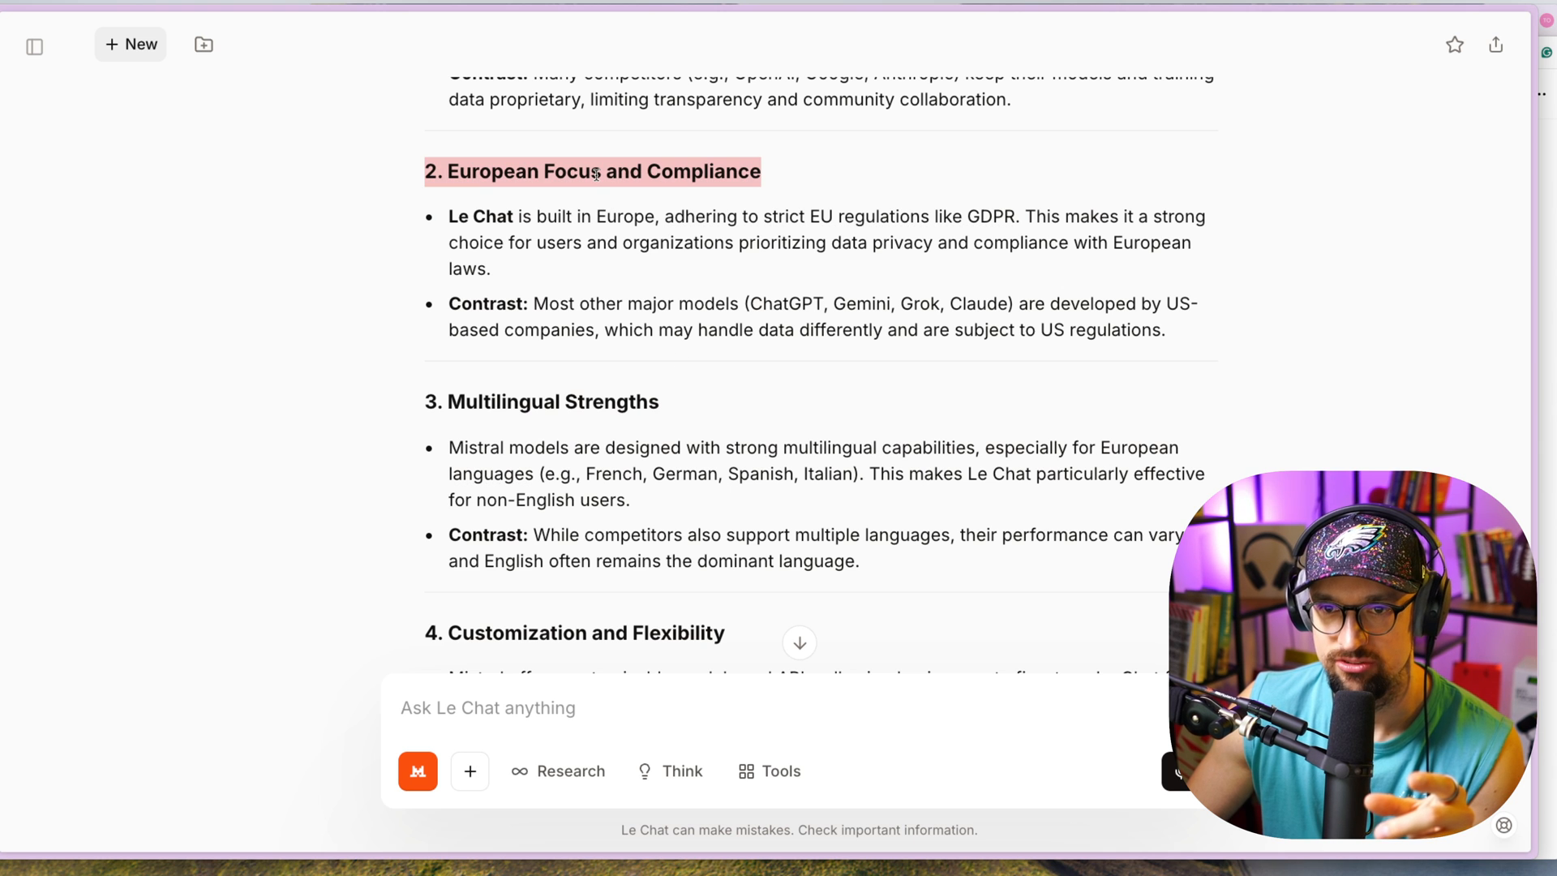
pyautogui.moveTo(314, 217)
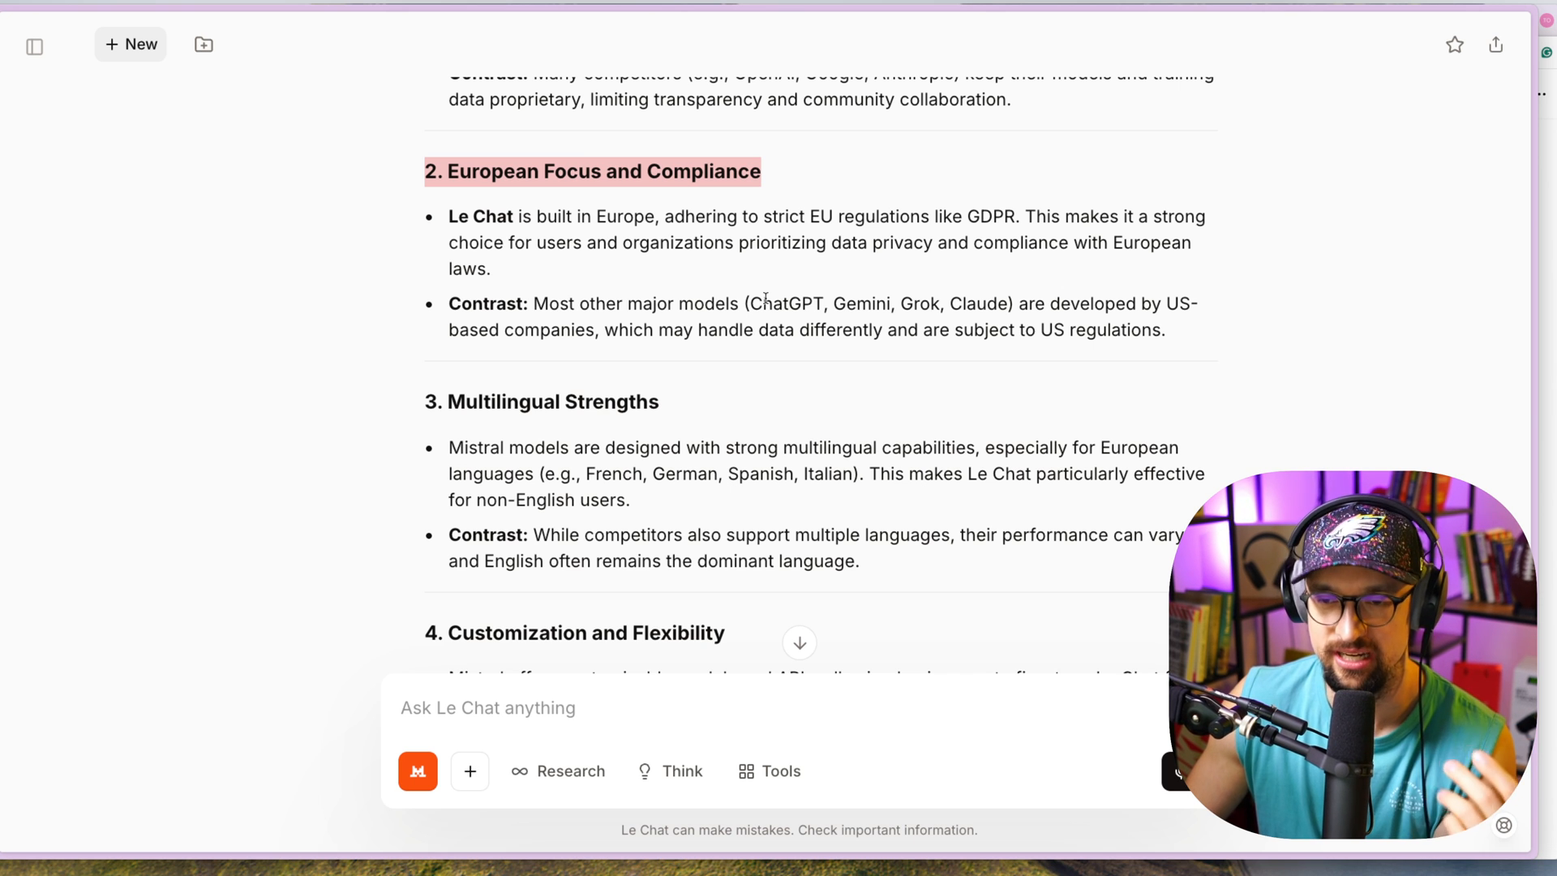
pyautogui.scroll(-3)
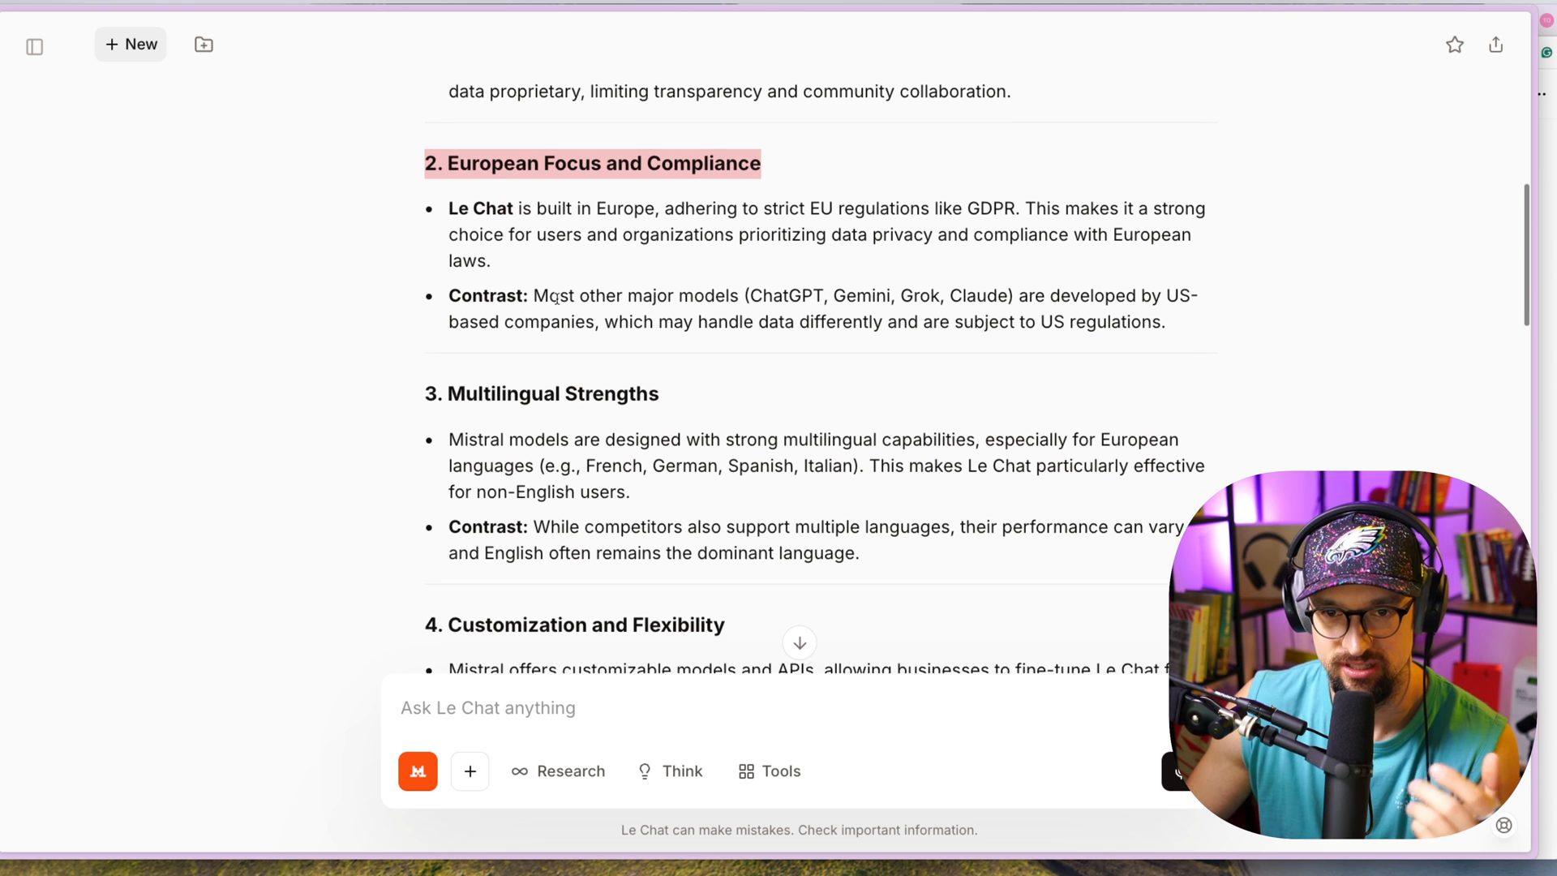
pyautogui.scroll(-3)
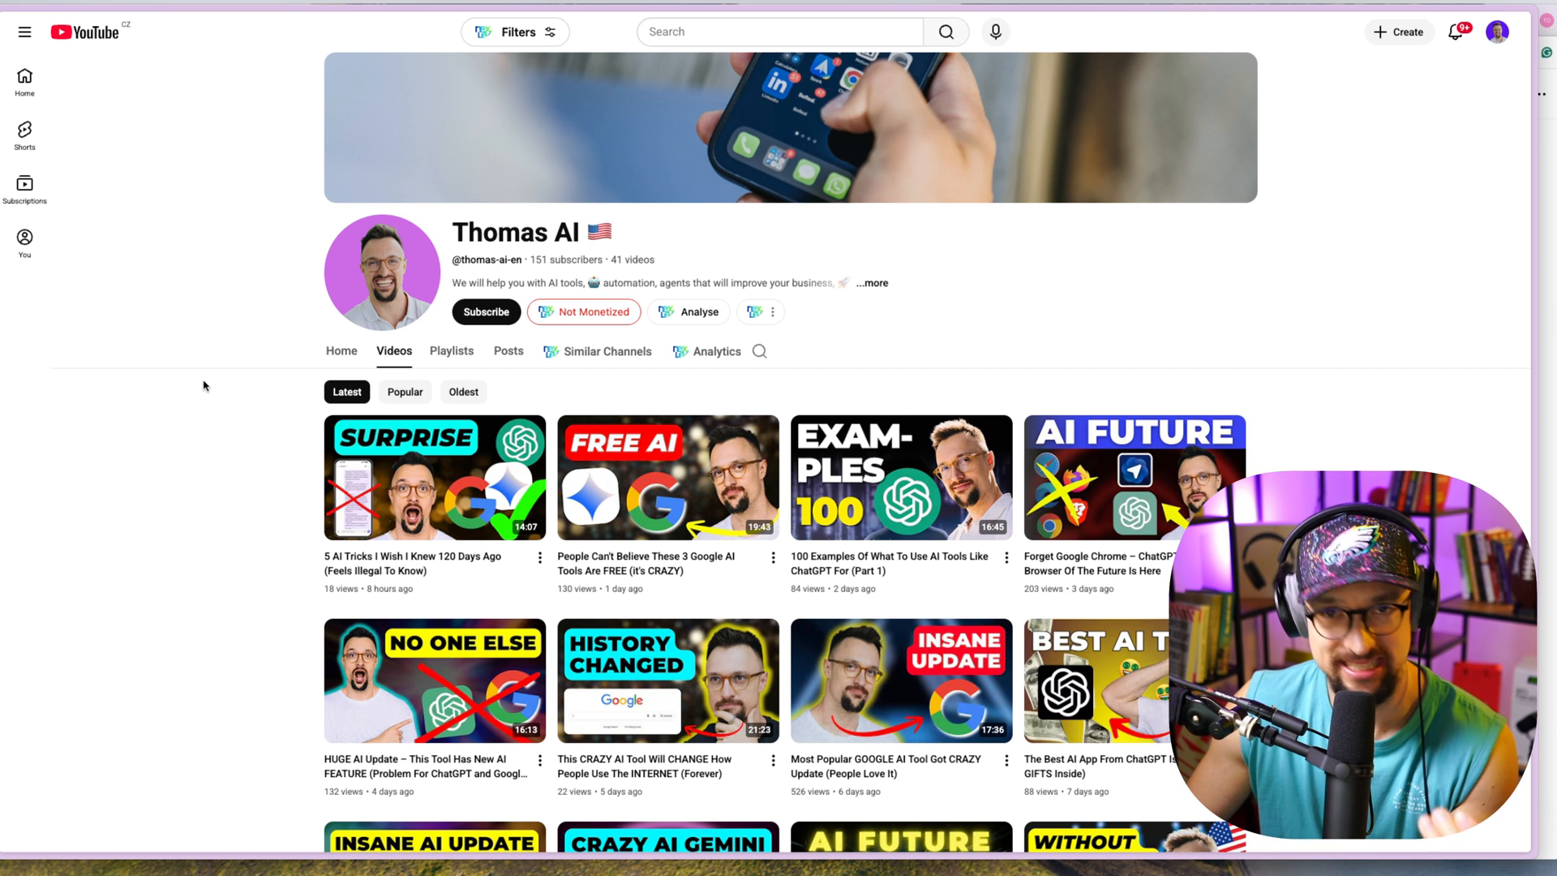
pyautogui.moveTo(183, 384)
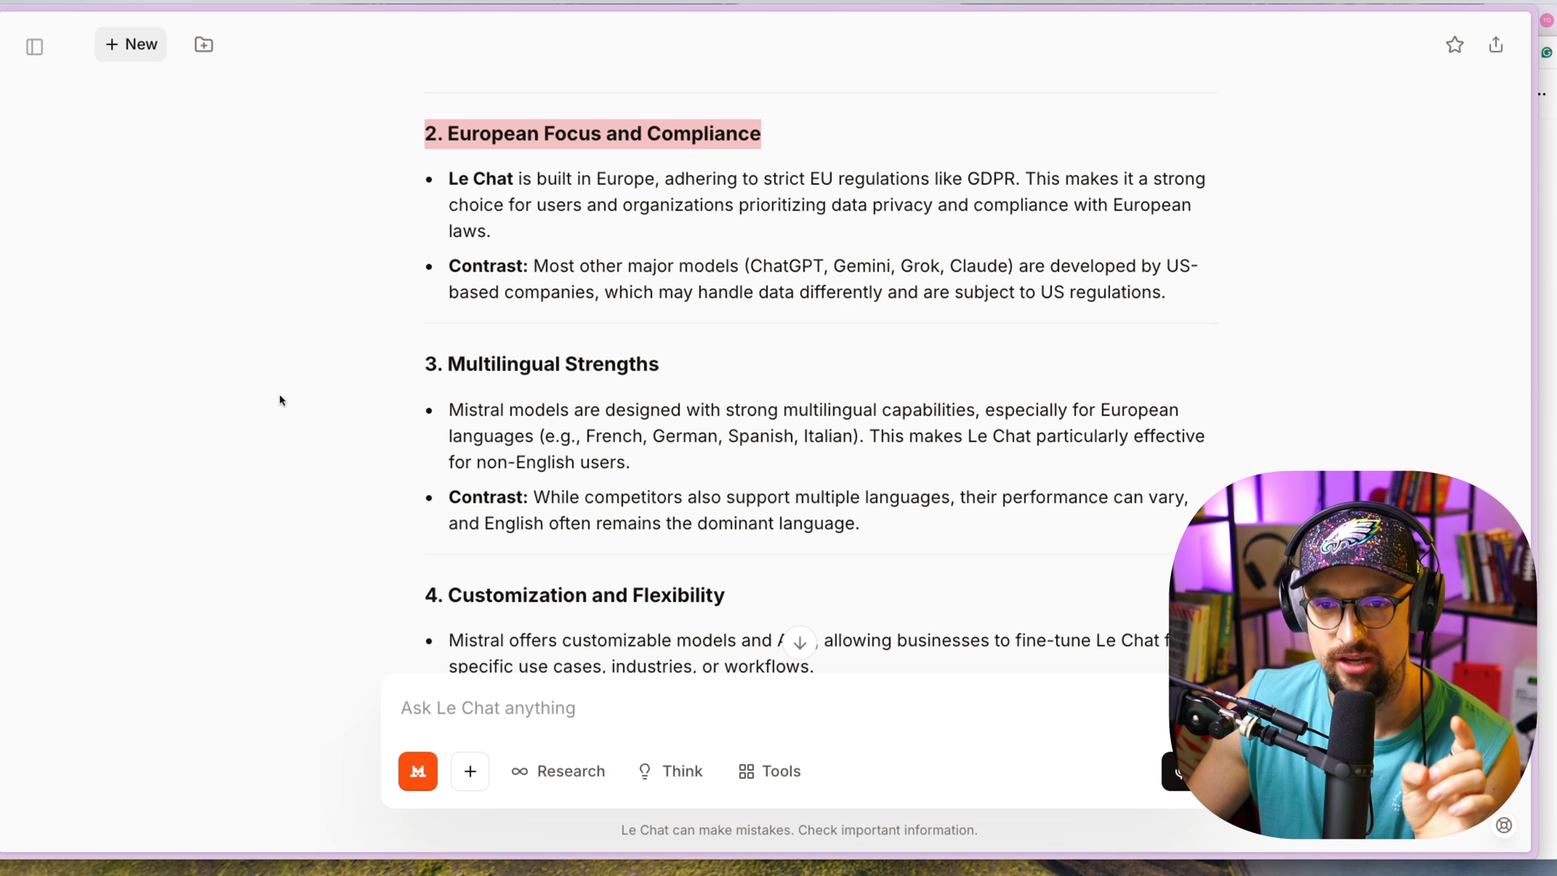
pyautogui.moveTo(286, 397)
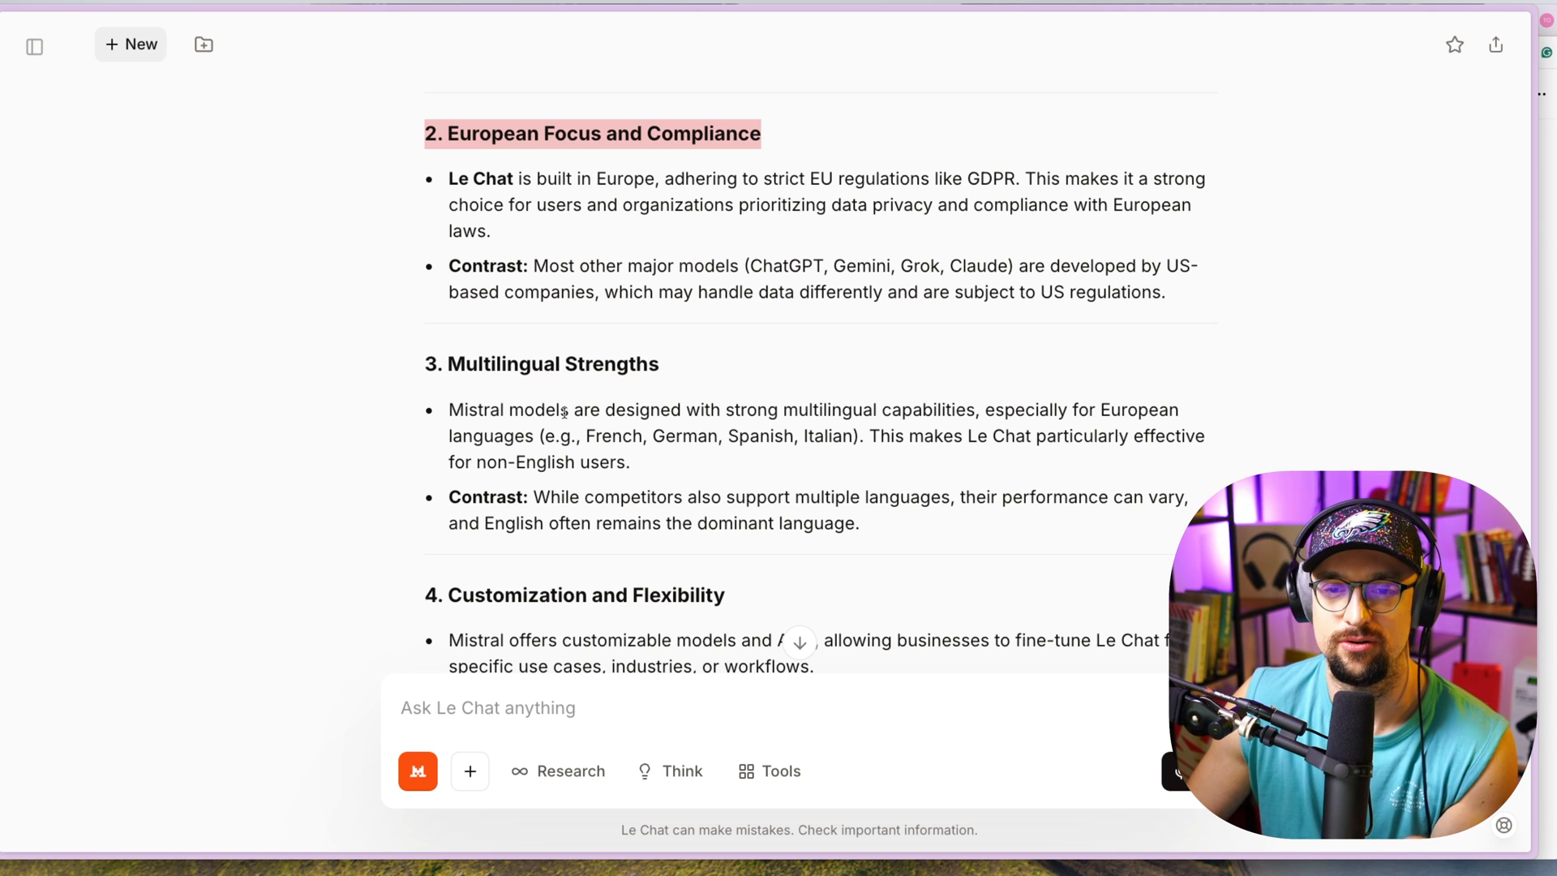
pyautogui.moveTo(1015, 460)
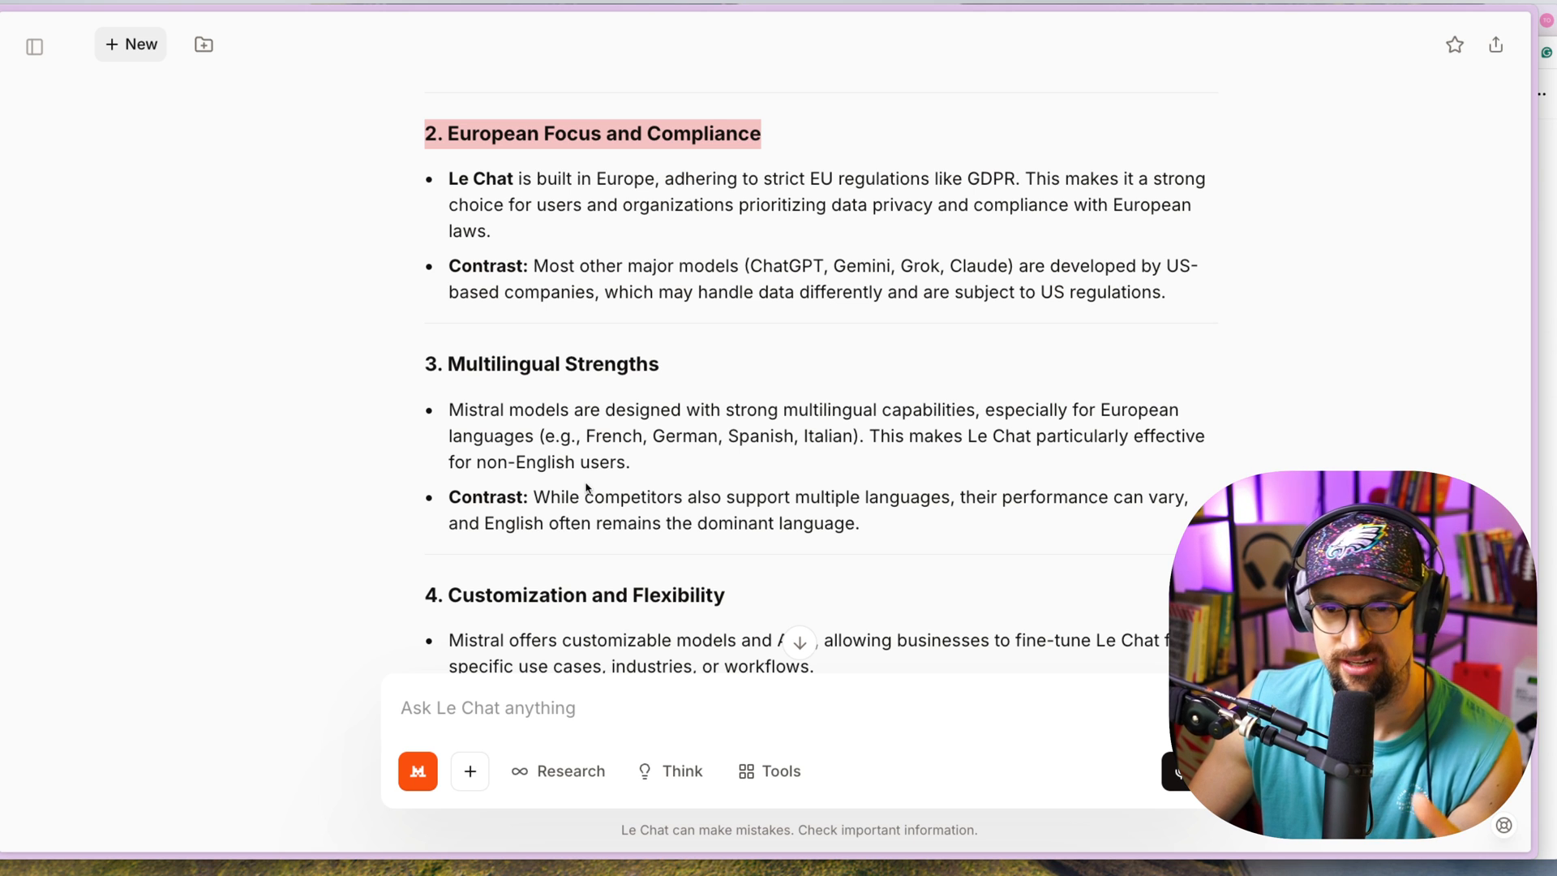
pyautogui.moveTo(586, 478)
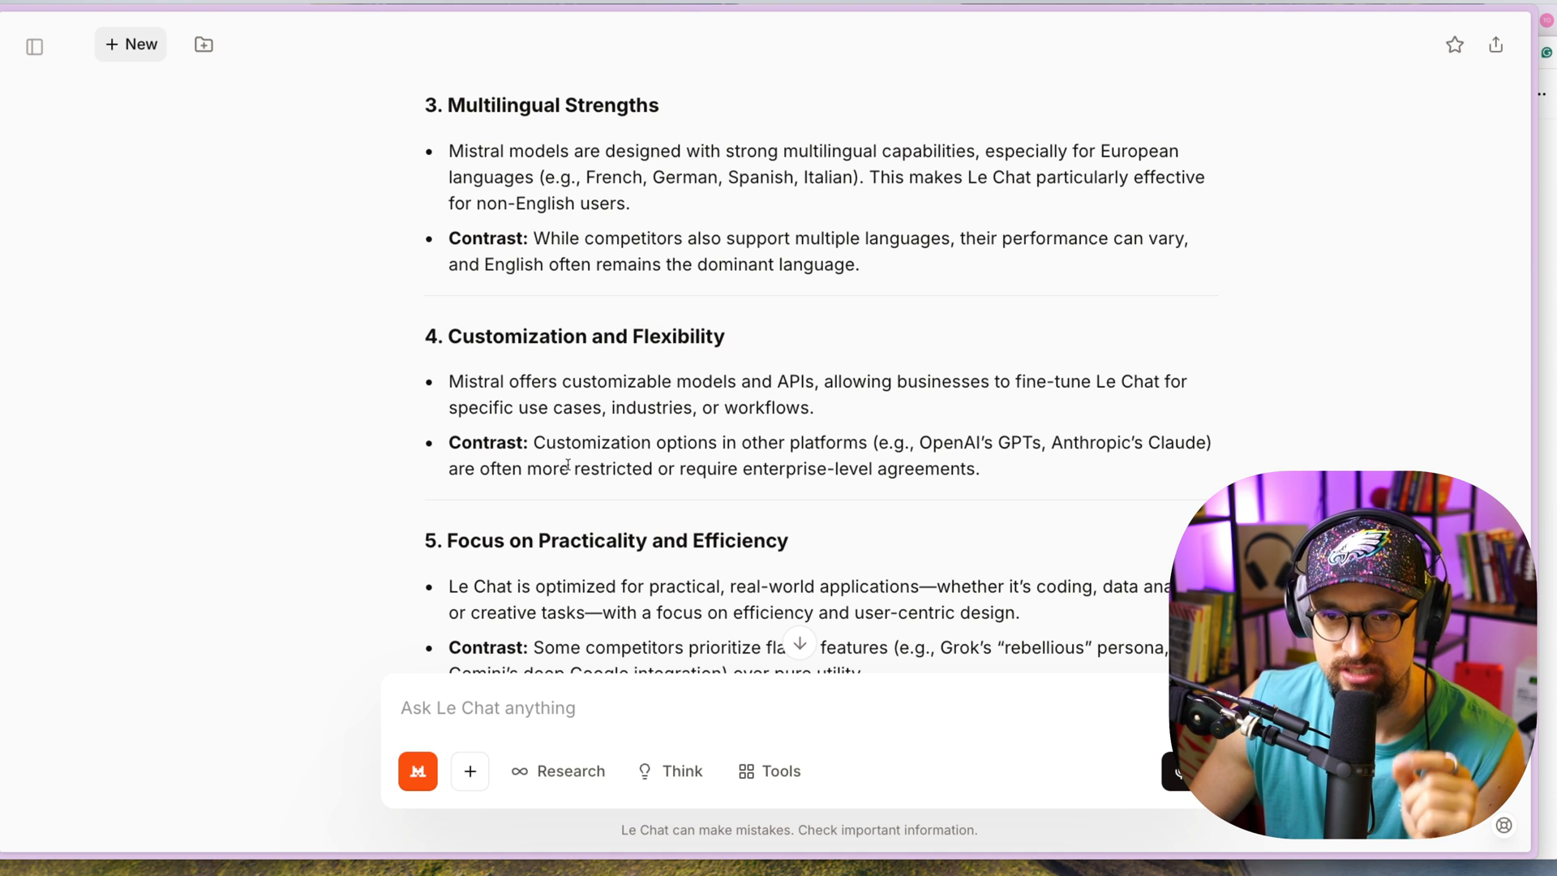
# Scroll the answer down to sections 4 and 5, Customization and Practicality
pyautogui.scroll(-3)
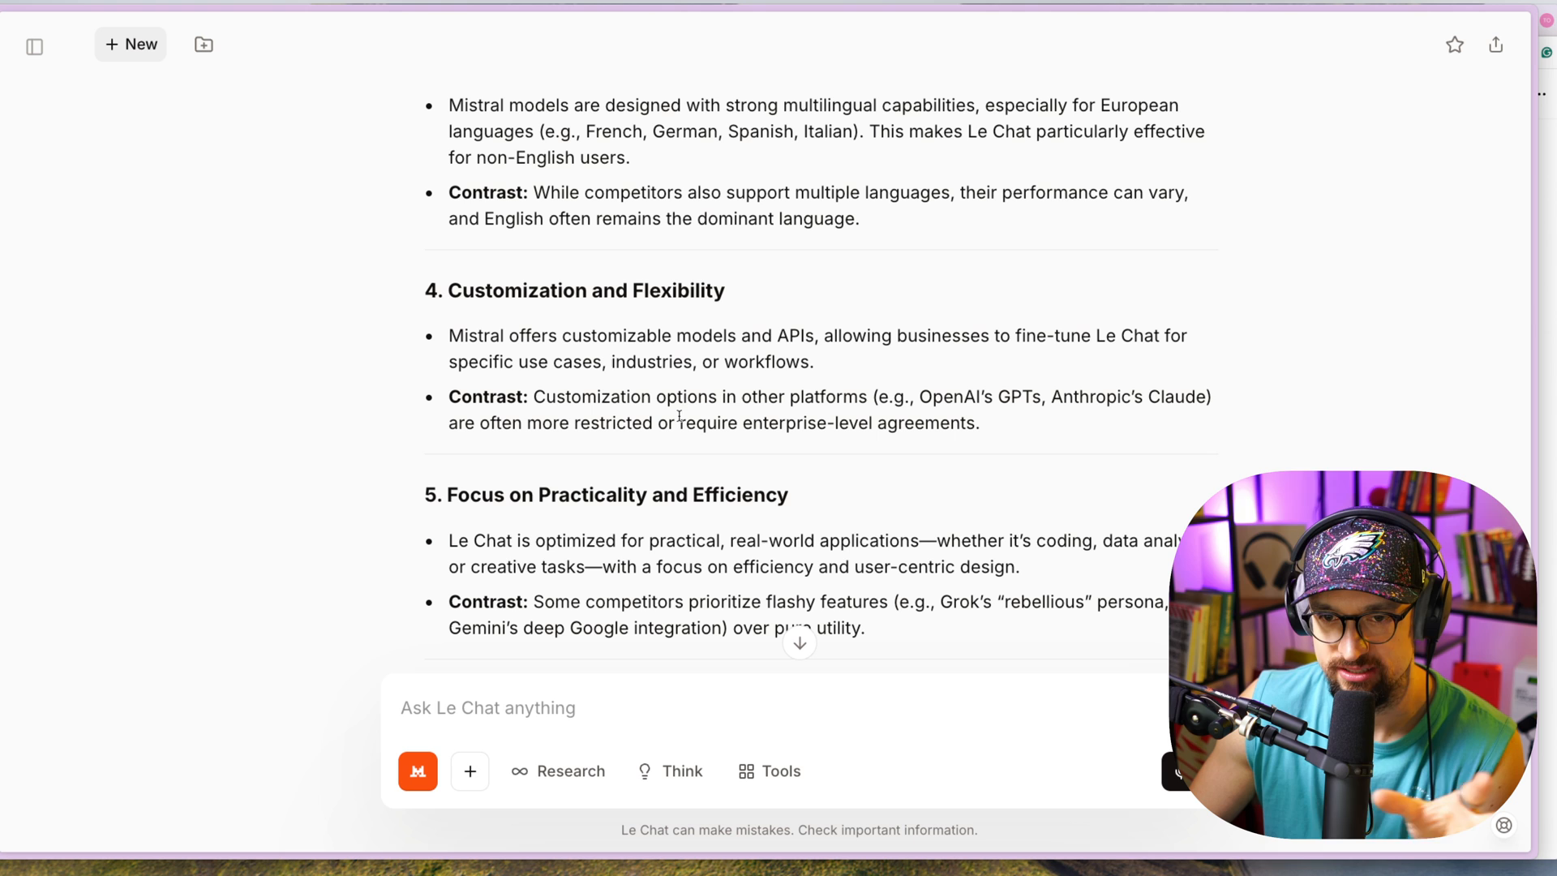
pyautogui.moveTo(545, 441)
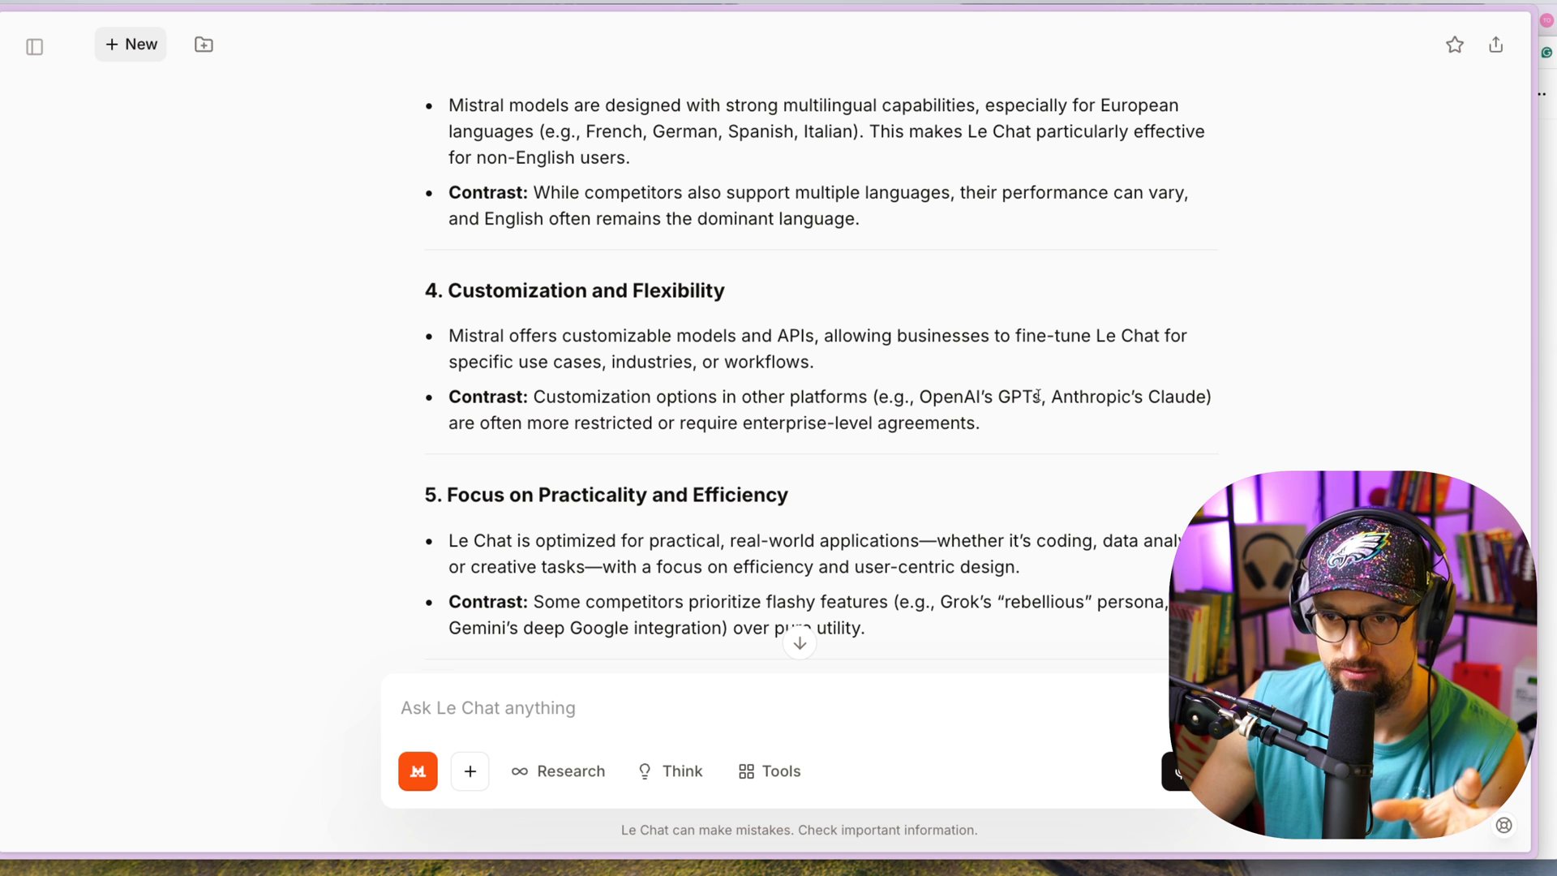
pyautogui.scroll(-3)
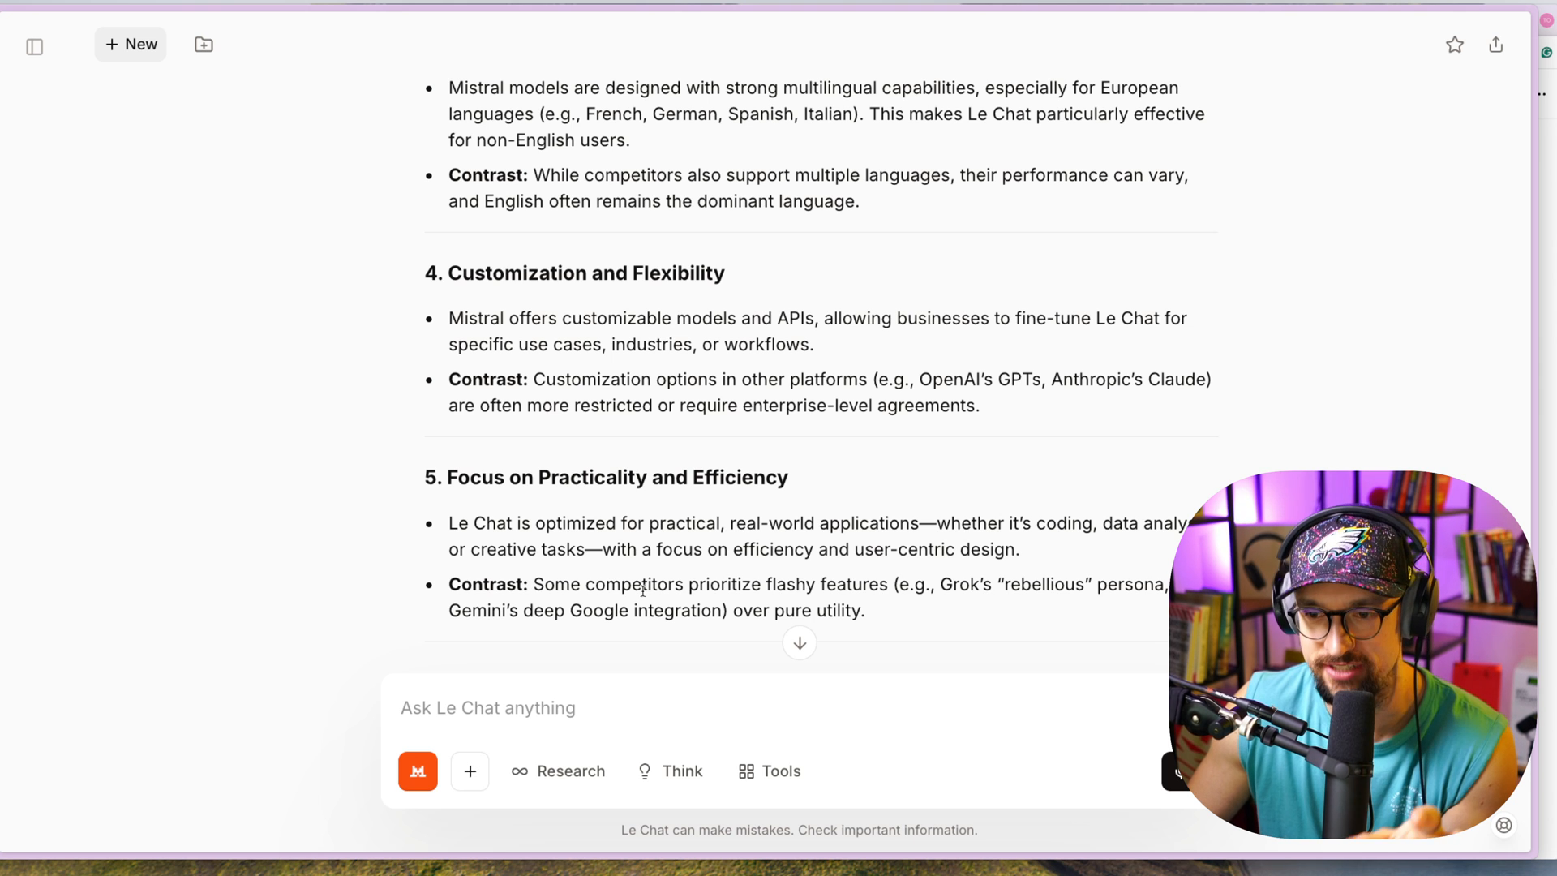
pyautogui.moveTo(678, 589)
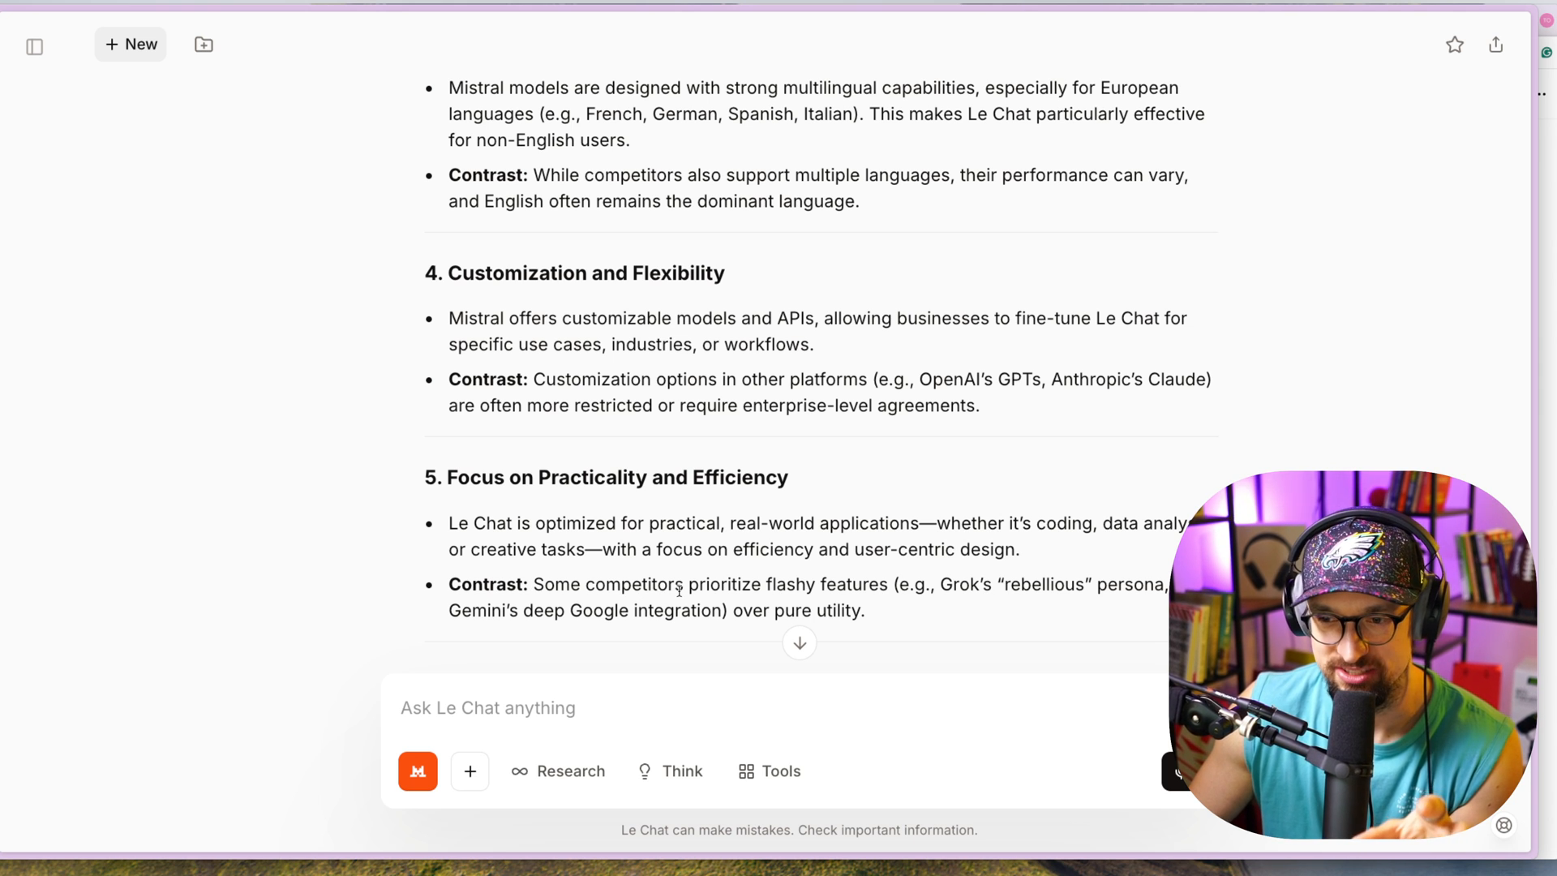
pyautogui.moveTo(613, 537)
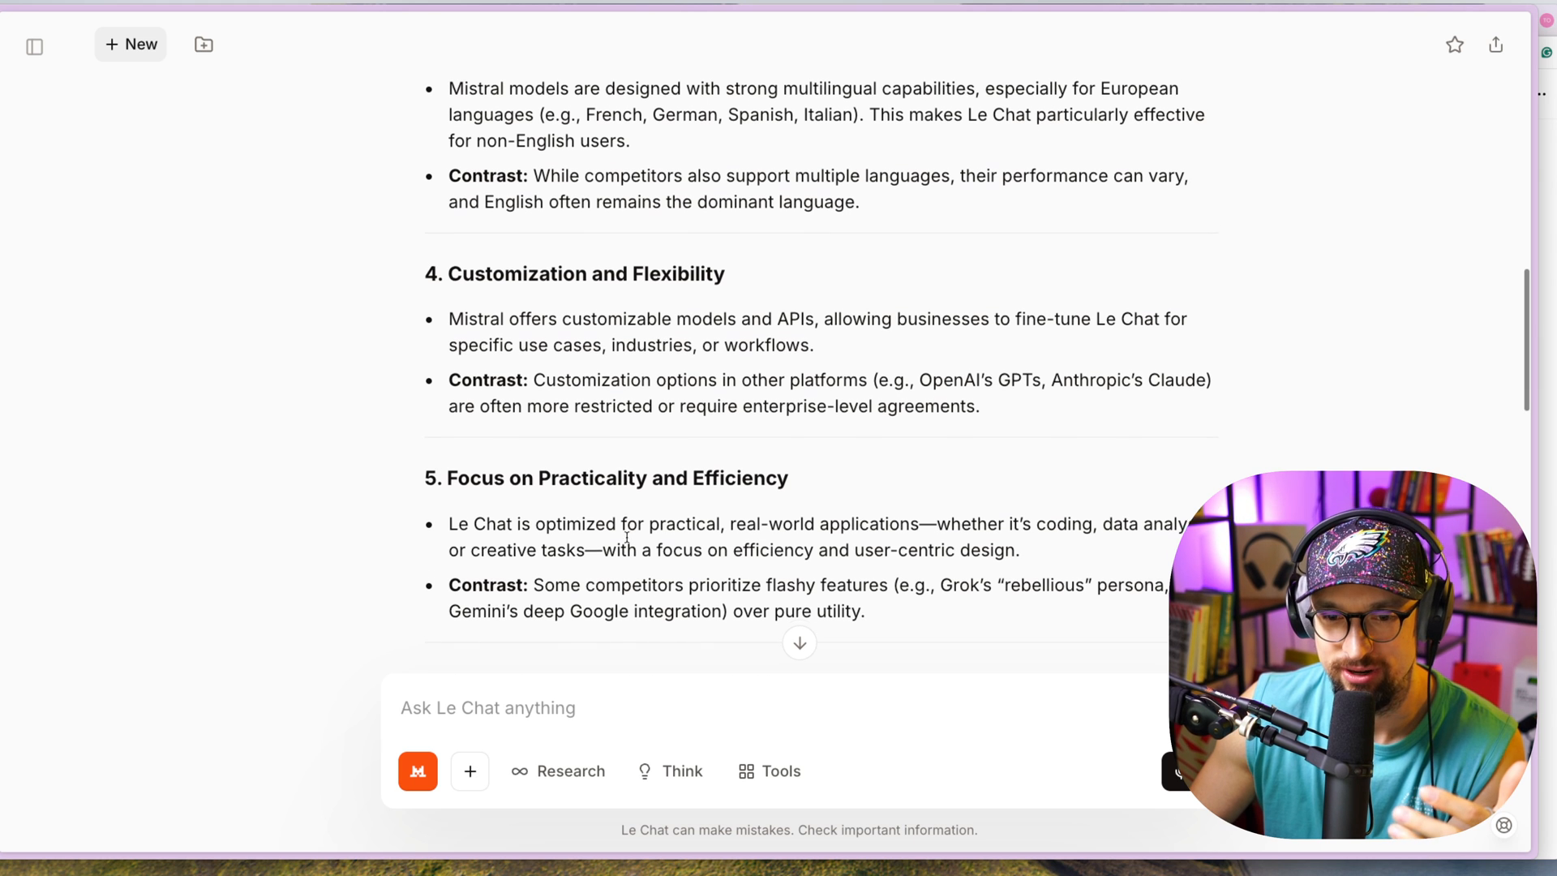
pyautogui.scroll(-3)
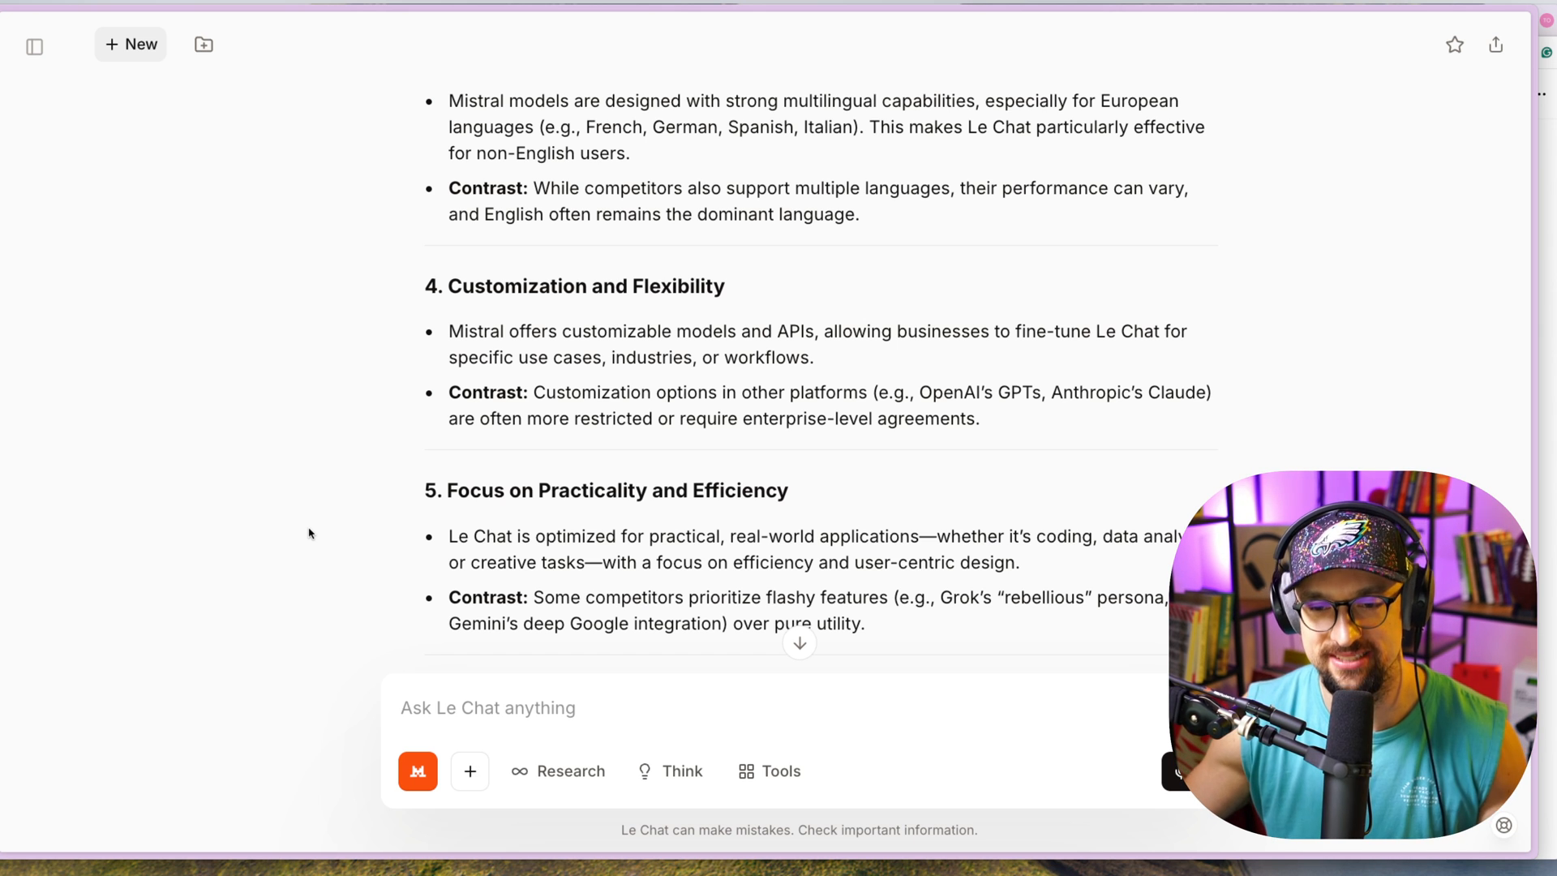
pyautogui.moveTo(292, 530)
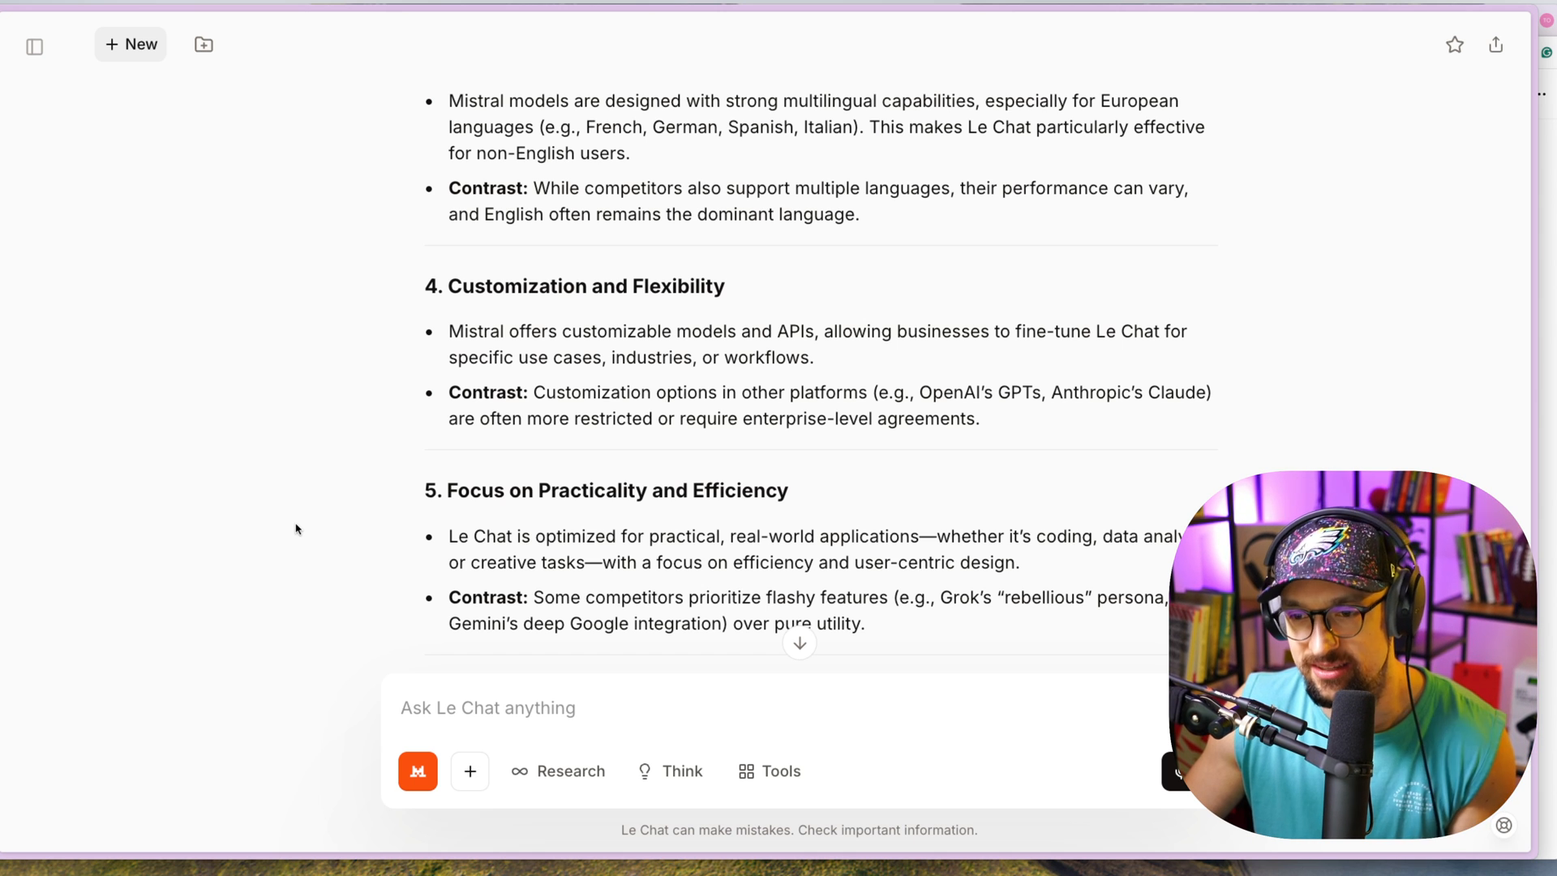
pyautogui.moveTo(334, 467)
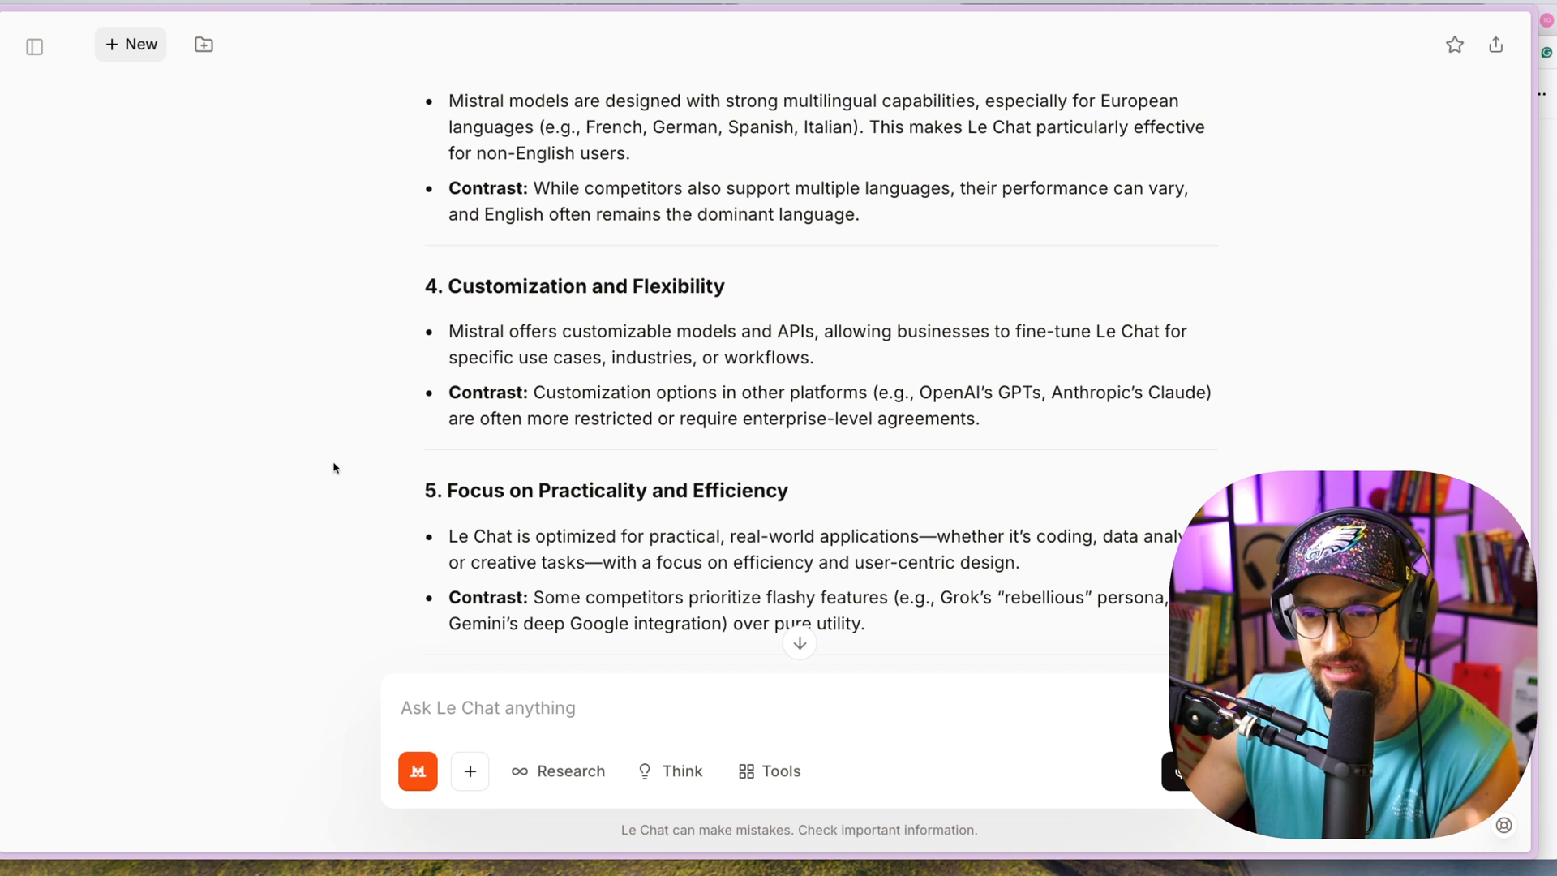
pyautogui.scroll(-3)
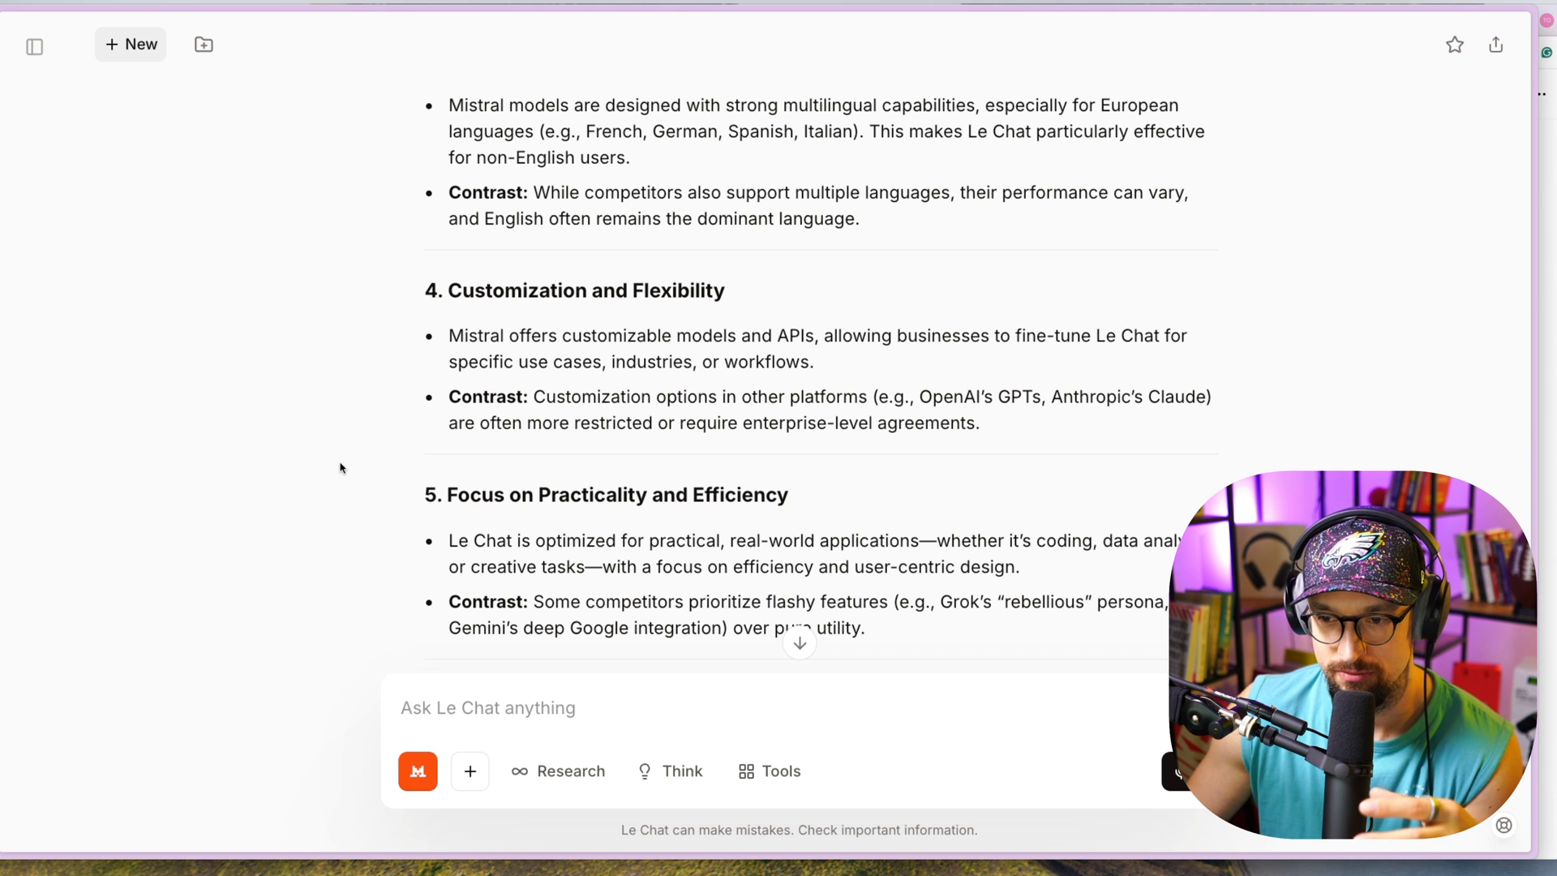
pyautogui.moveTo(336, 457)
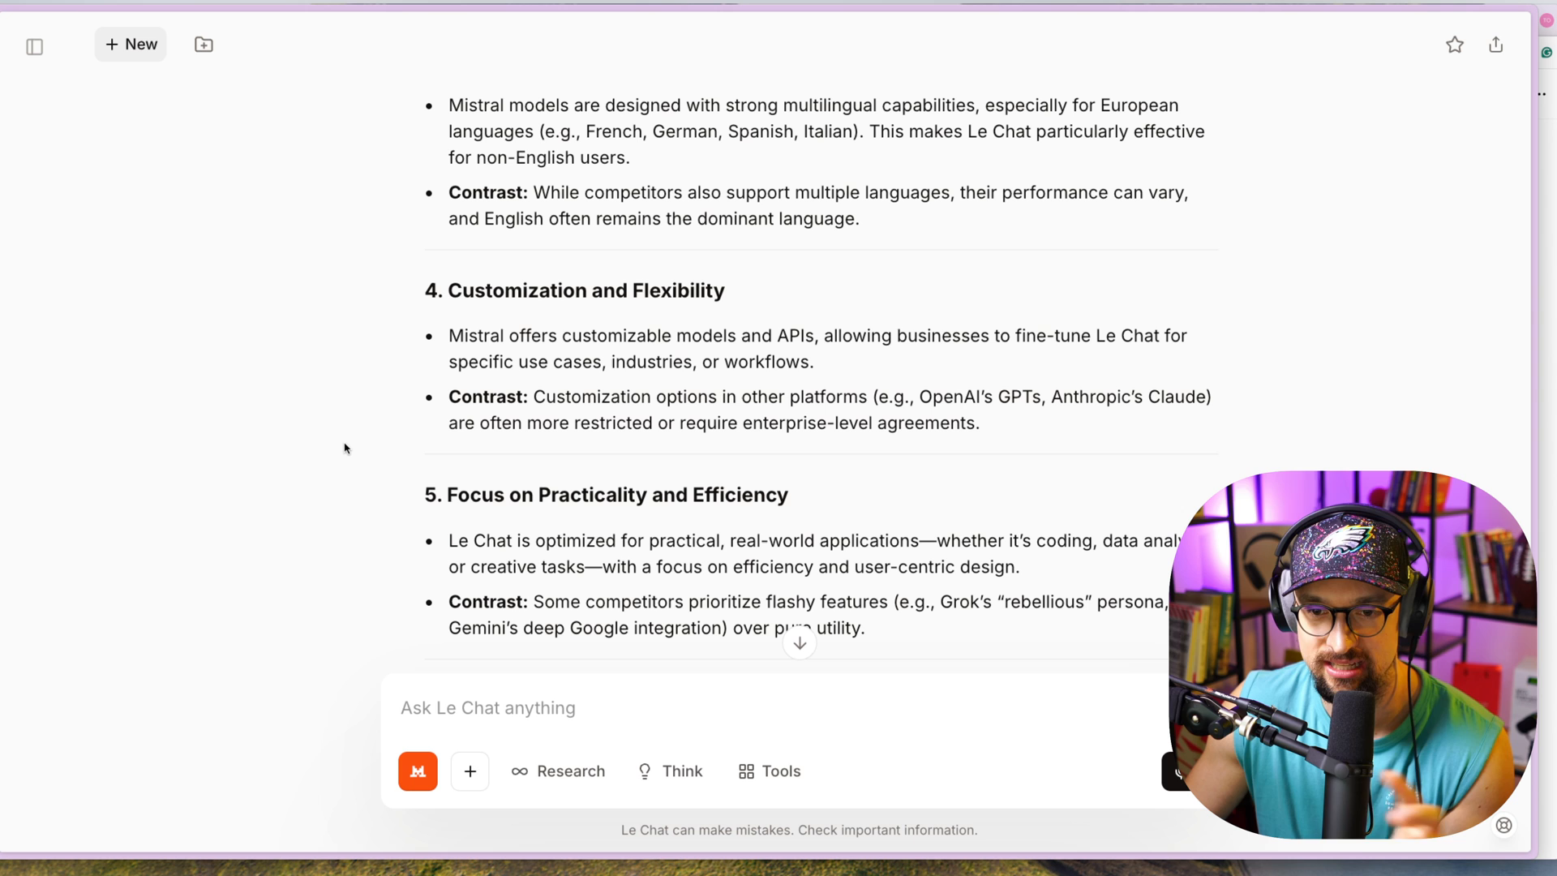
pyautogui.moveTo(337, 444)
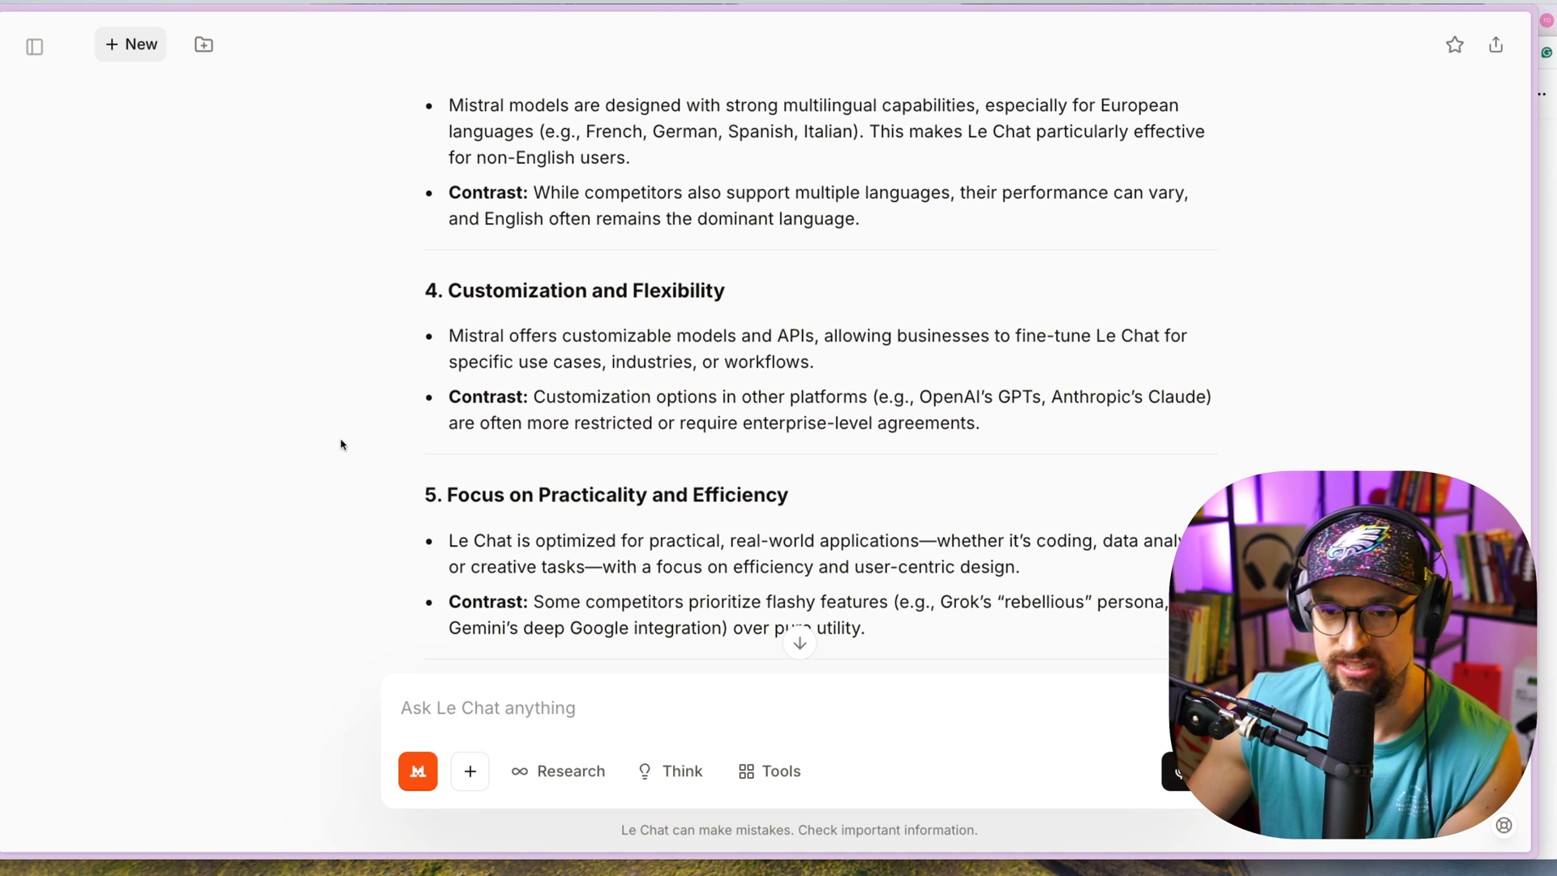
# Scroll past Ethical AI Development to the 'When to Choose Le Chat?' recommendations
pyautogui.scroll(-3)
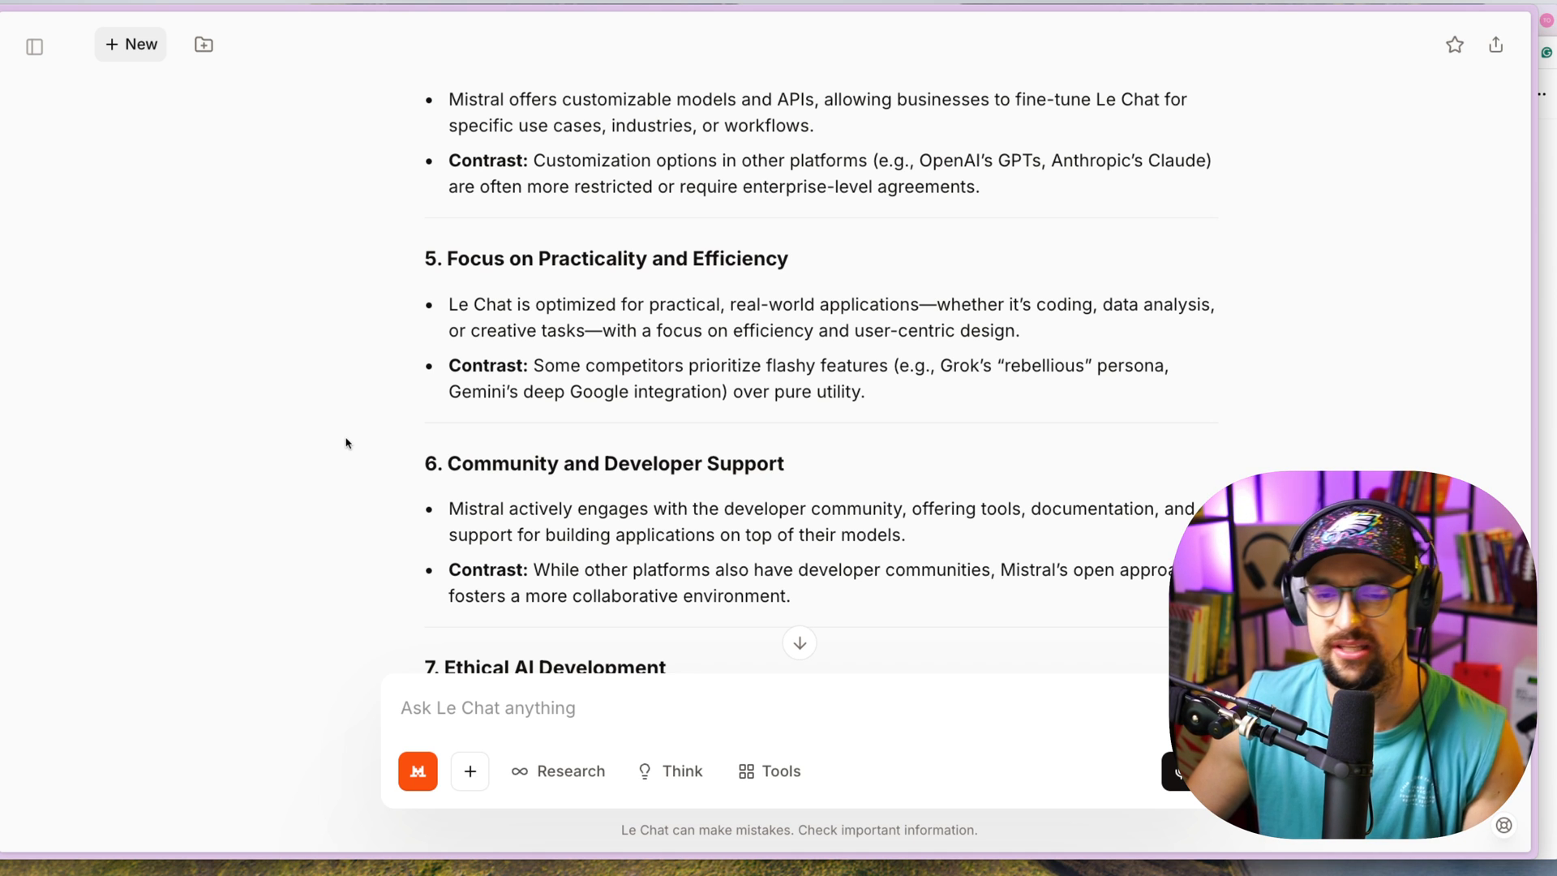
pyautogui.scroll(-3)
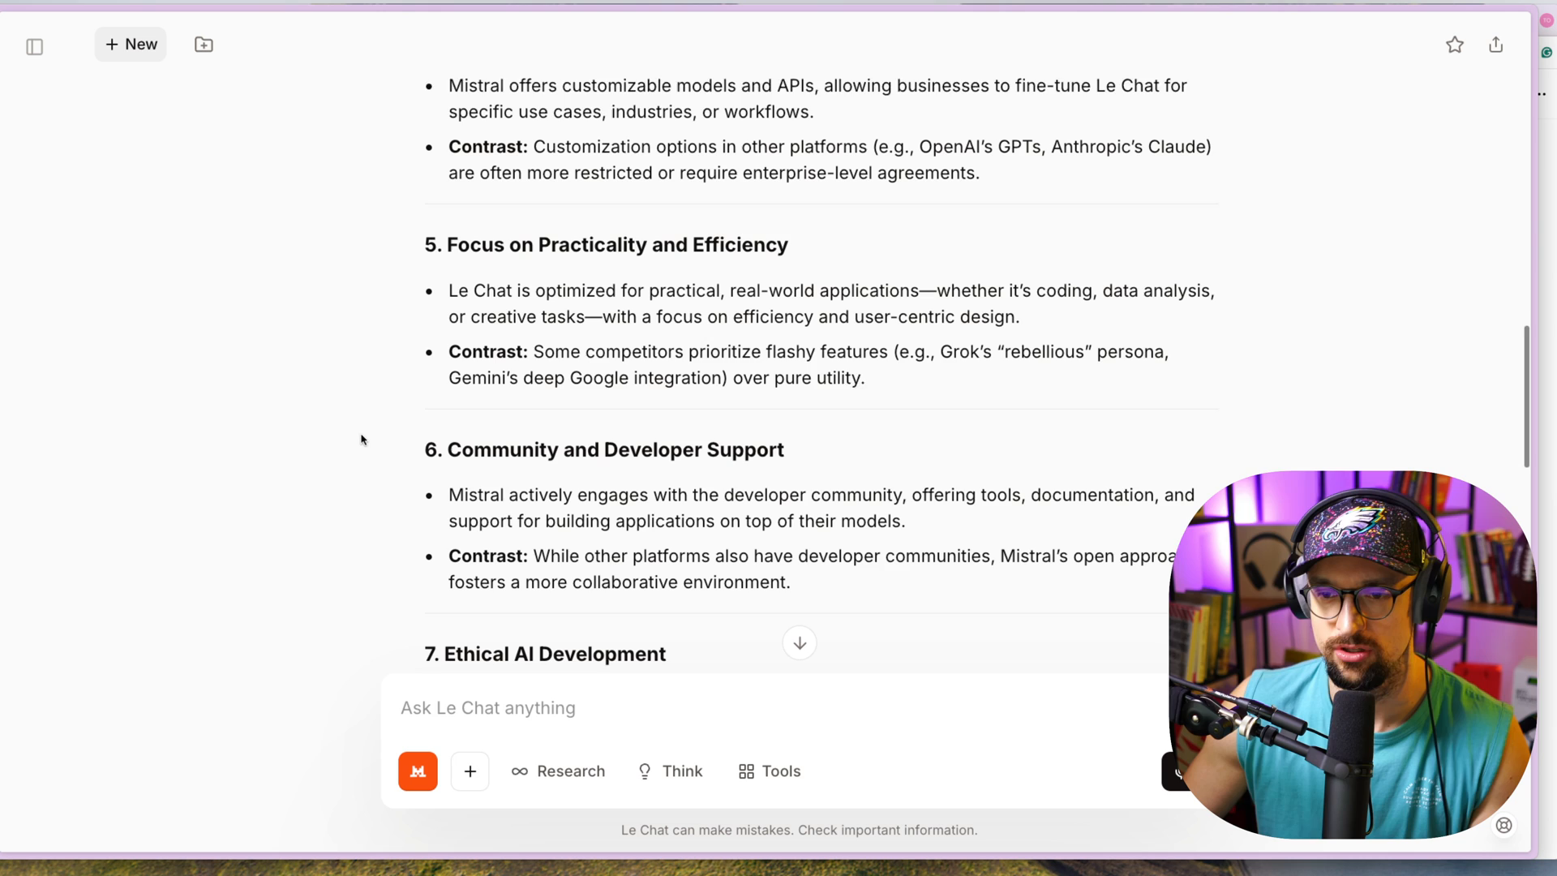
pyautogui.scroll(-3)
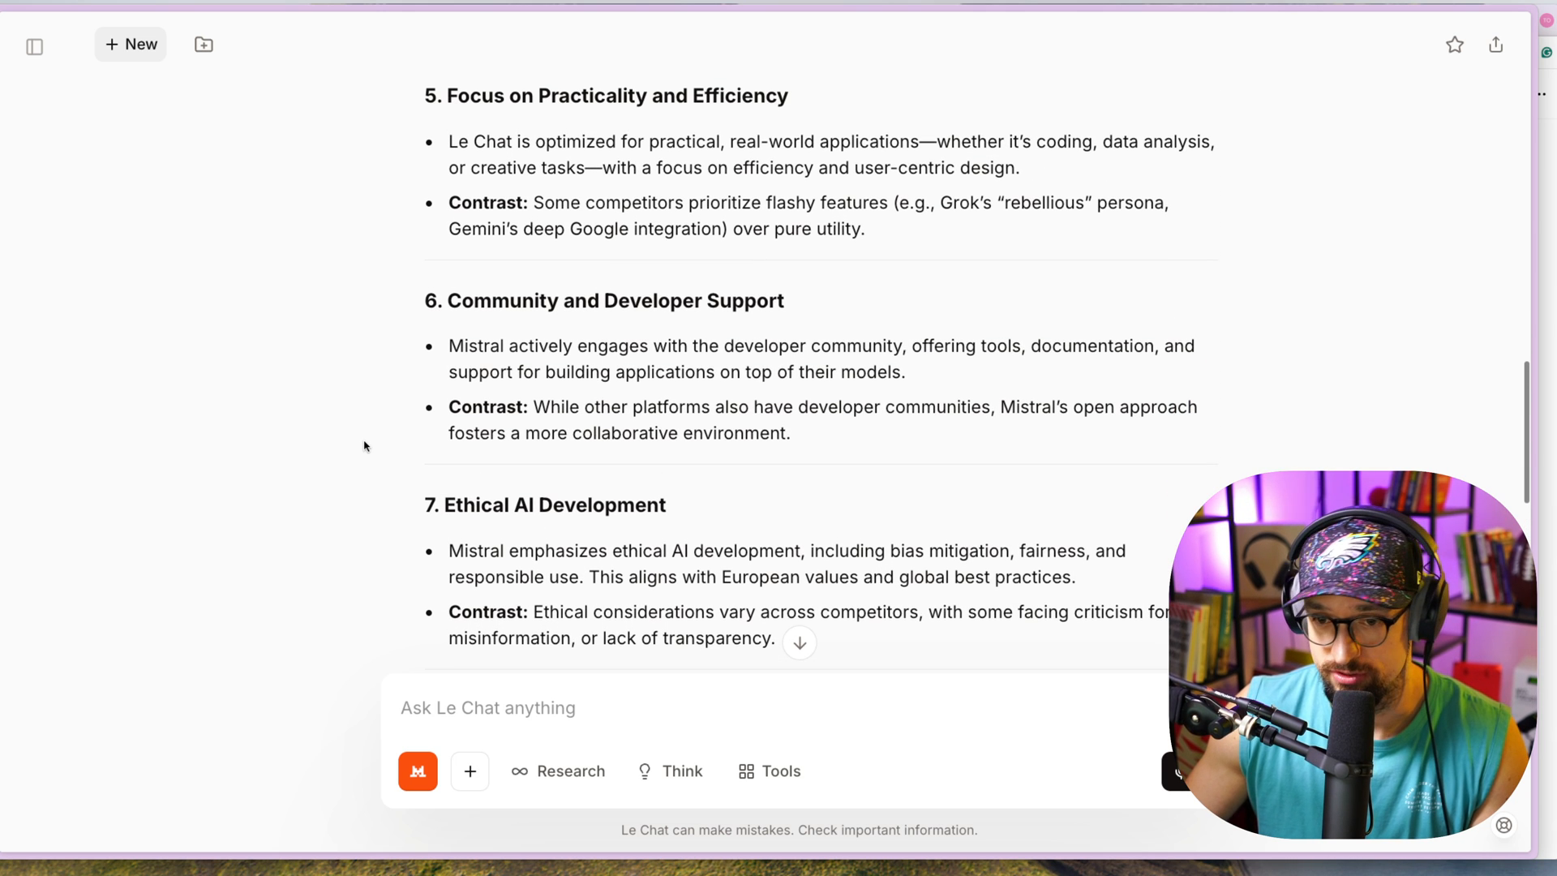
pyautogui.scroll(-3)
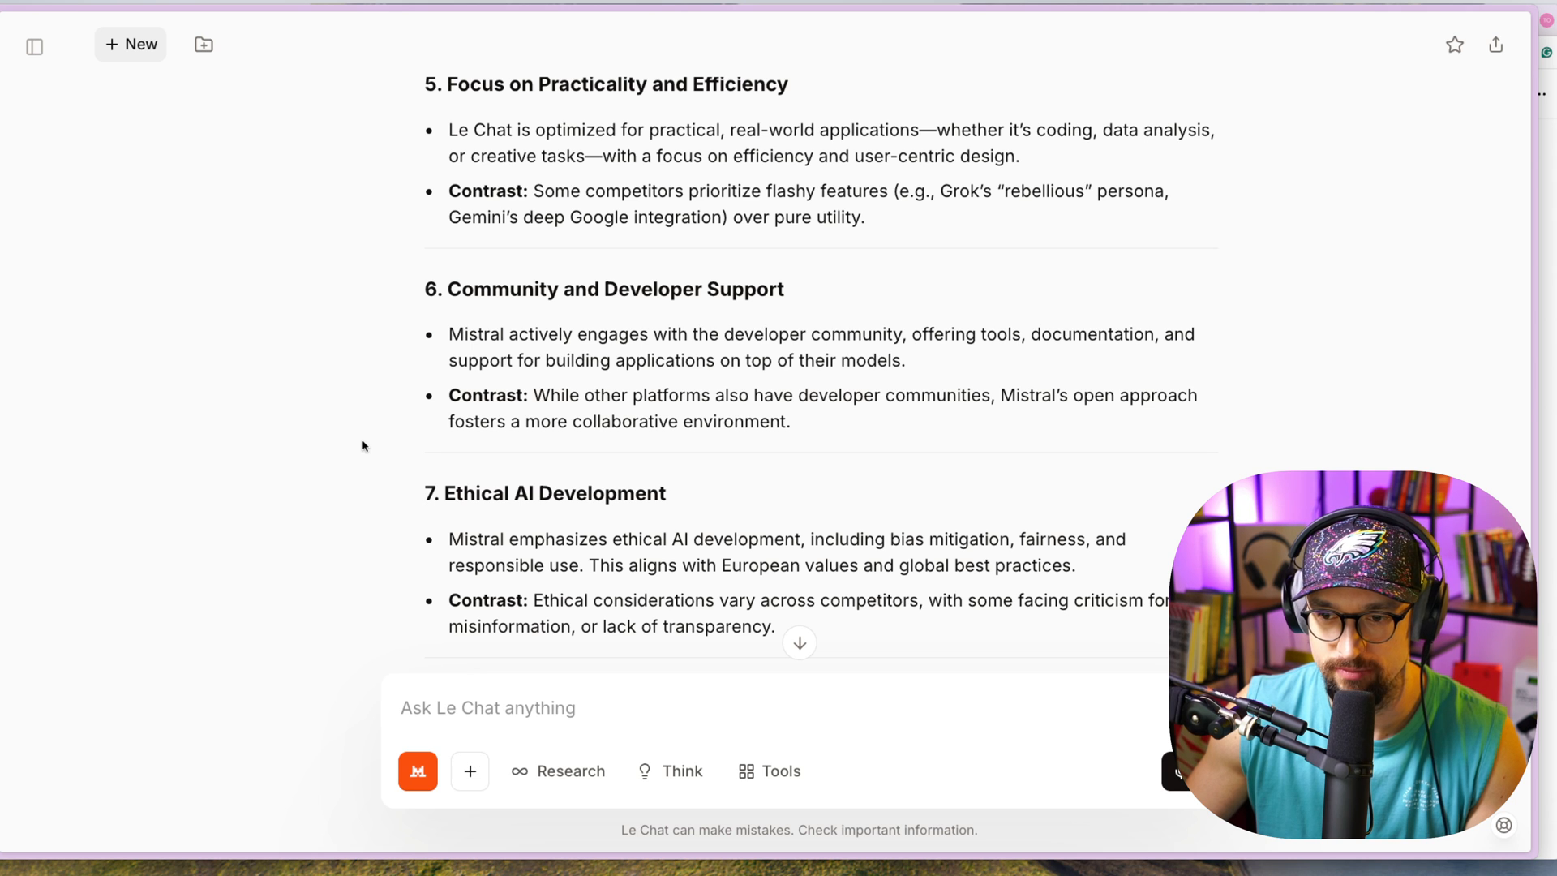
pyautogui.moveTo(356, 448)
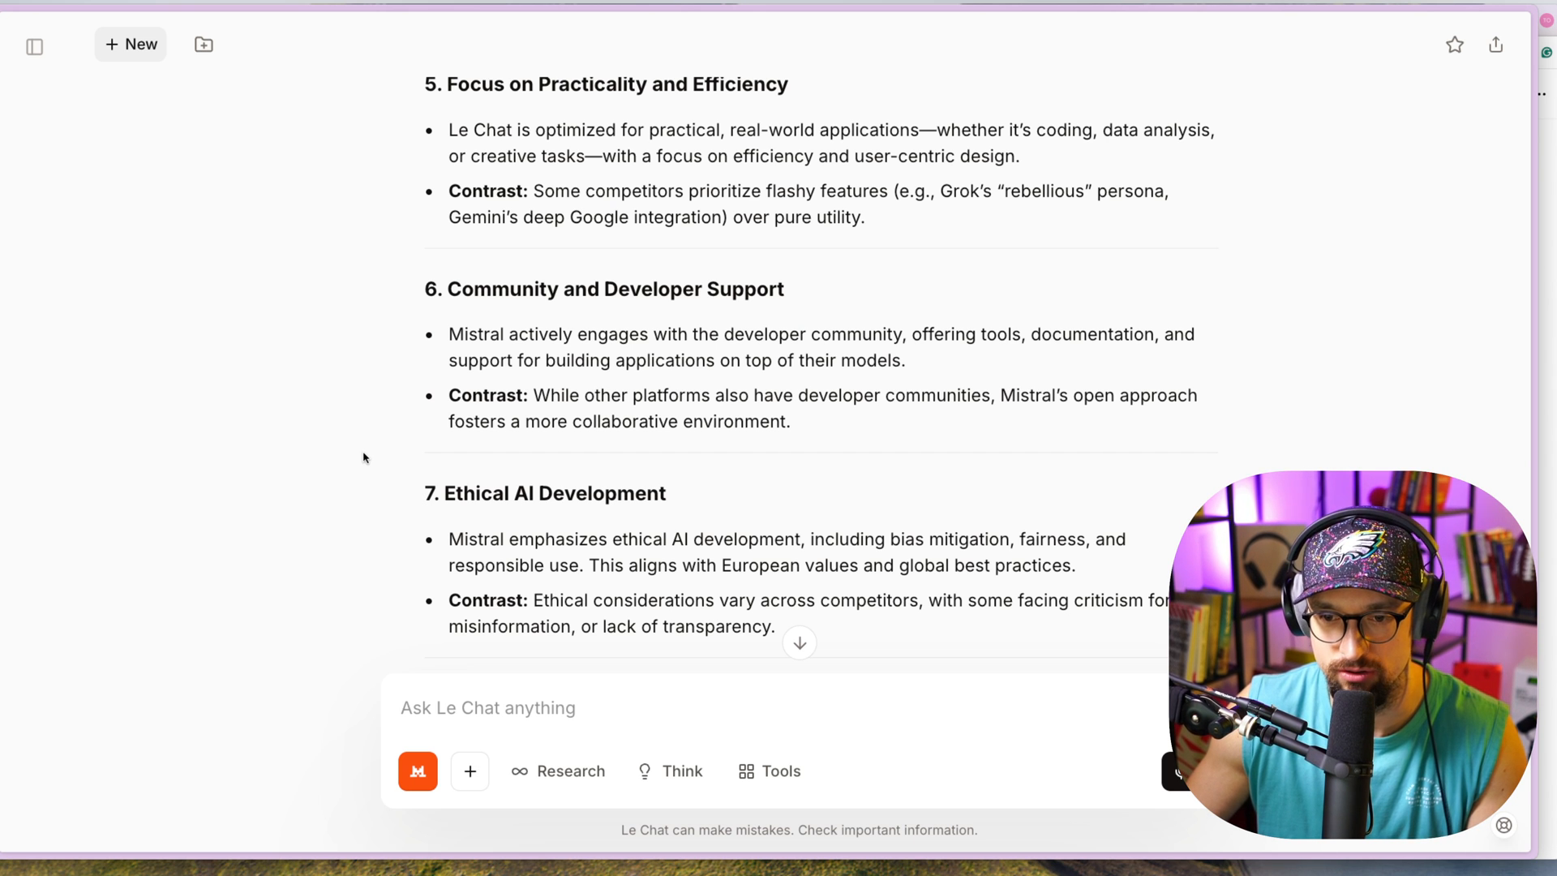
pyautogui.scroll(-3)
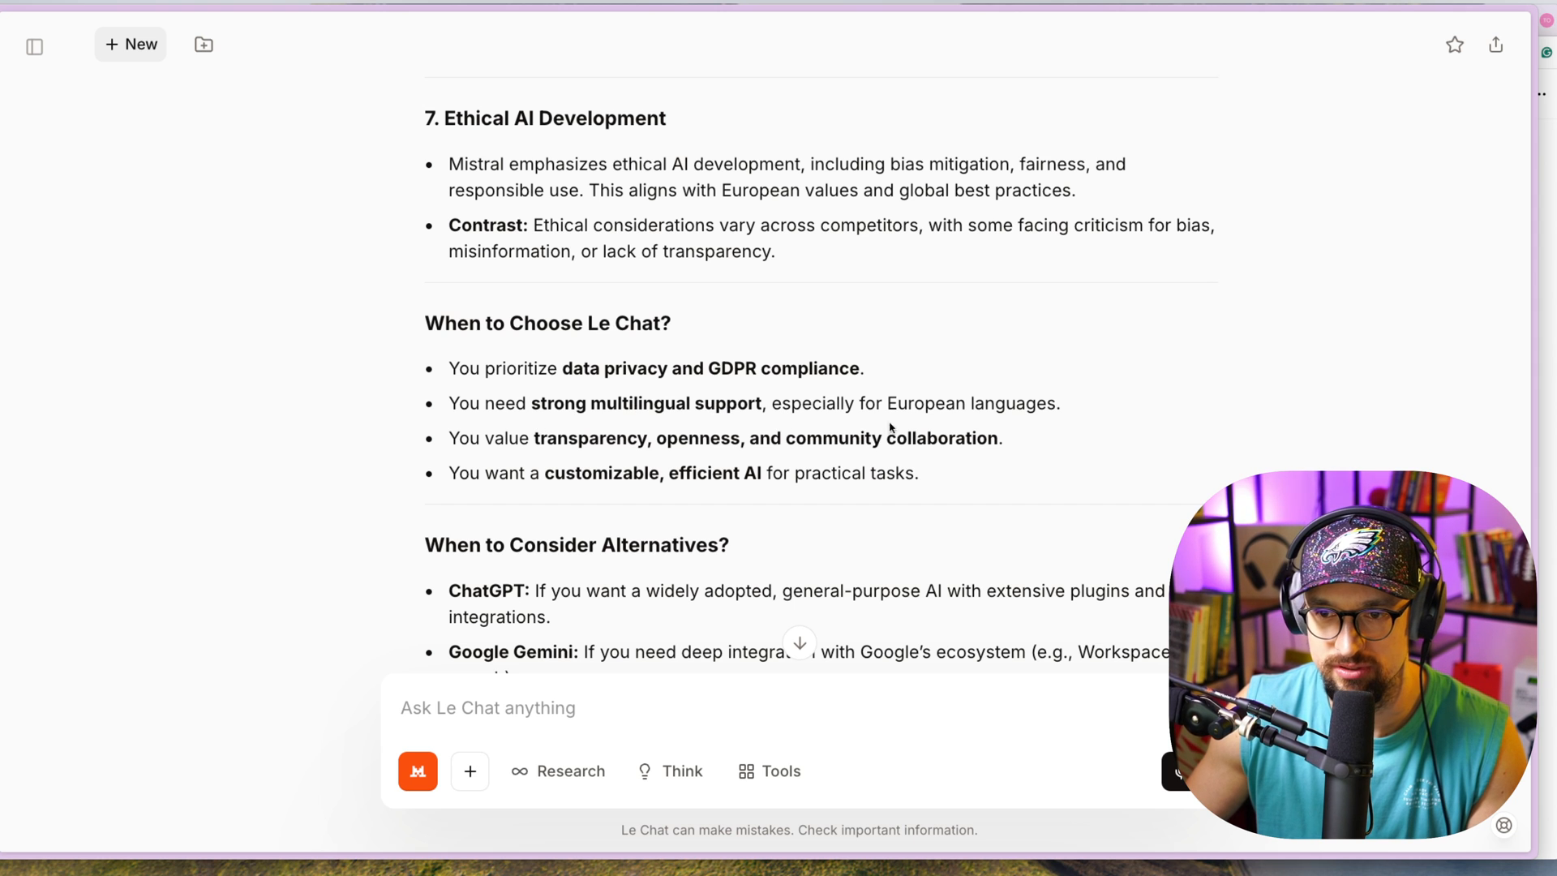
pyautogui.moveTo(580, 447)
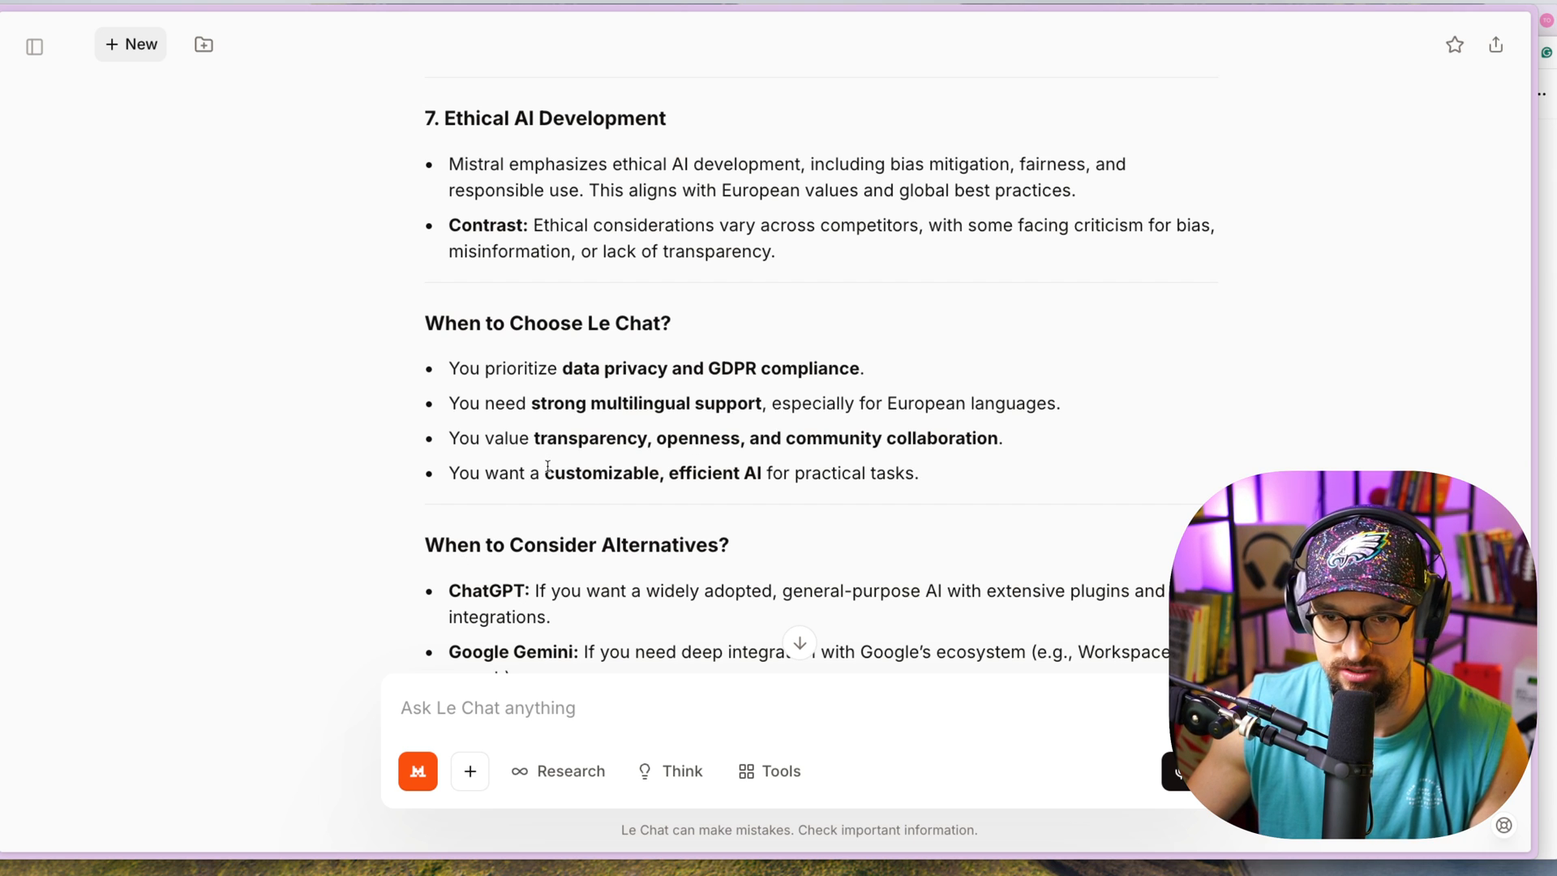
# Start a fresh, empty chat with the '+ New' button
pyautogui.click(130, 45)
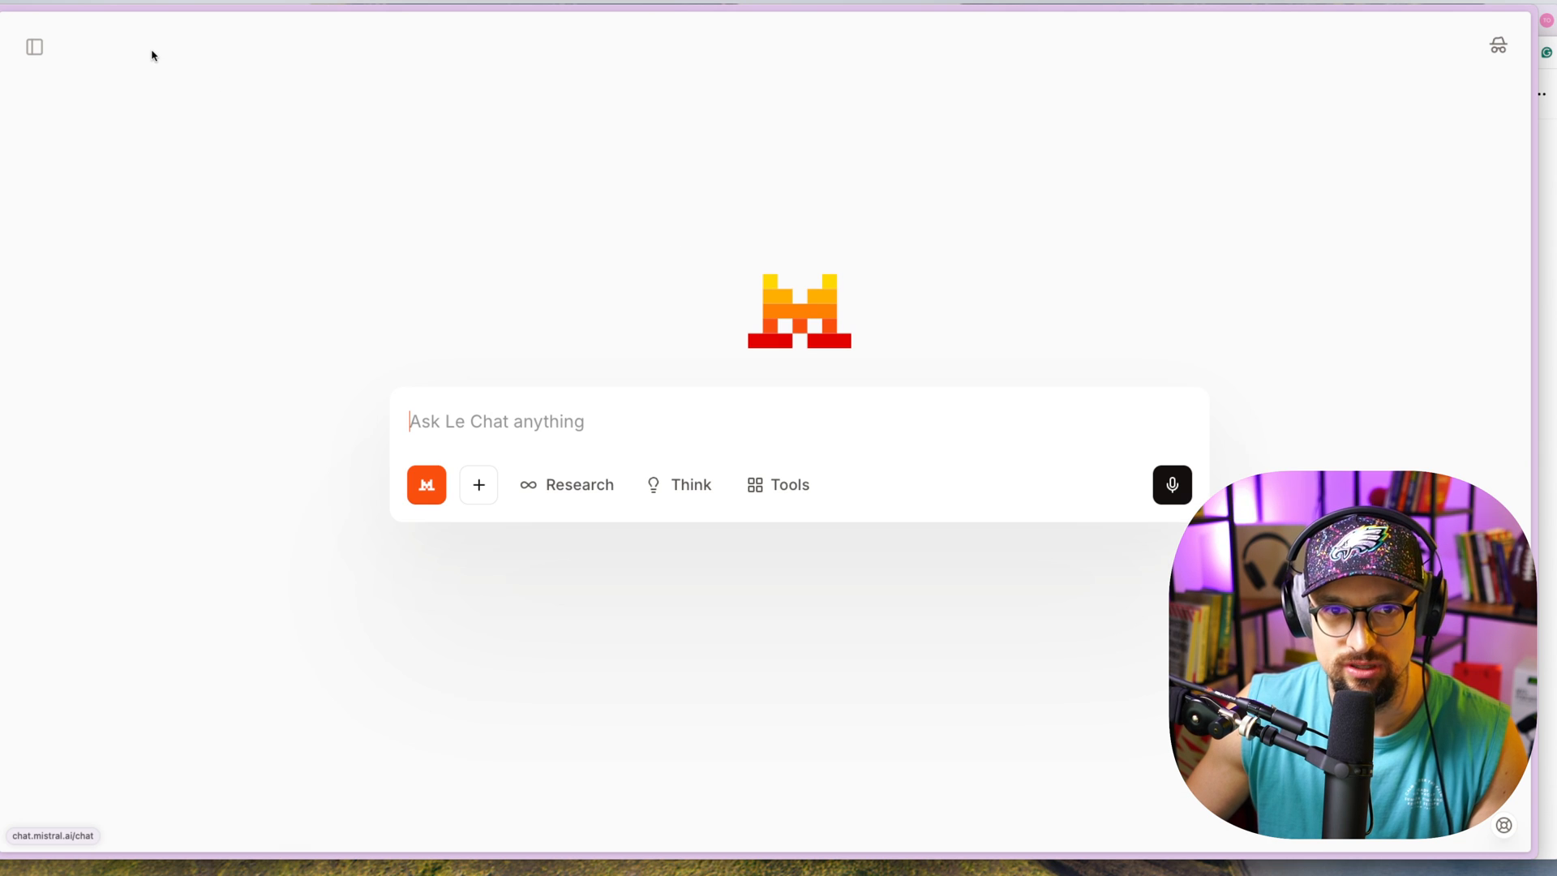
pyautogui.moveTo(425, 485)
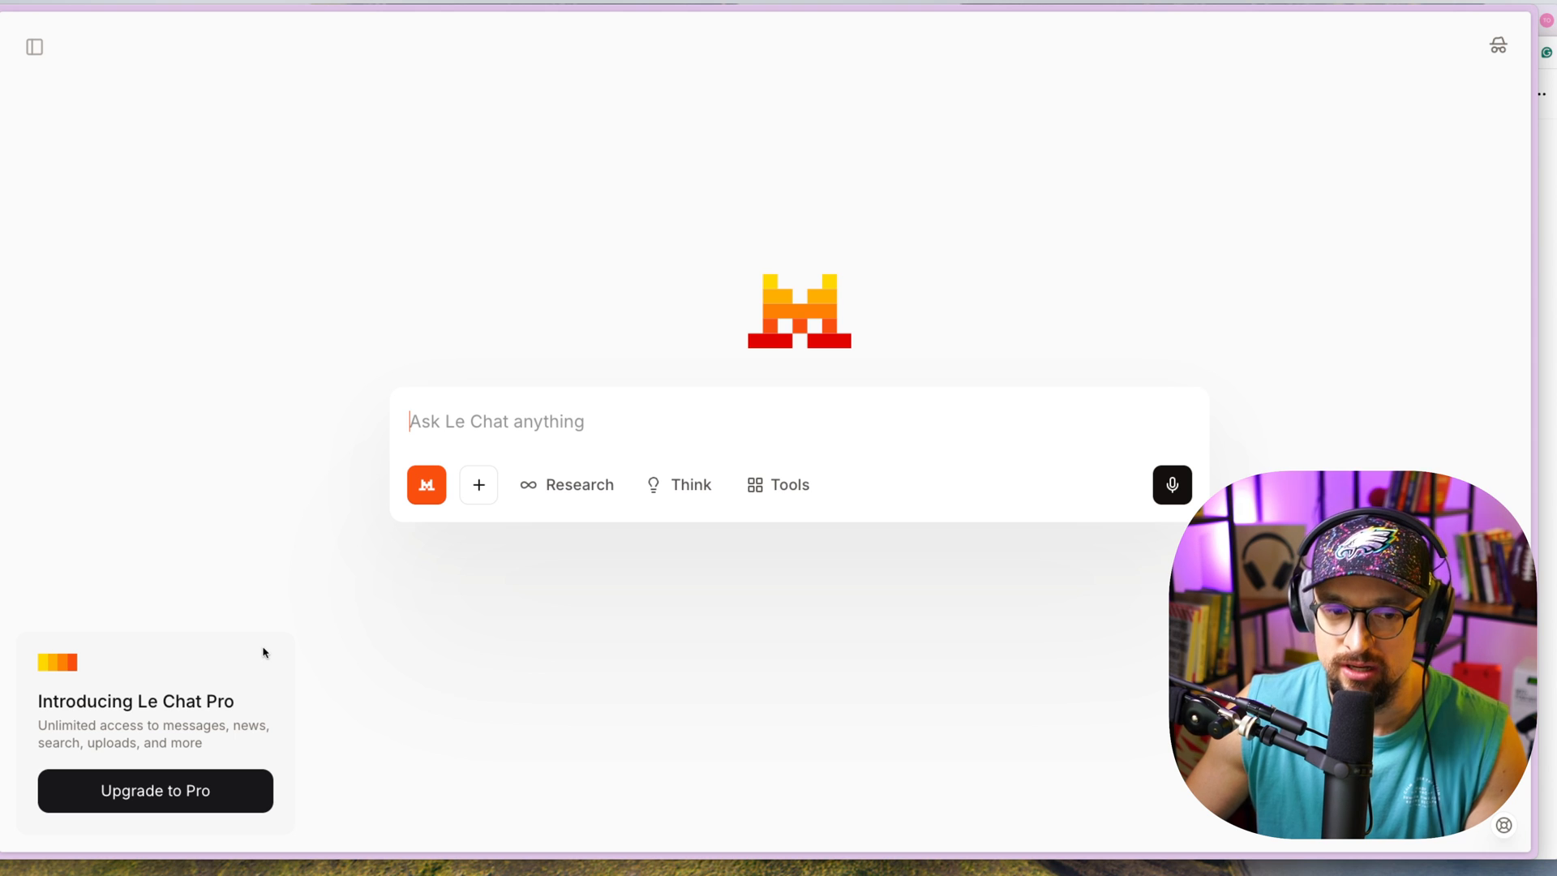
pyautogui.moveTo(561, 595)
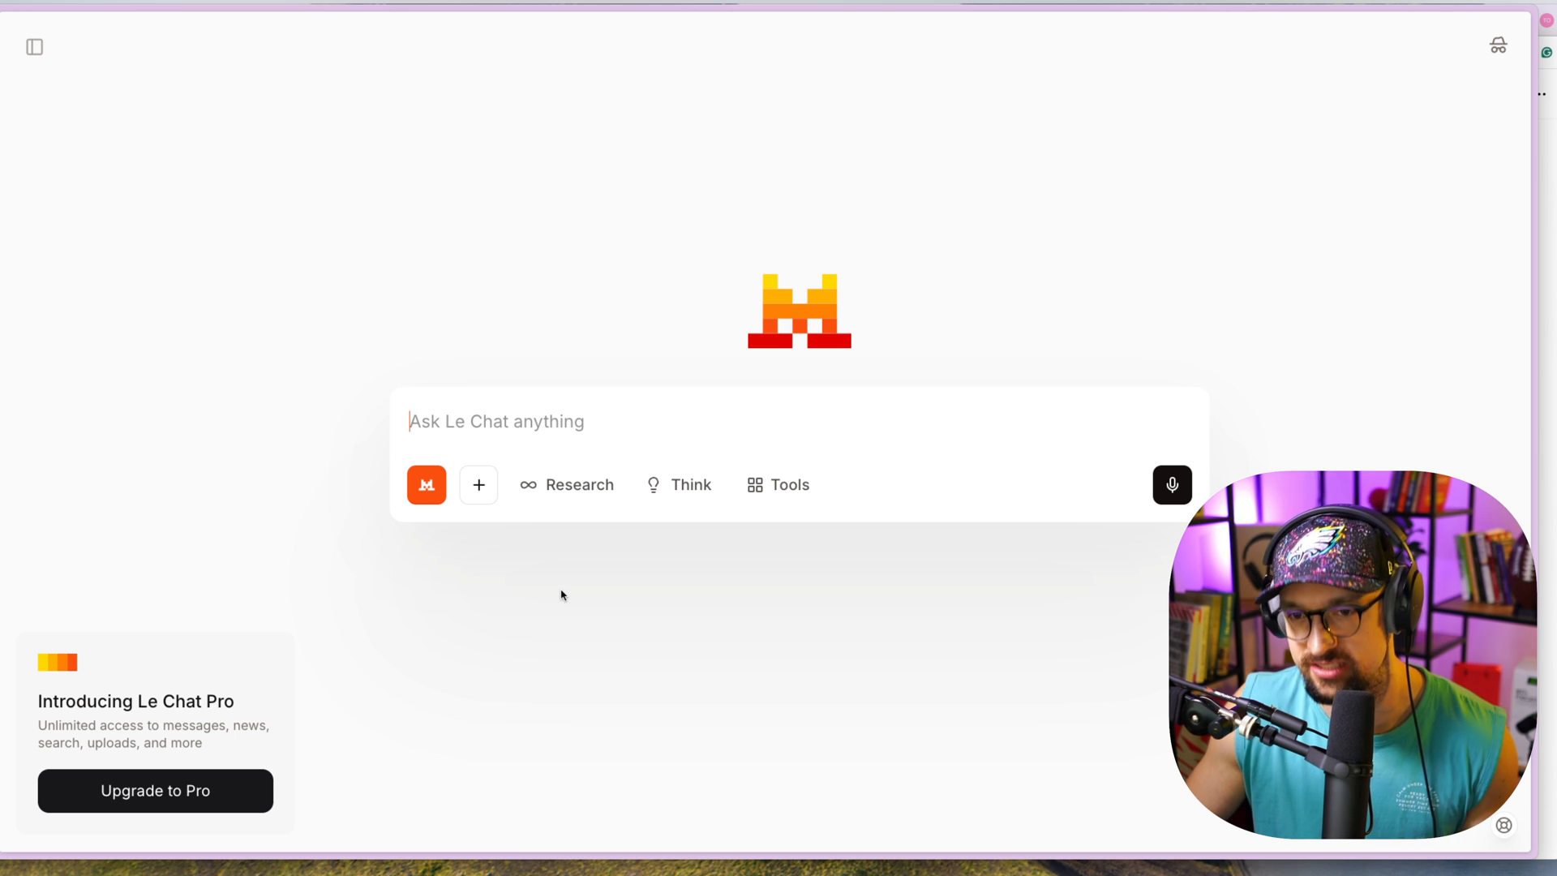
pyautogui.moveTo(545, 594)
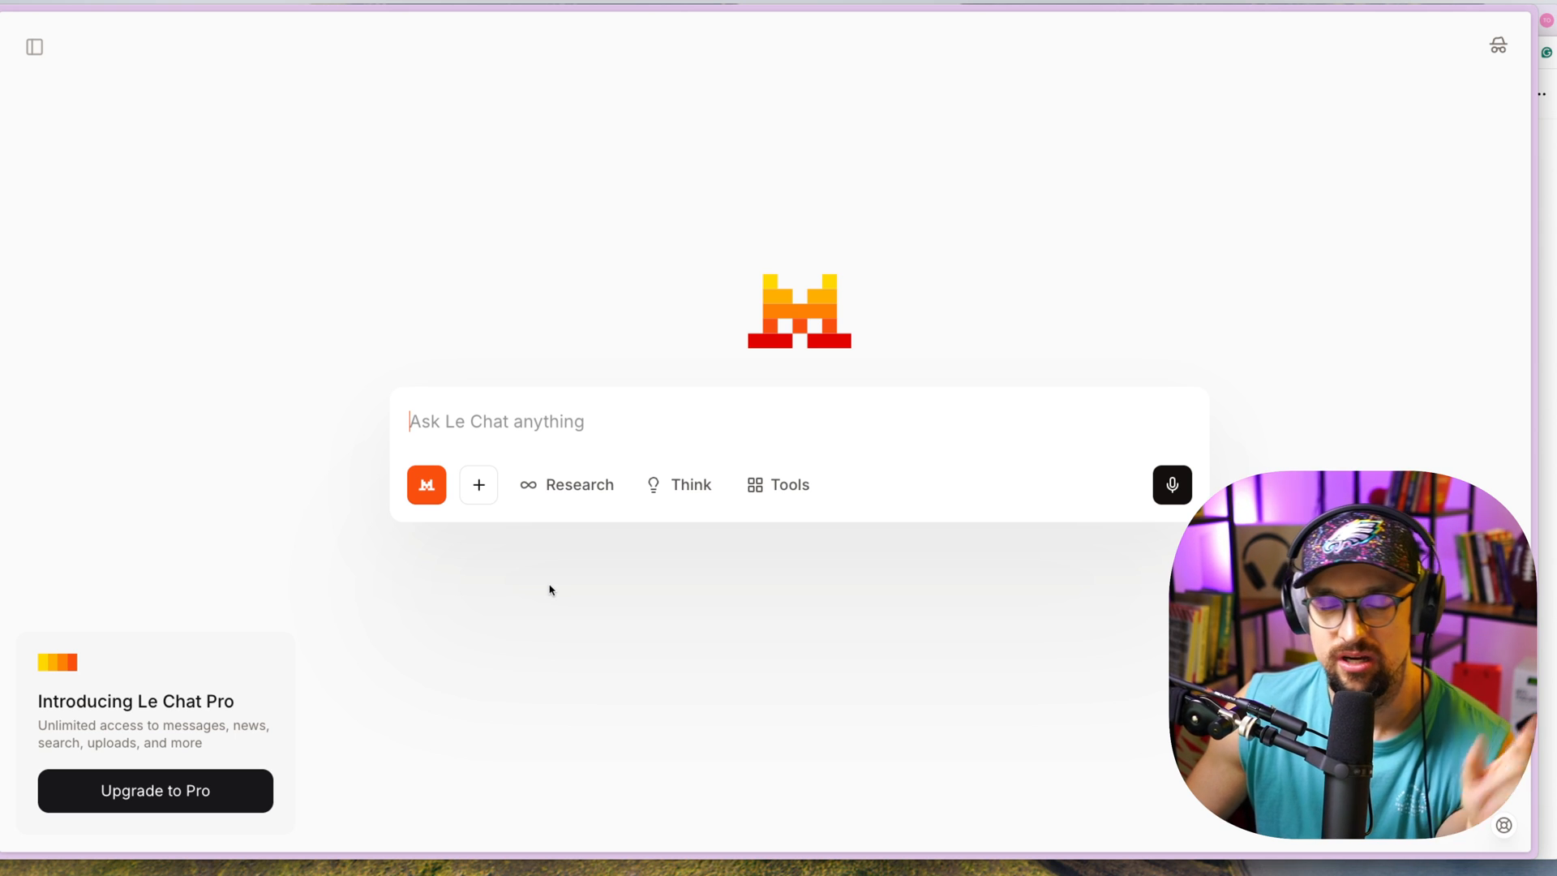
pyautogui.moveTo(560, 589)
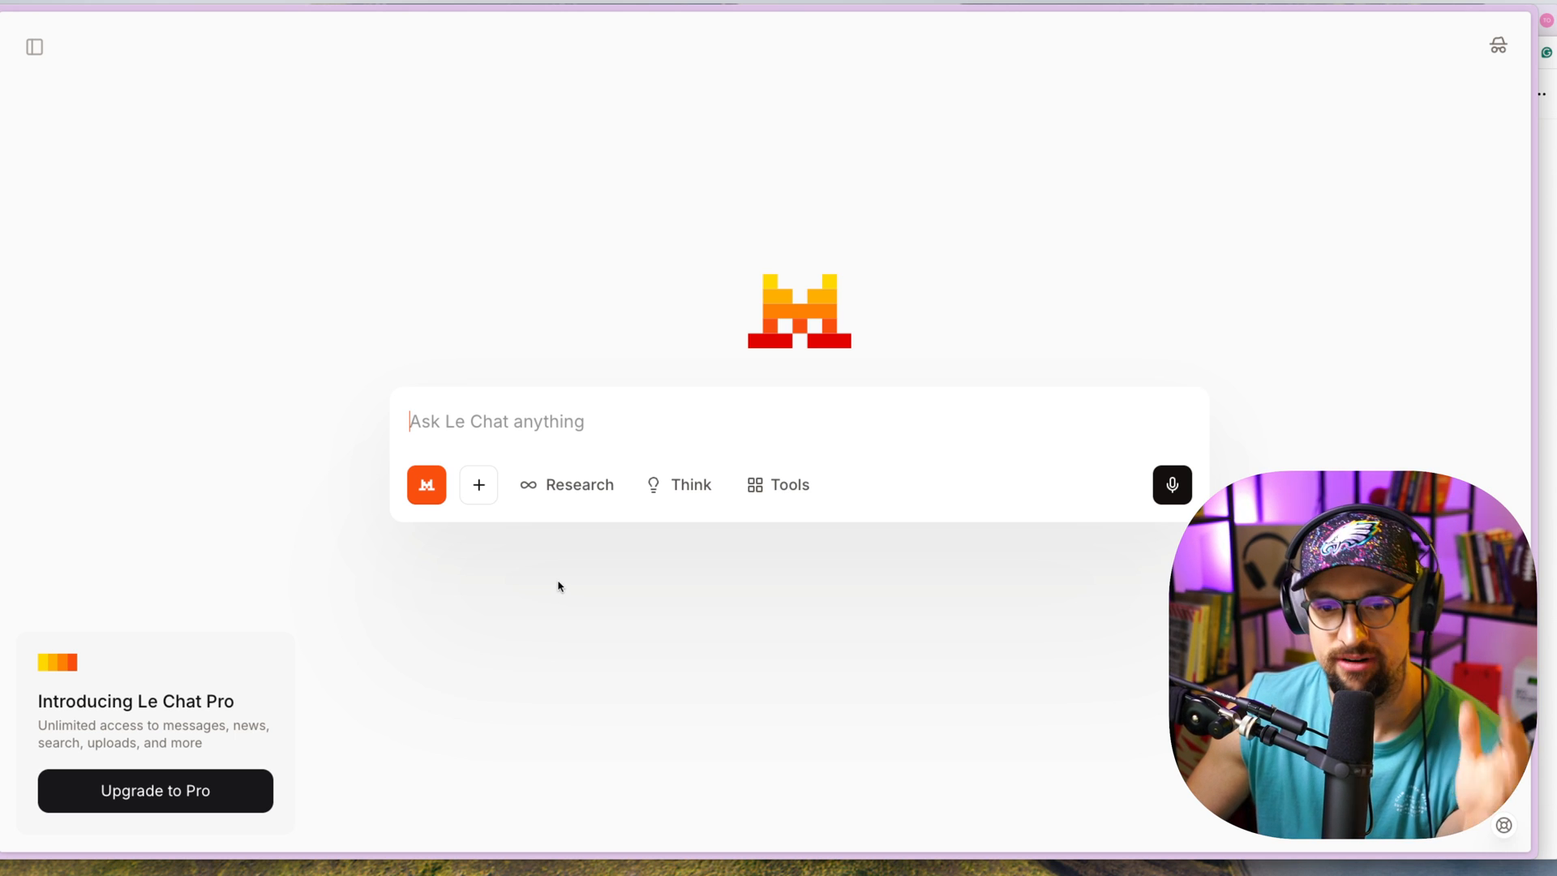
pyautogui.moveTo(442, 545)
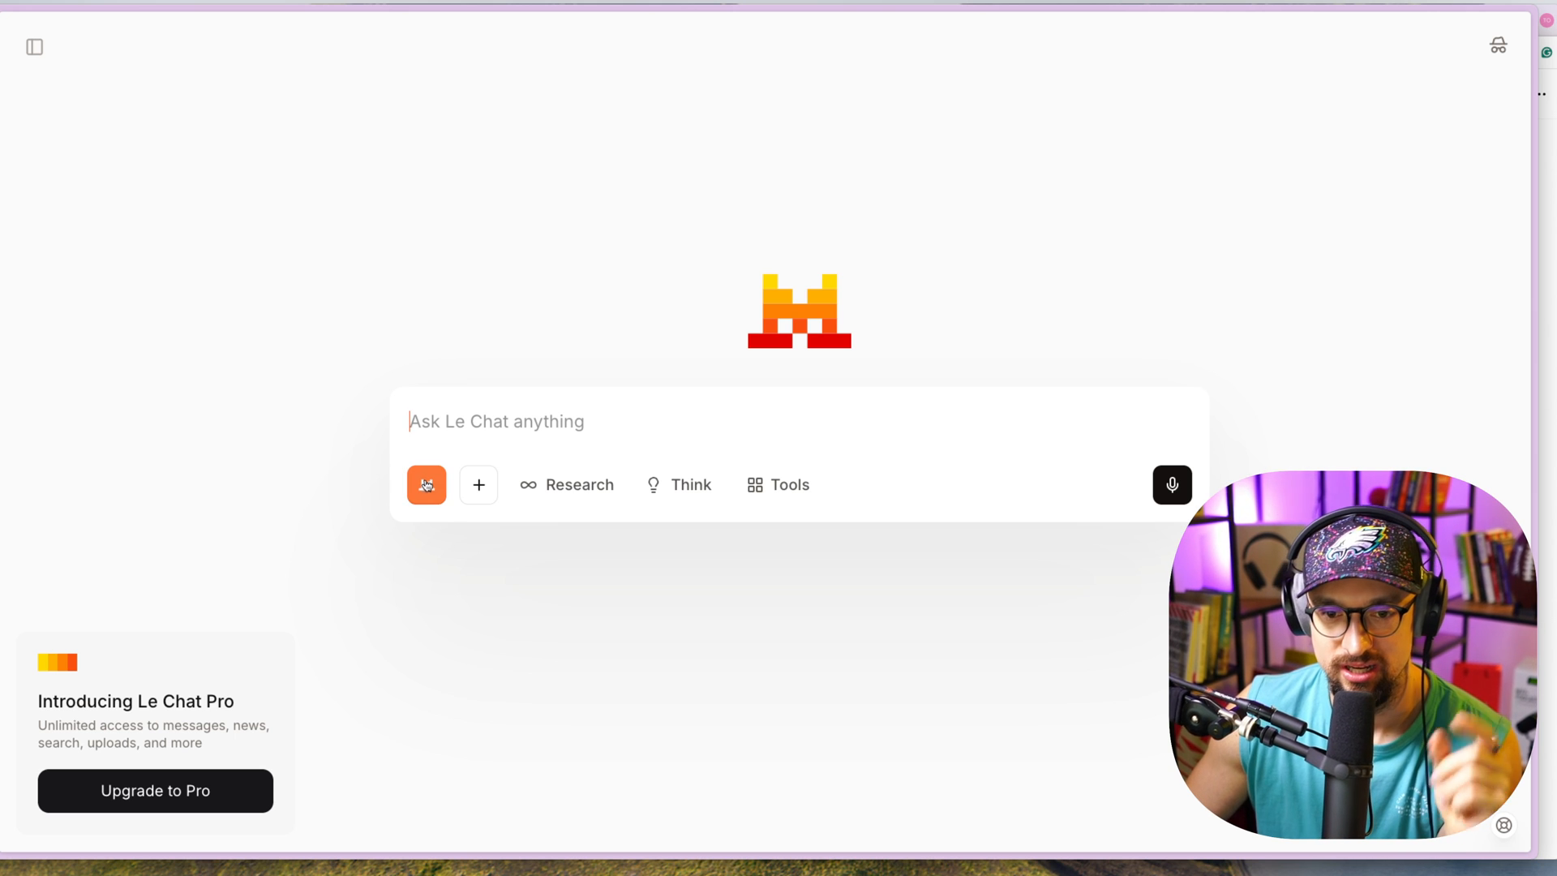
pyautogui.moveTo(427, 485)
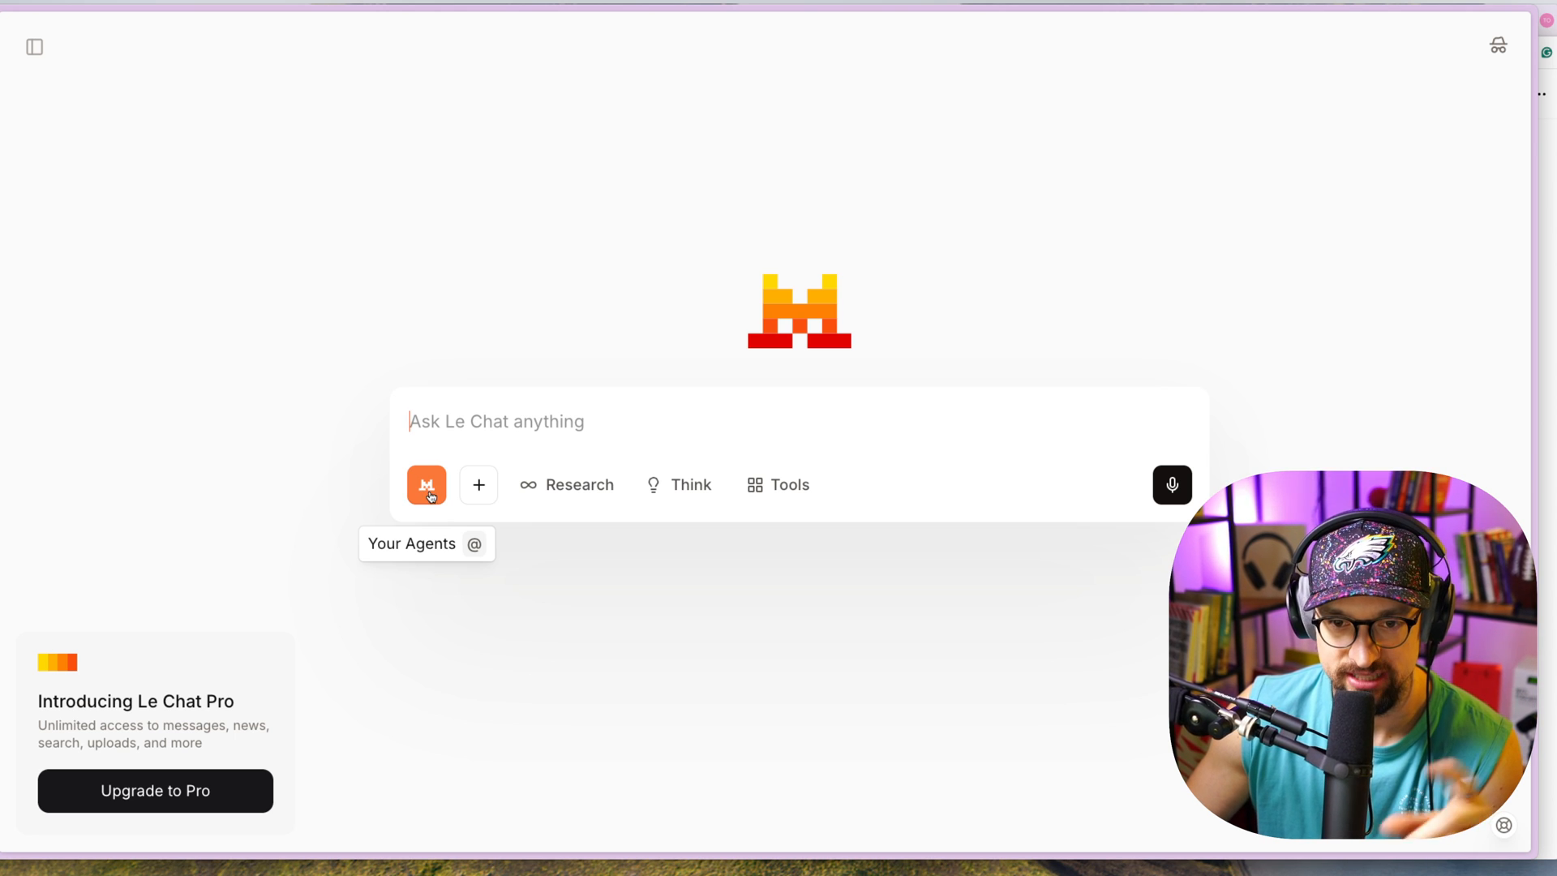
# Show the Browse Agents picker listing Data Analyst, Personal Tutor, Global Summarizer, Writing Assistant
pyautogui.click(425, 485)
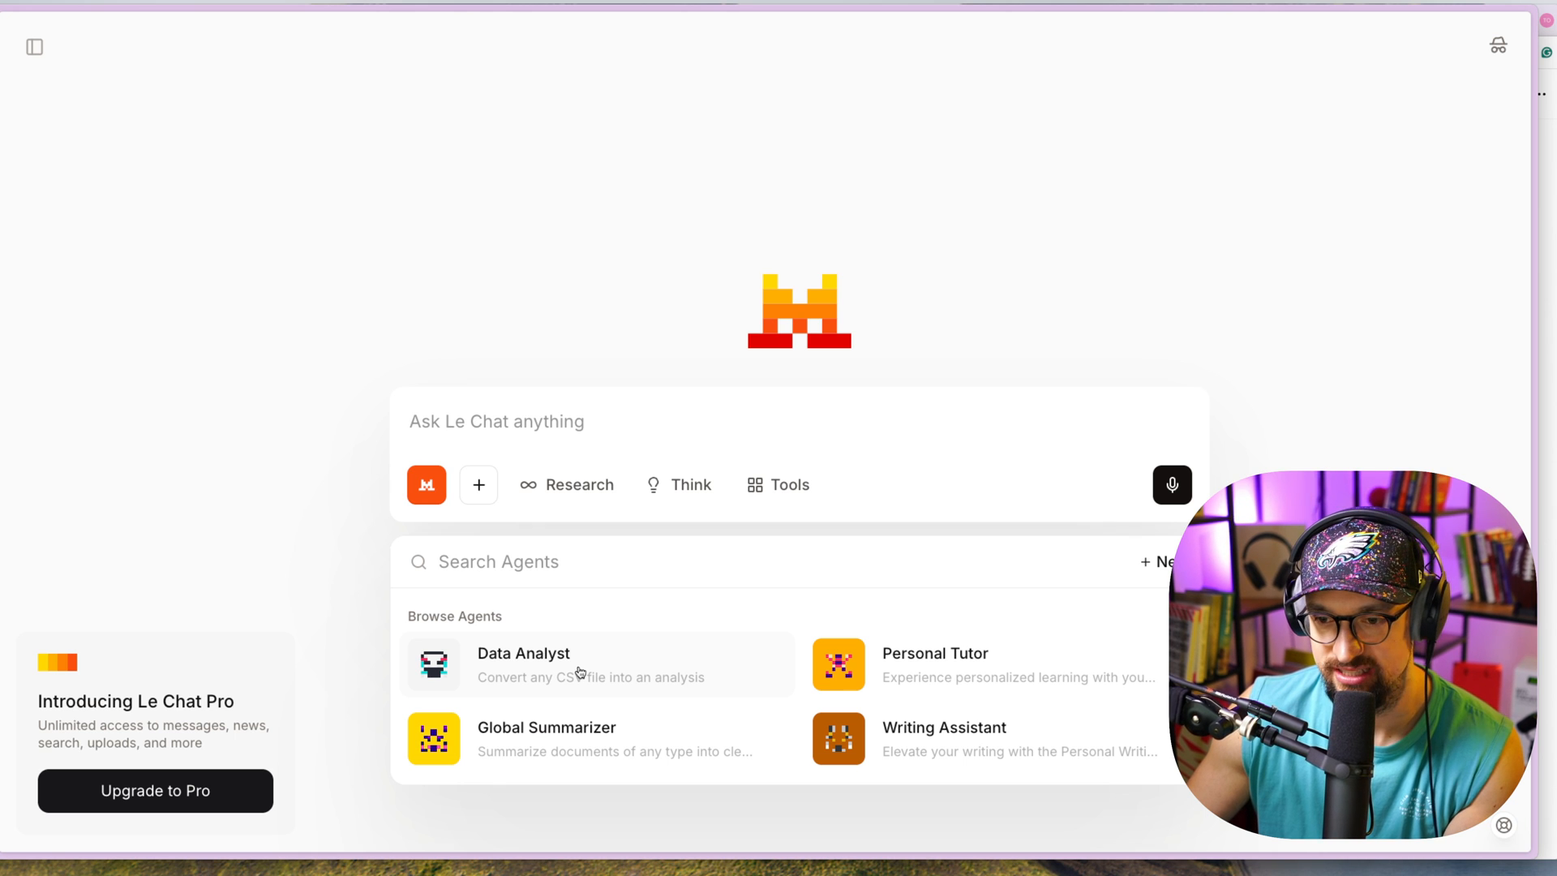
pyautogui.moveTo(586, 687)
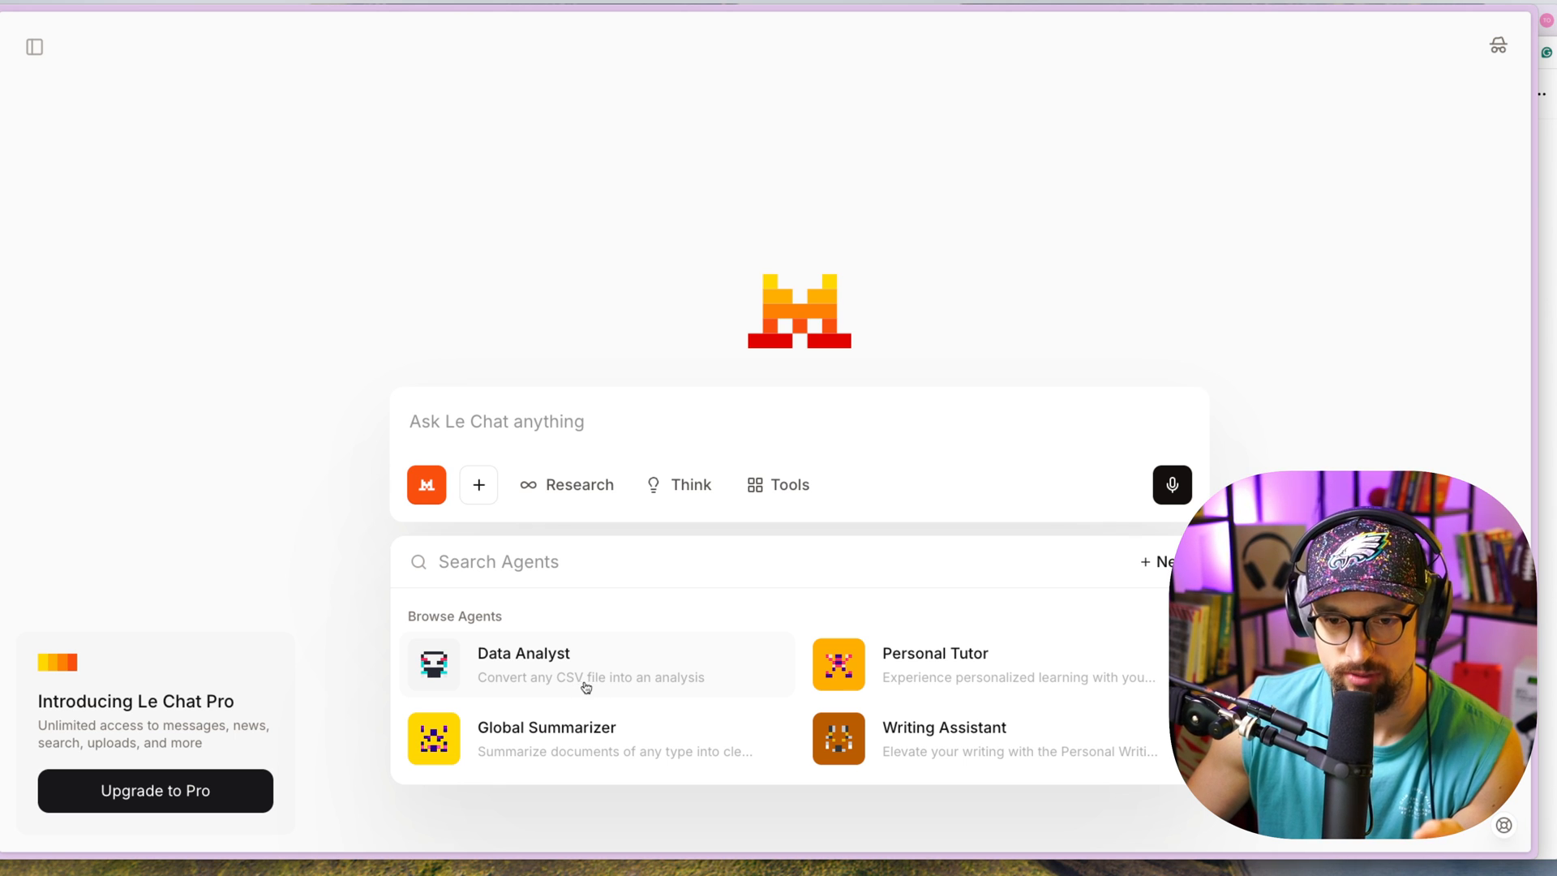
pyautogui.moveTo(594, 770)
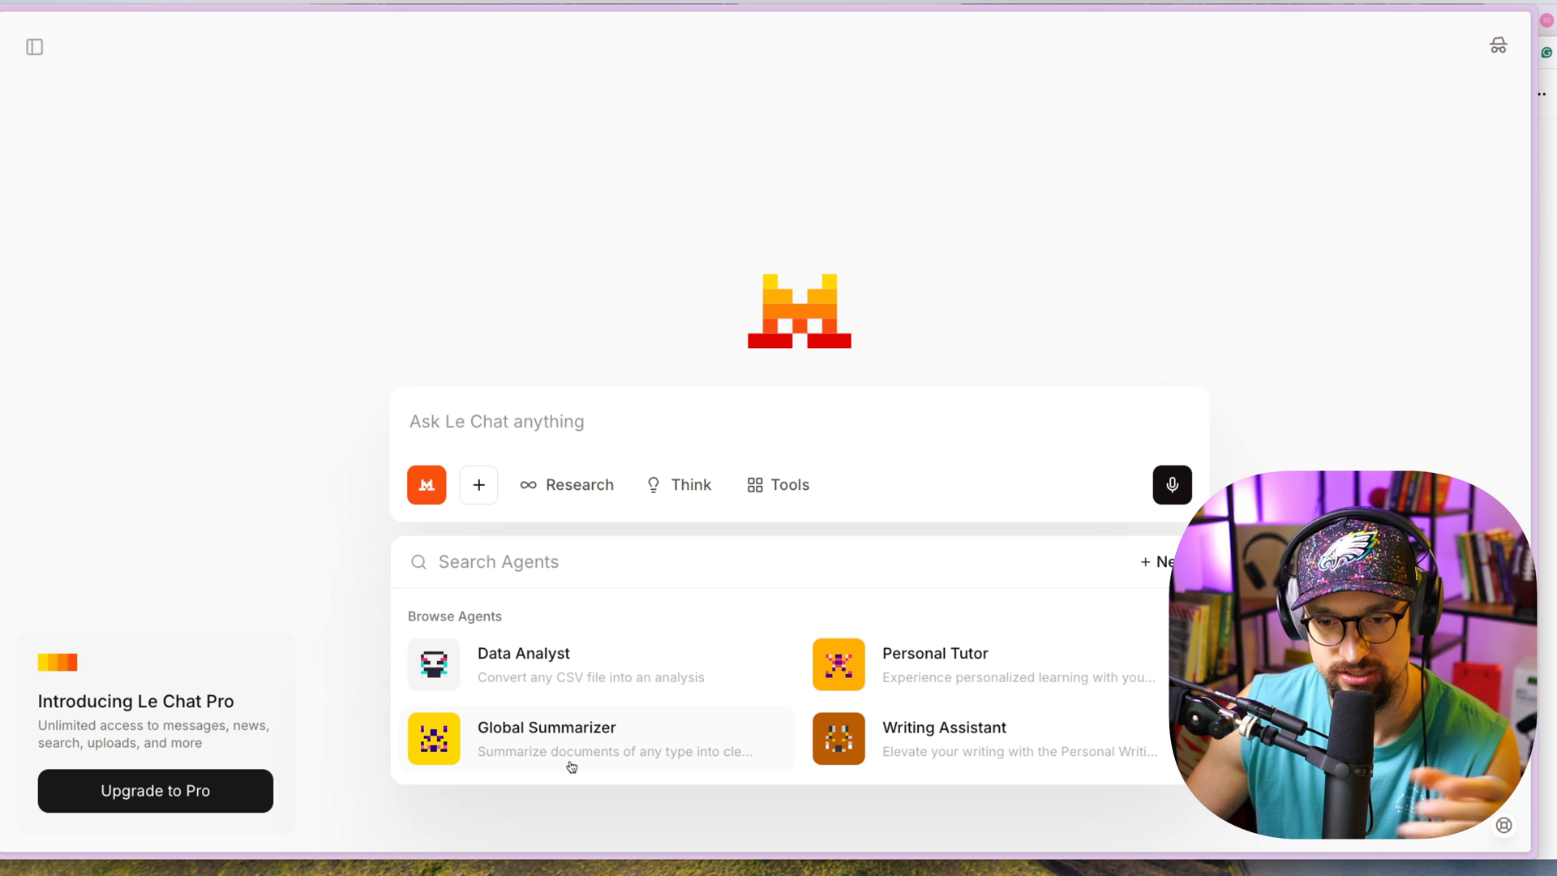
pyautogui.moveTo(928, 682)
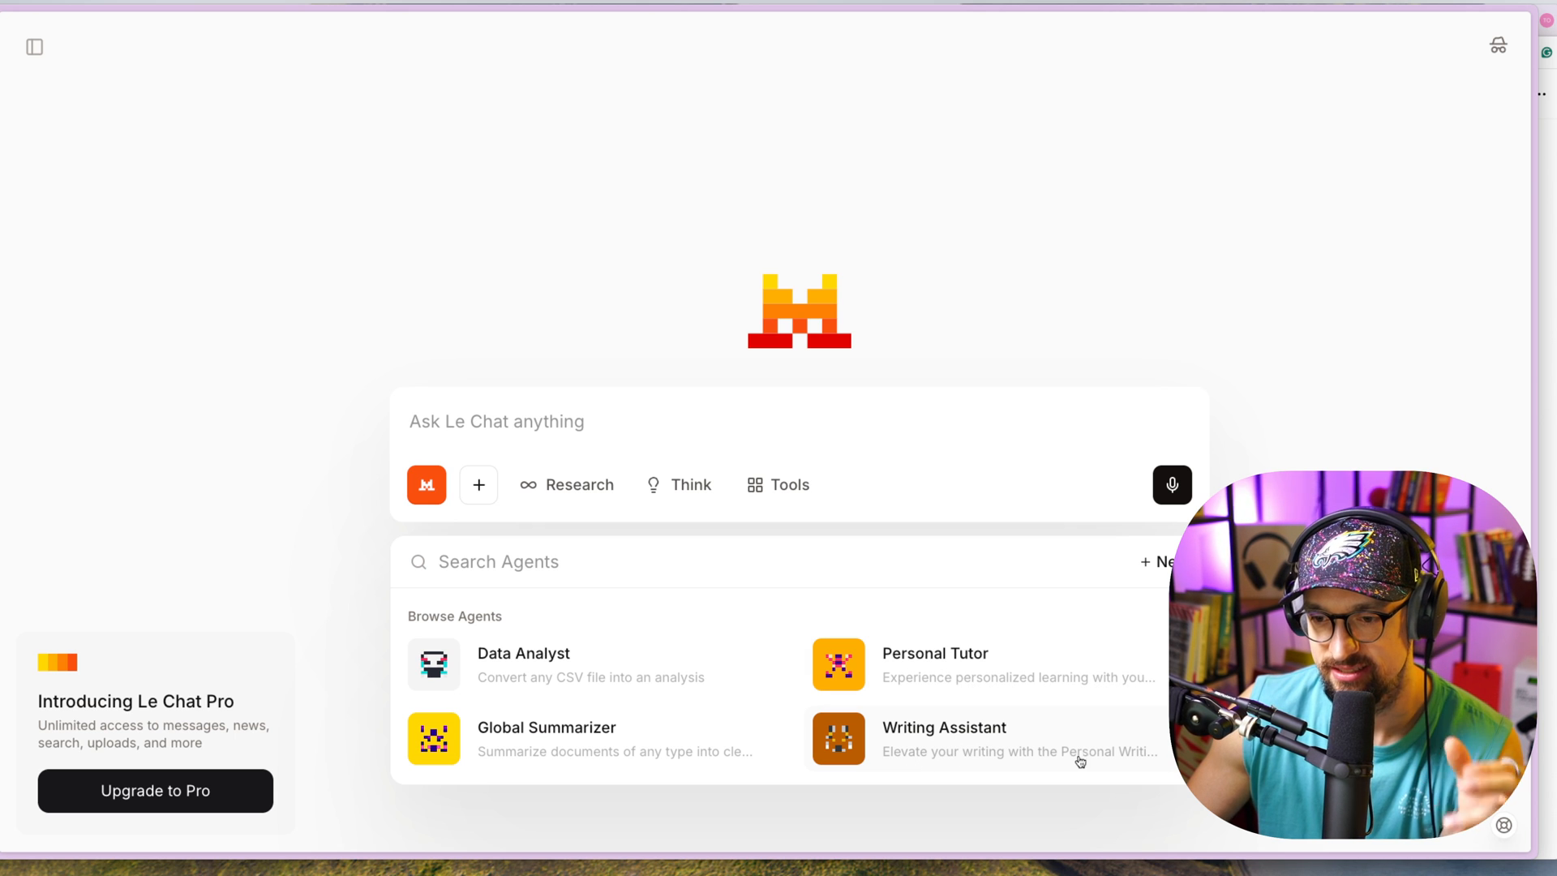
pyautogui.moveTo(481, 499)
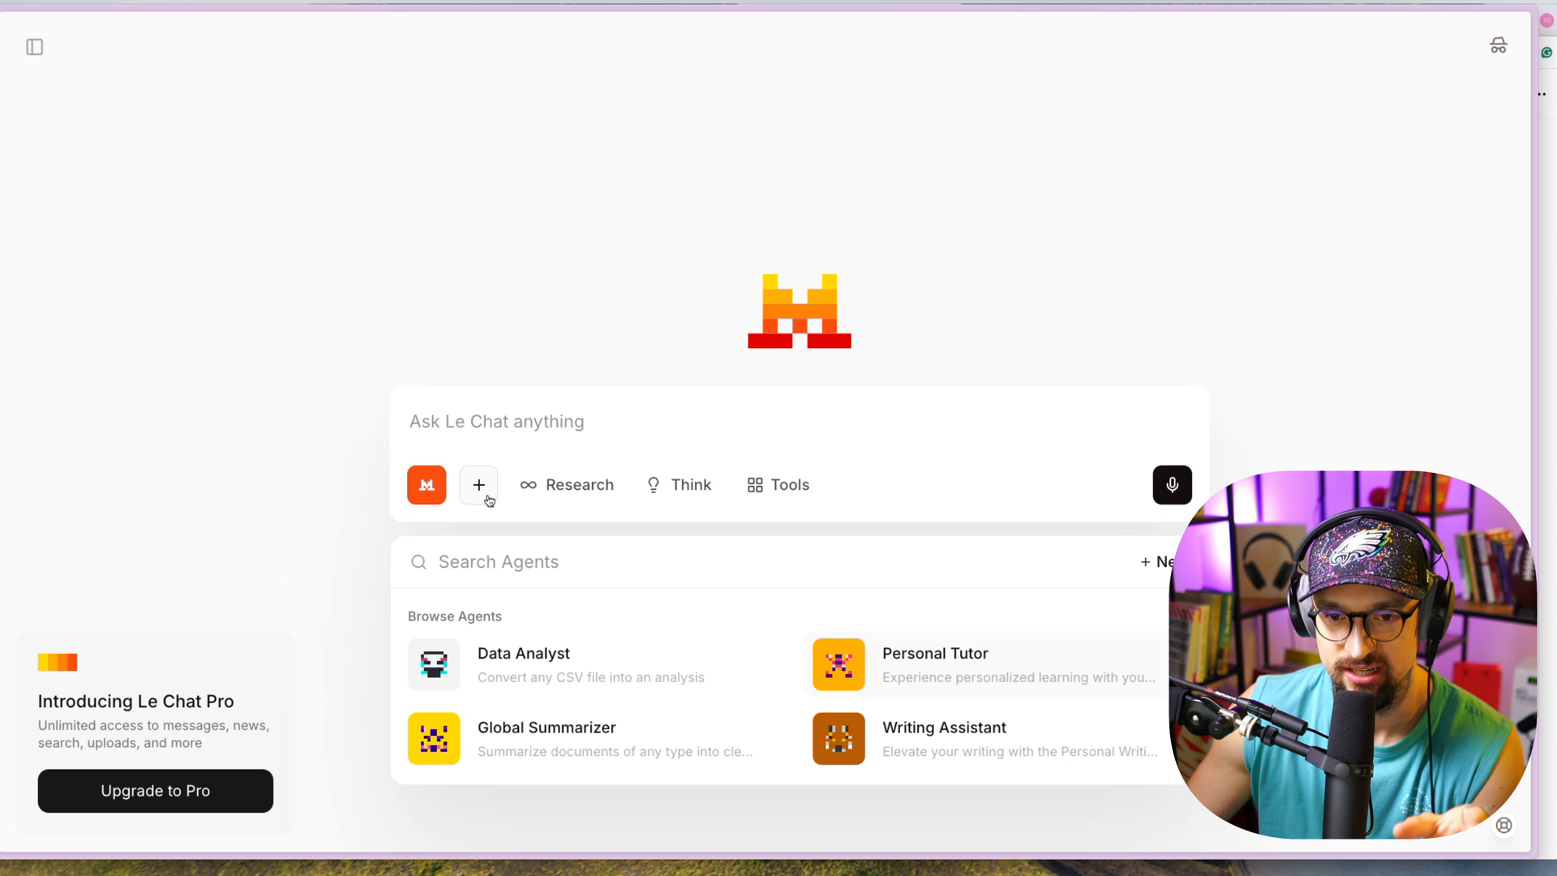
# Review the Attach file and libraries options, then switch on Think mode
pyautogui.click(478, 485)
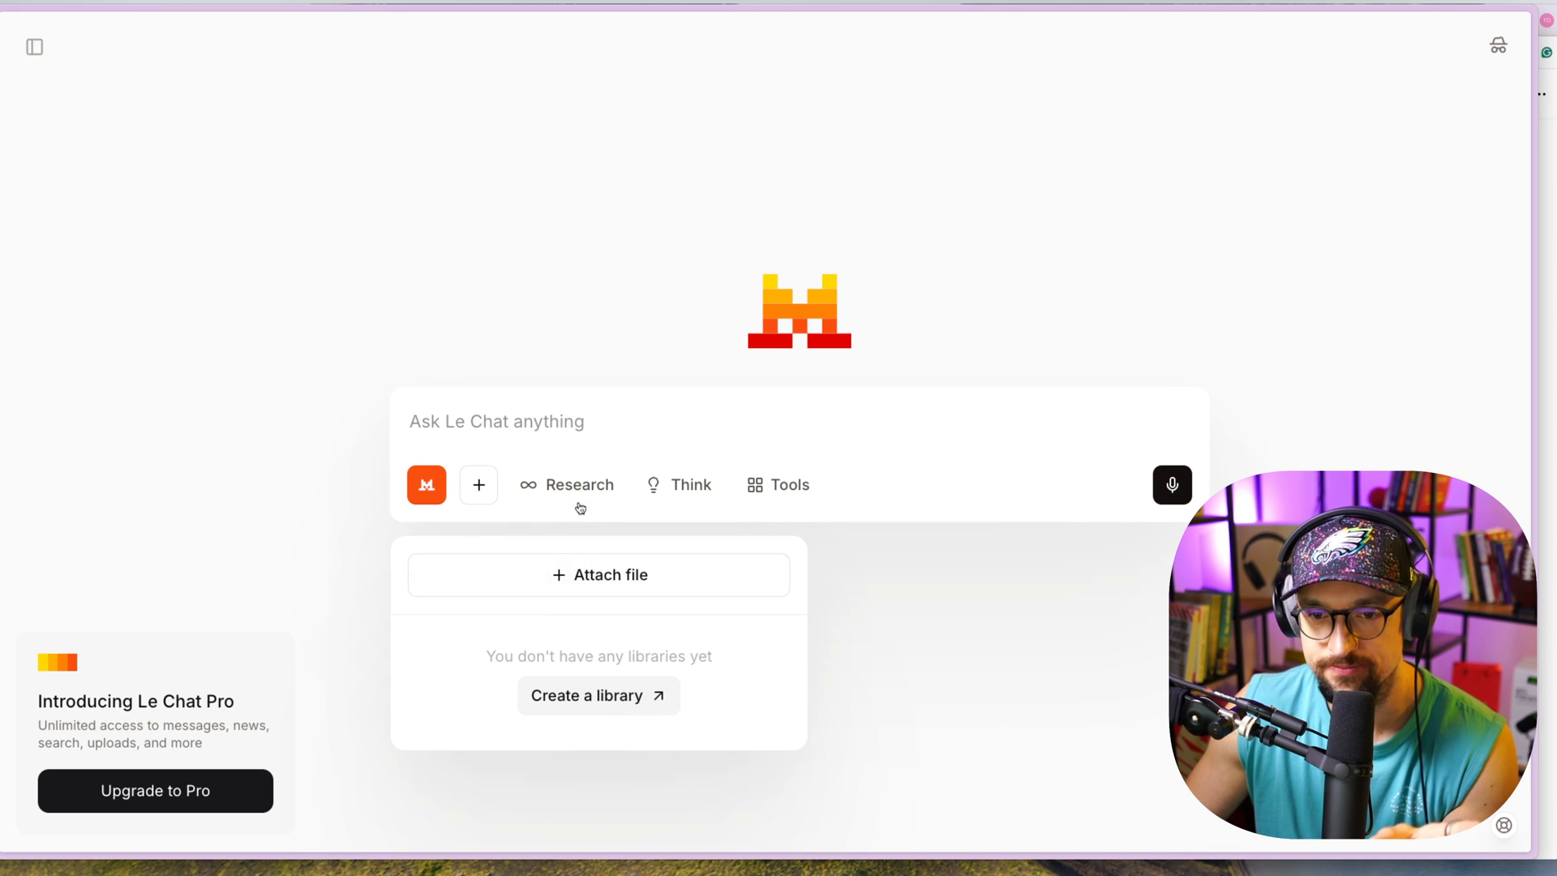
pyautogui.click(567, 484)
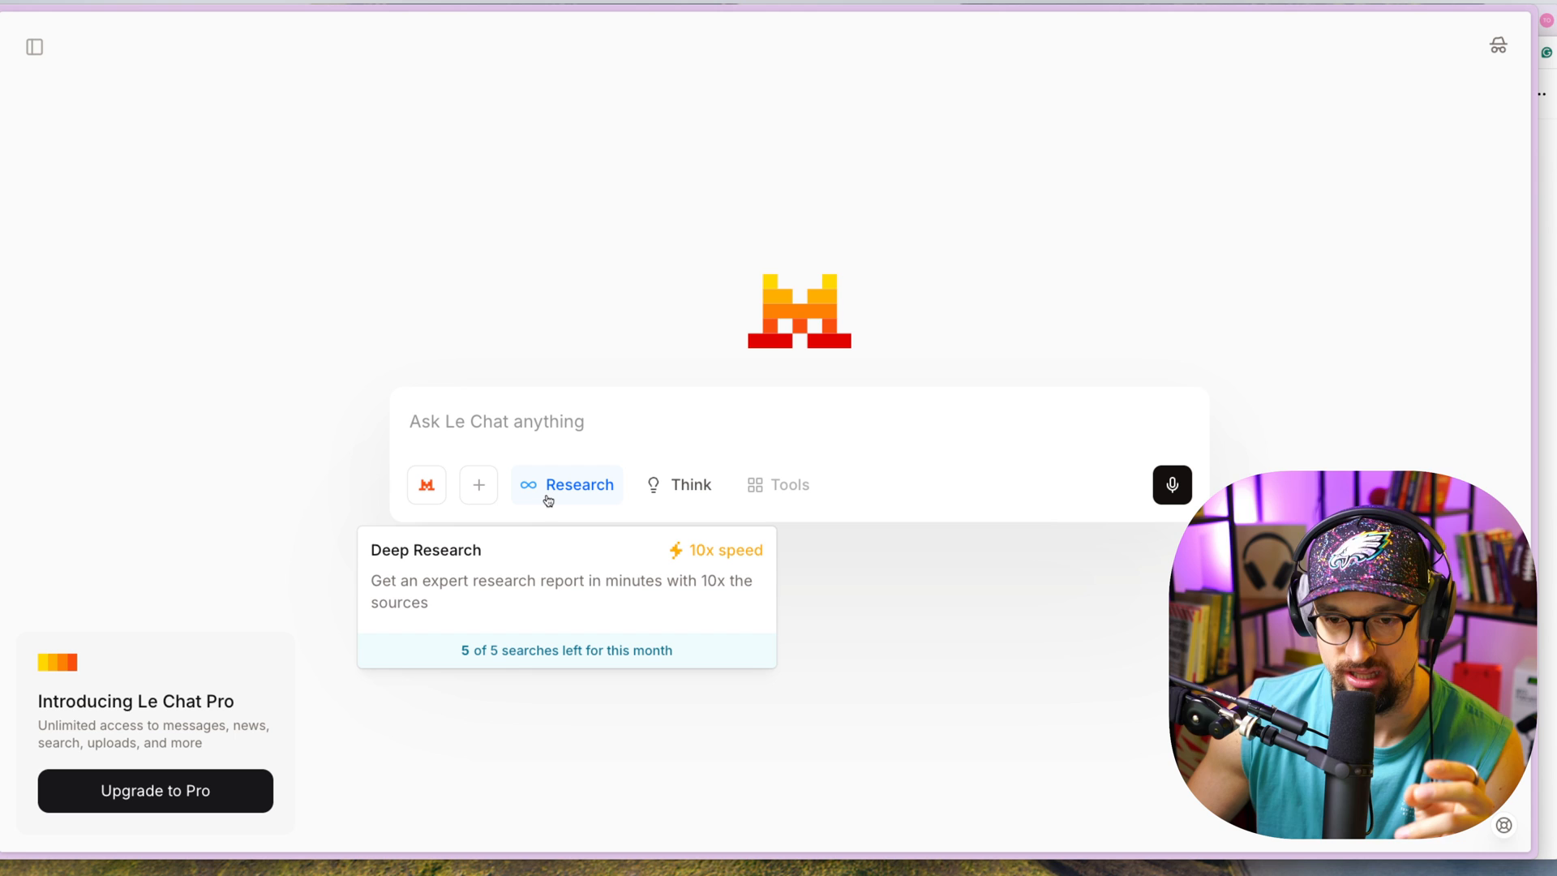
pyautogui.moveTo(668, 496)
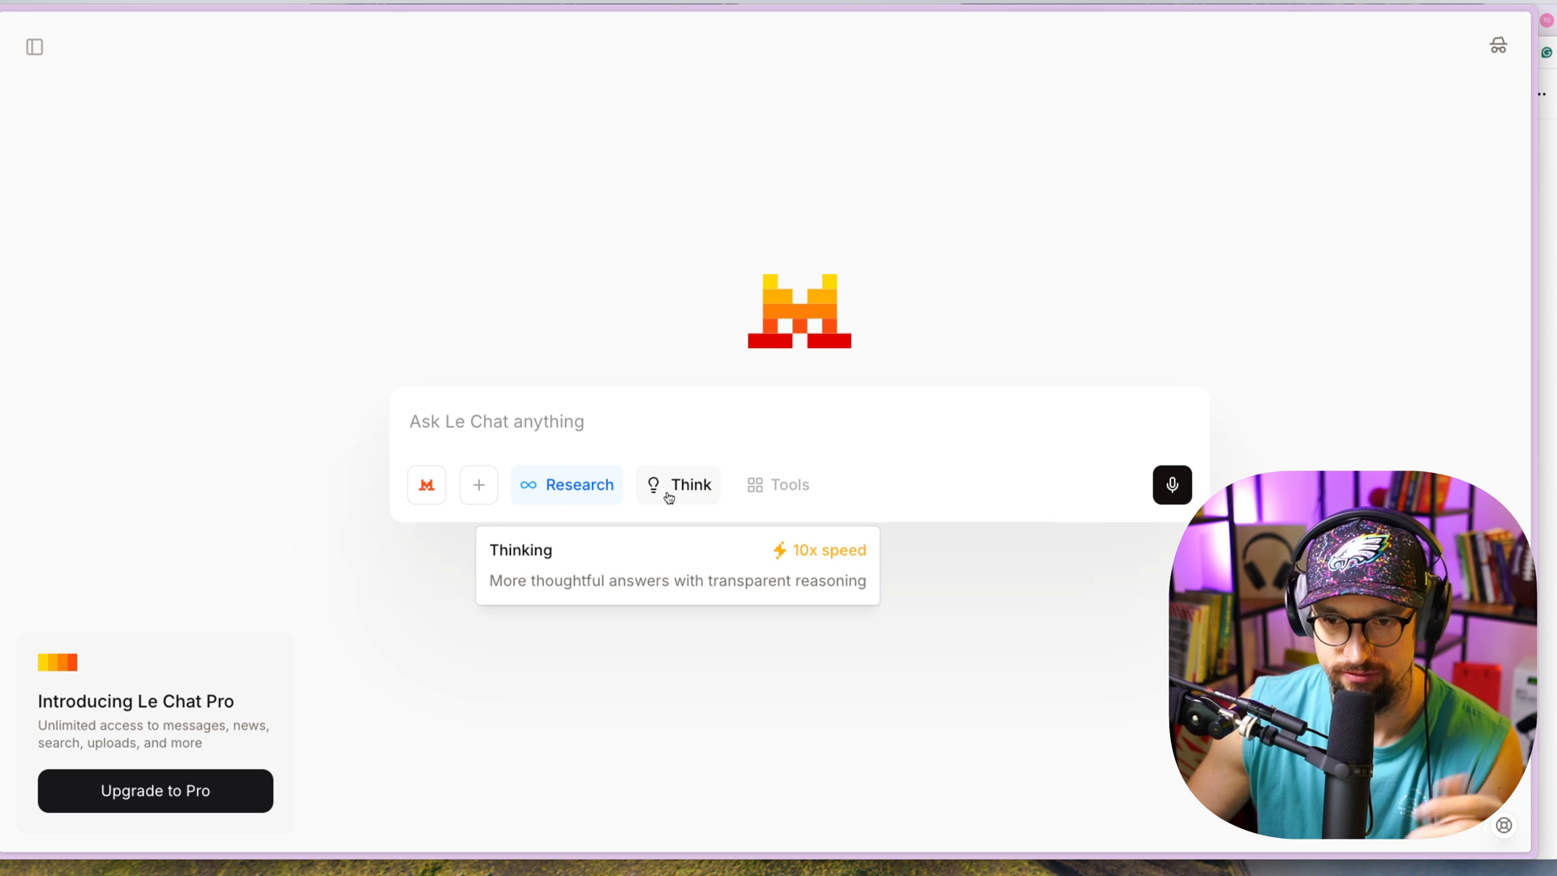
pyautogui.click(678, 485)
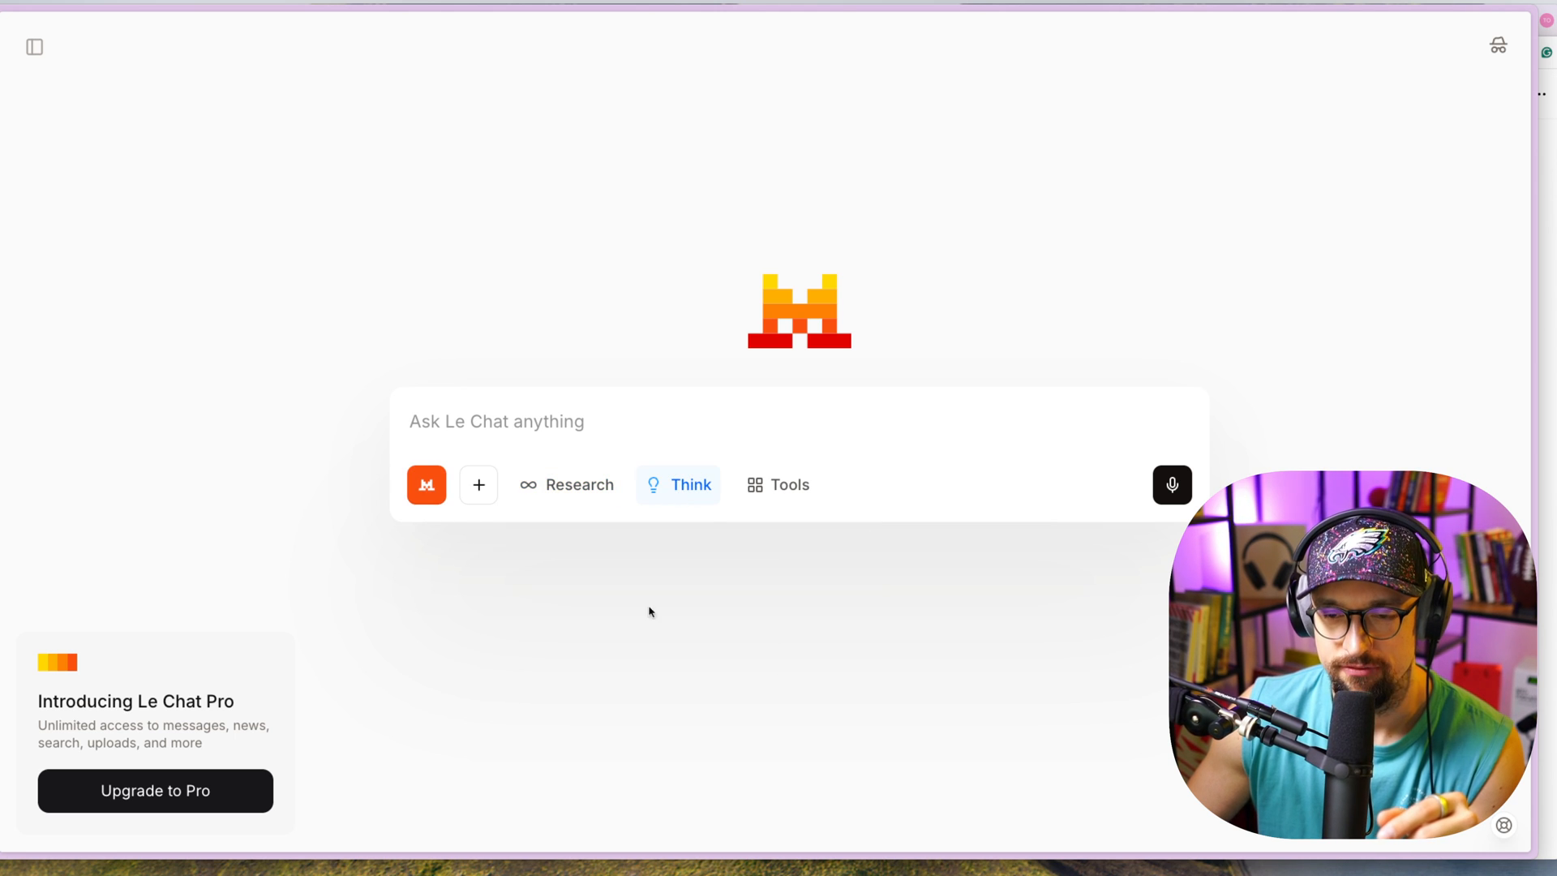
pyautogui.moveTo(687, 487)
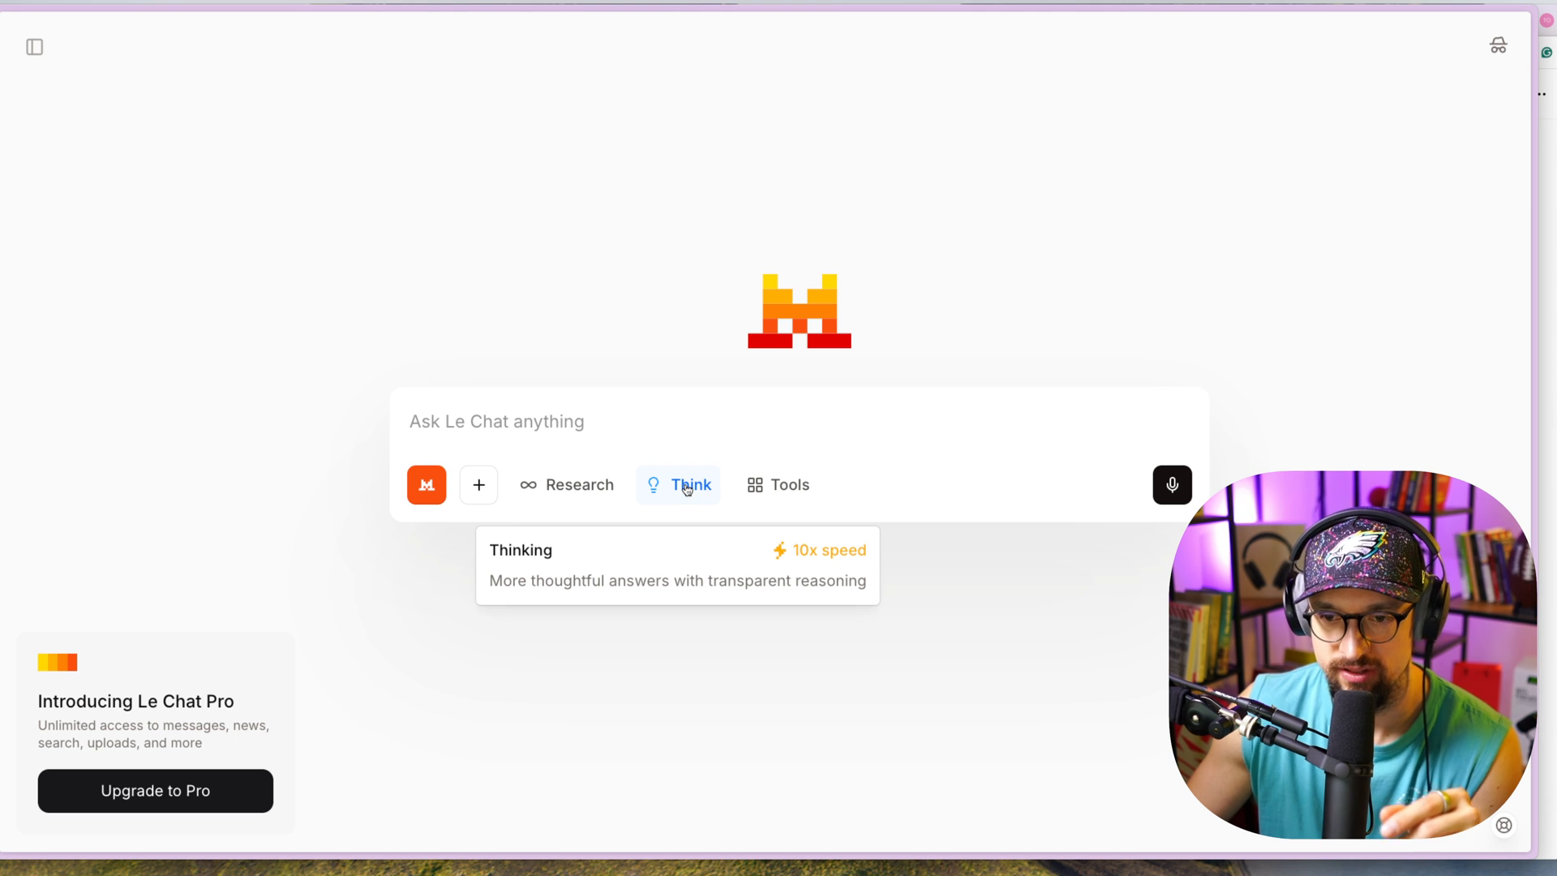
pyautogui.moveTo(794, 493)
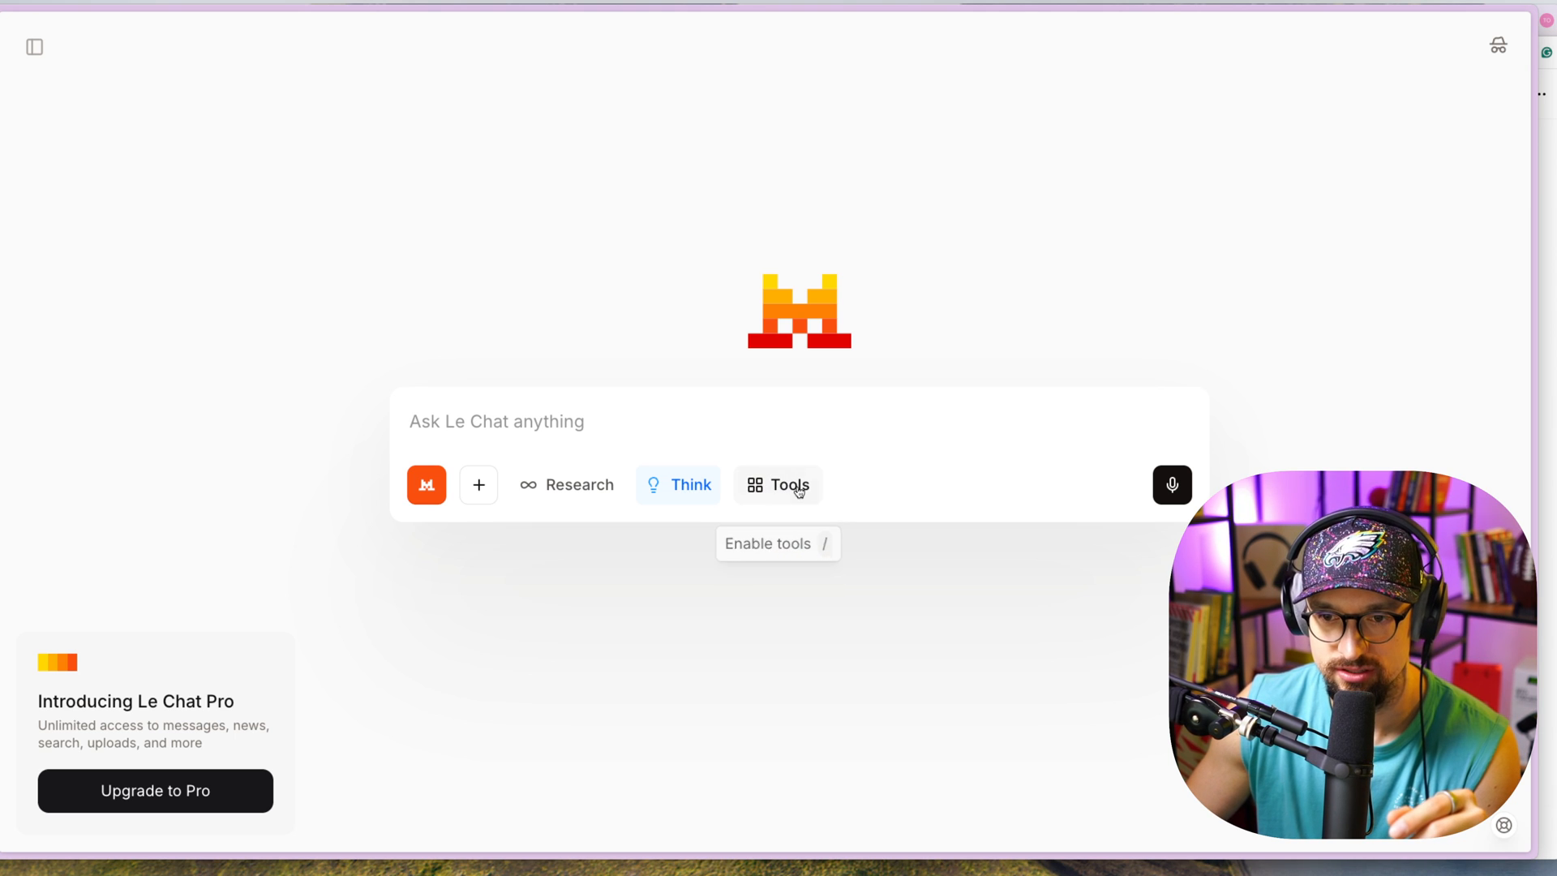
pyautogui.click(790, 483)
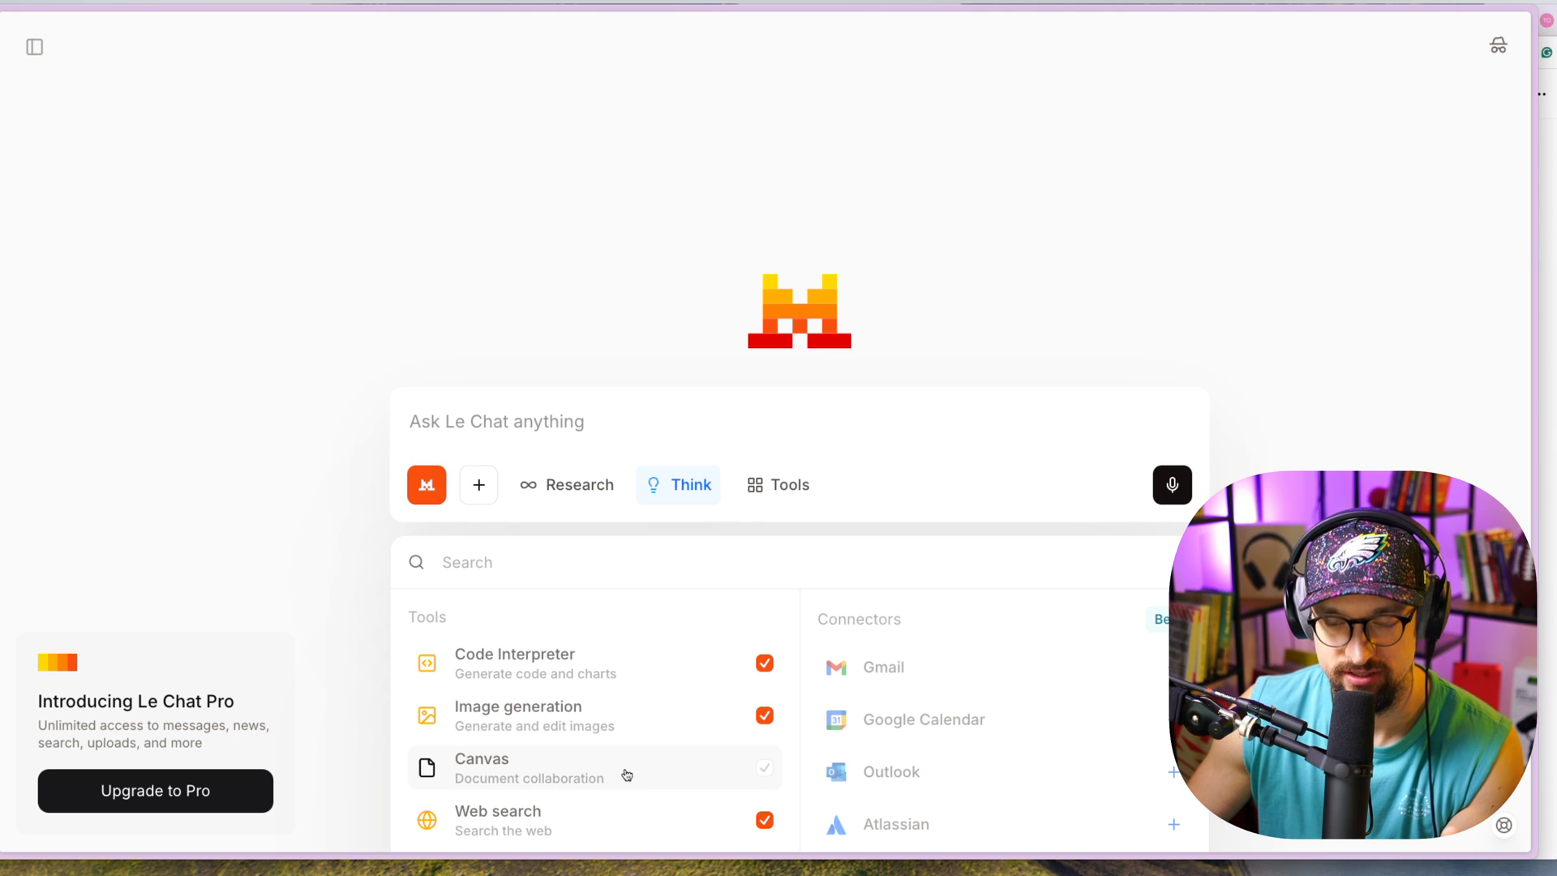
pyautogui.moveTo(620, 752)
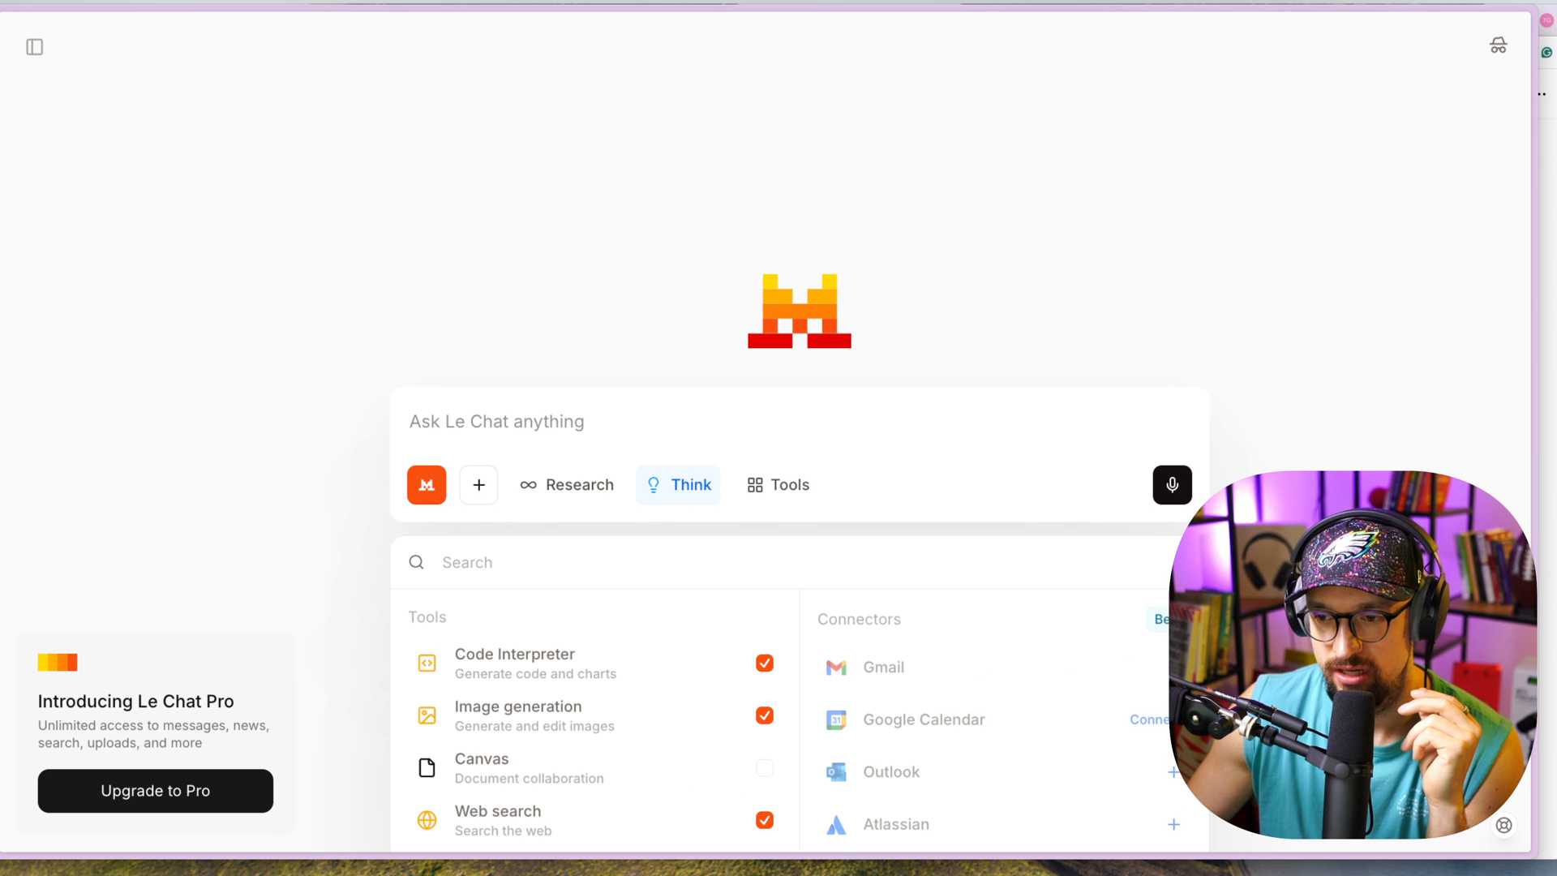
pyautogui.moveTo(965, 698)
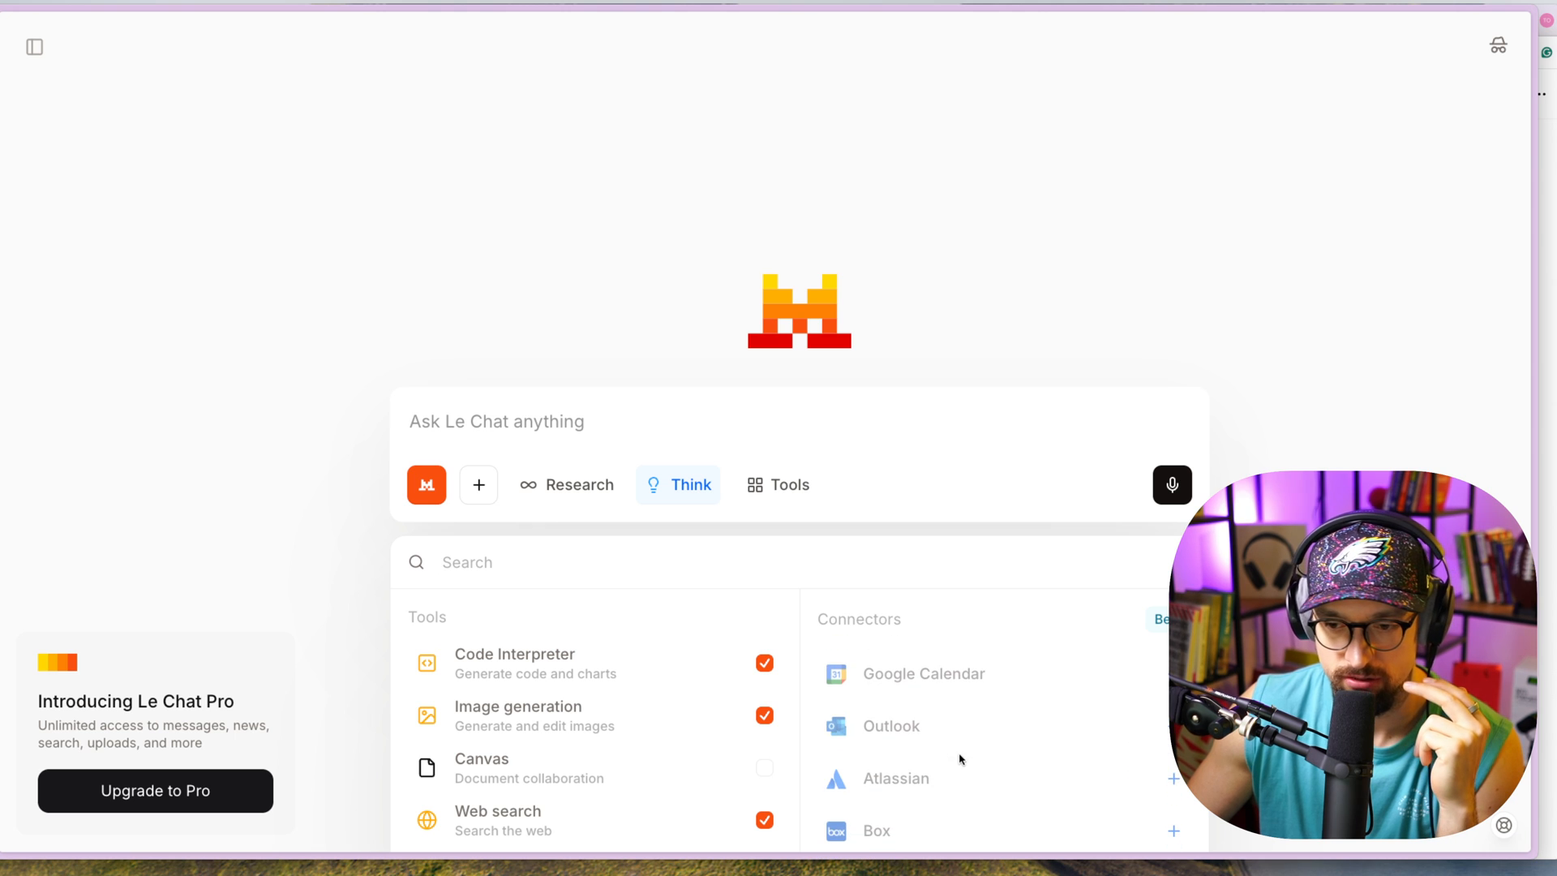
pyautogui.scroll(-3)
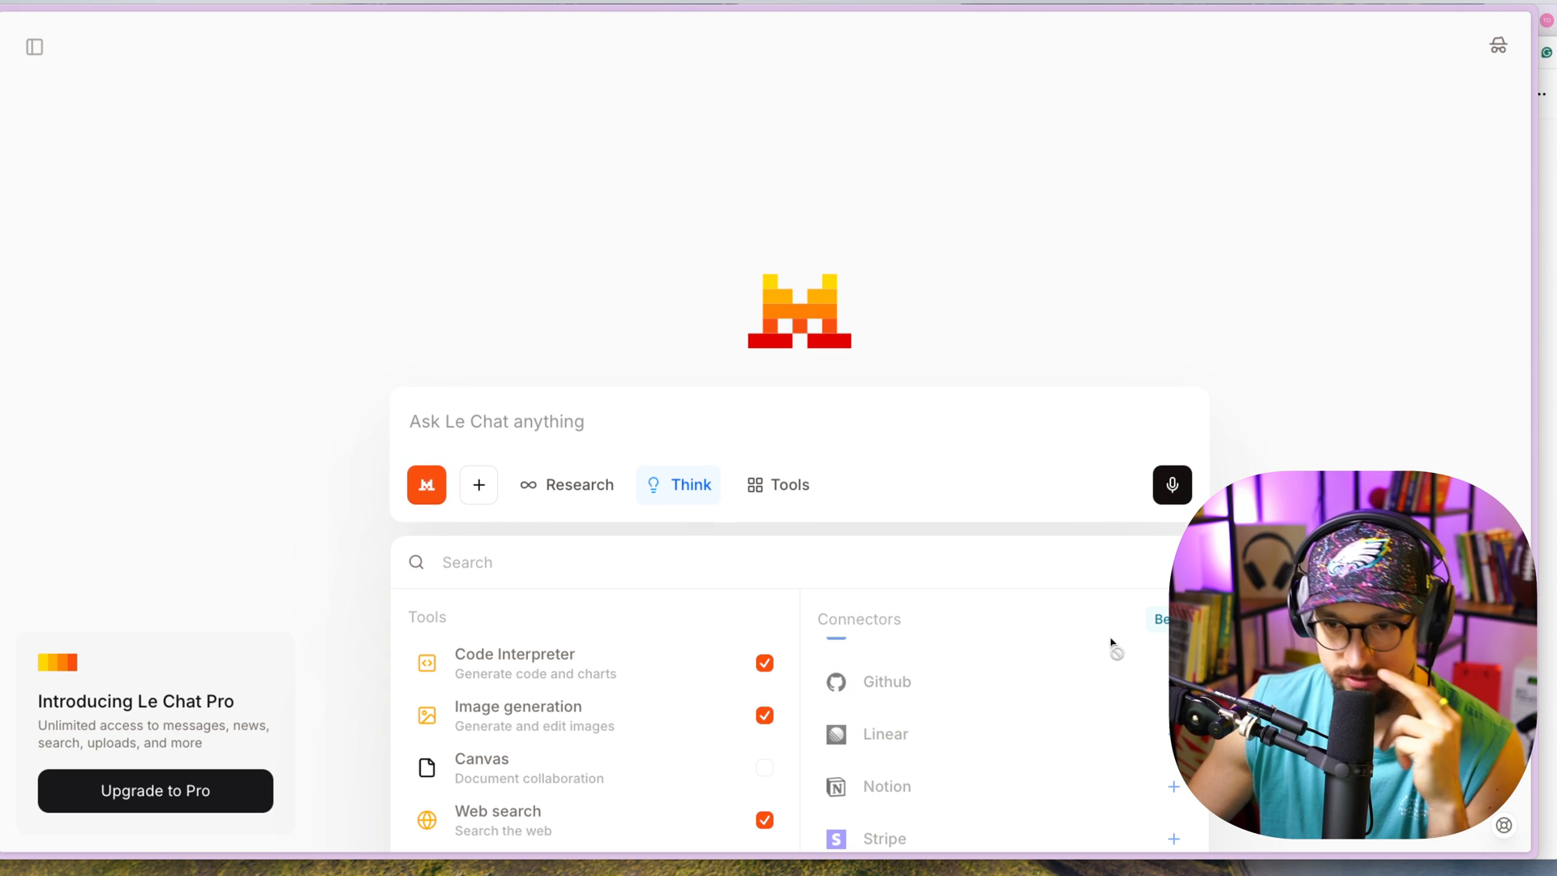
pyautogui.scroll(-3)
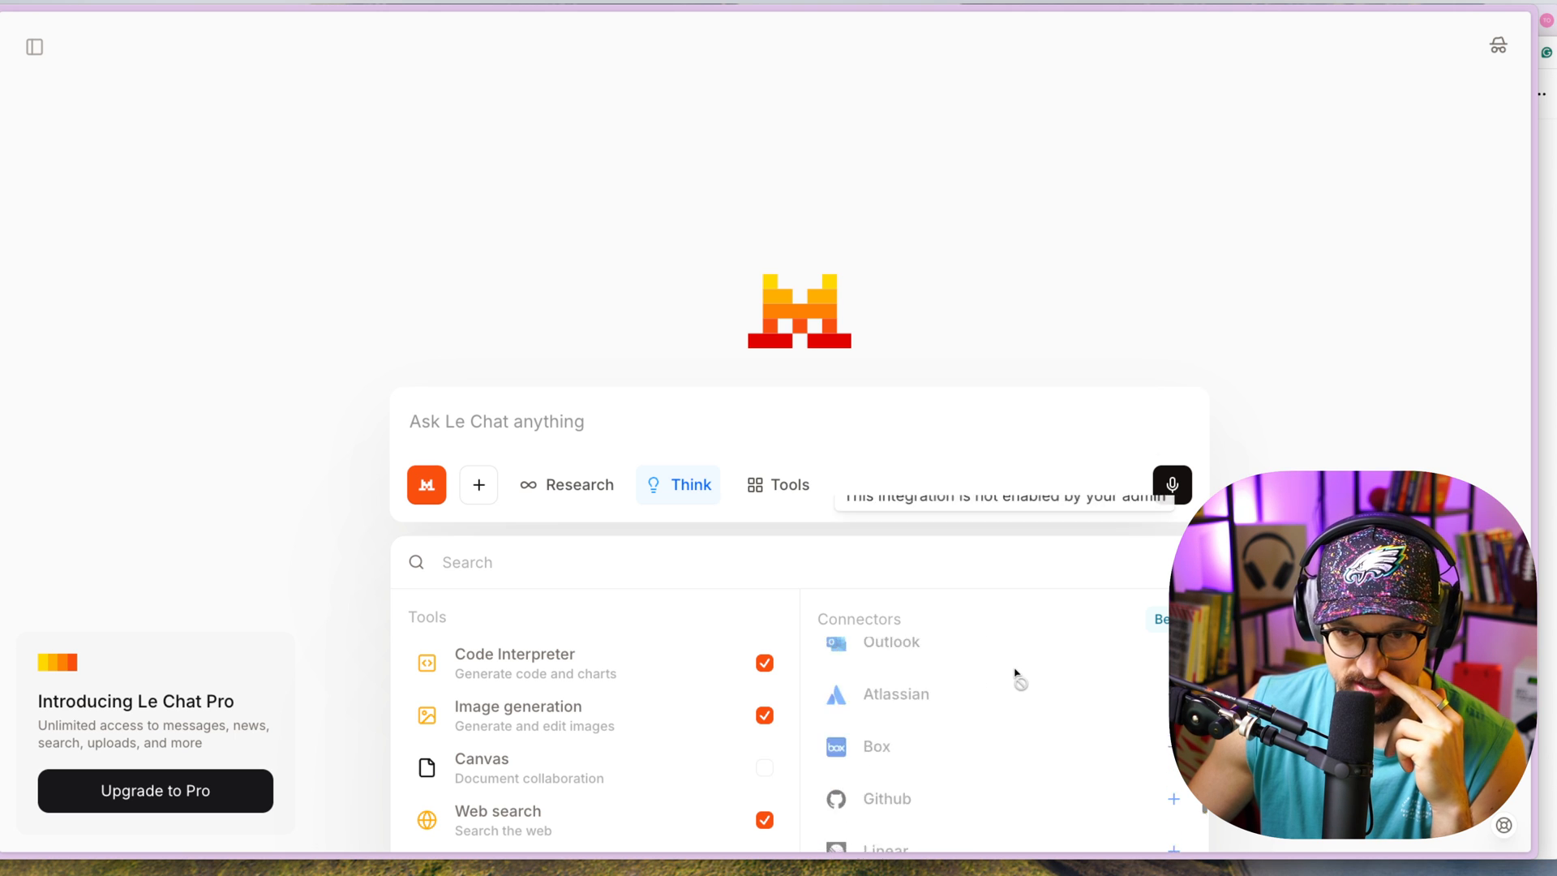
pyautogui.scroll(-3)
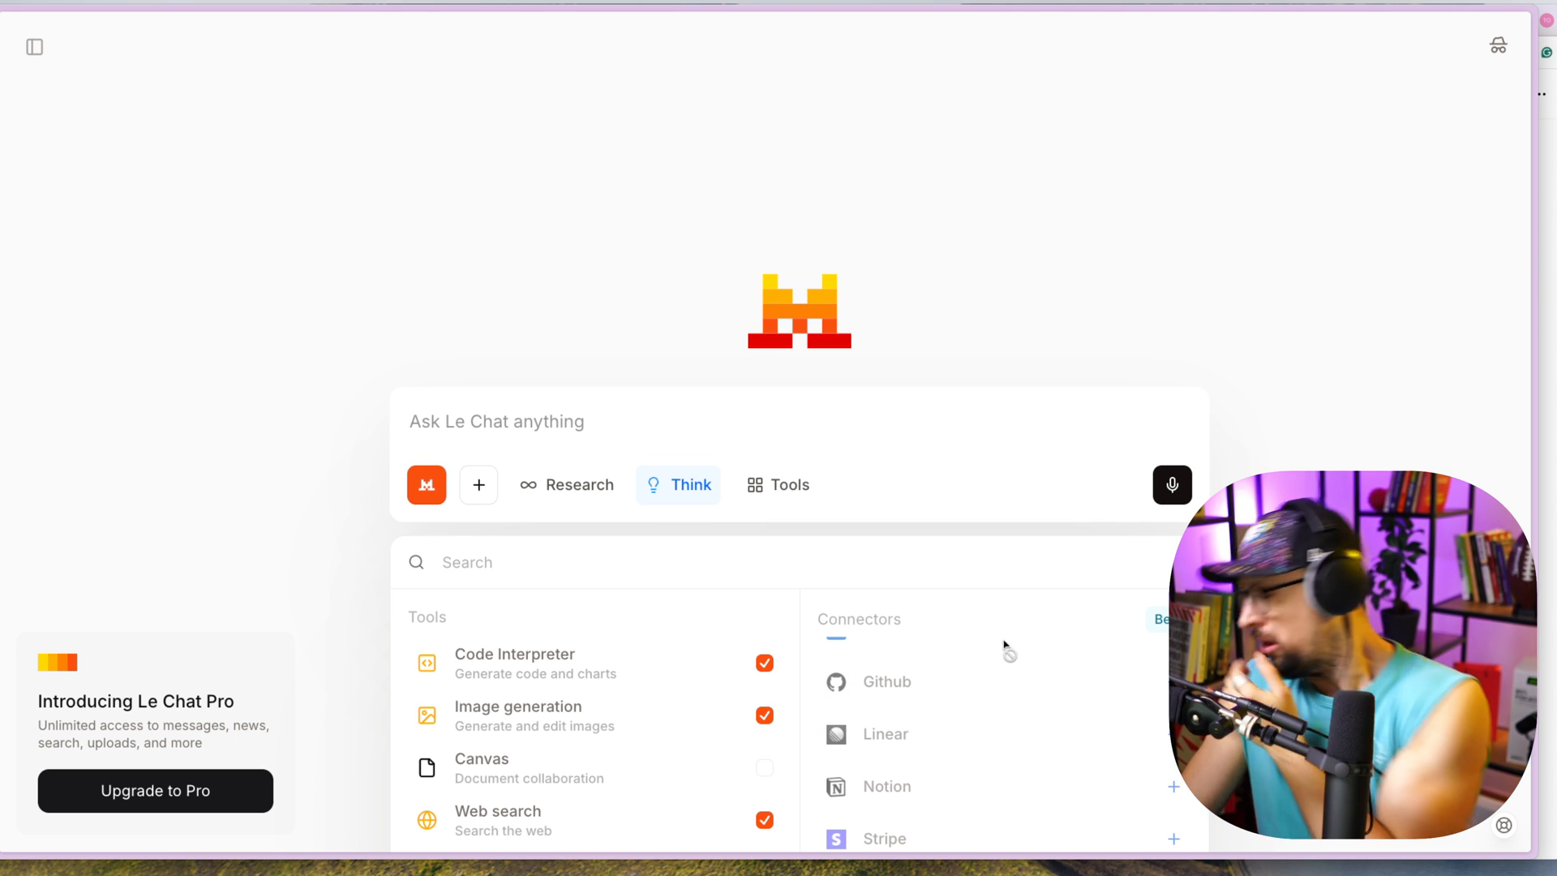
pyautogui.moveTo(886, 326)
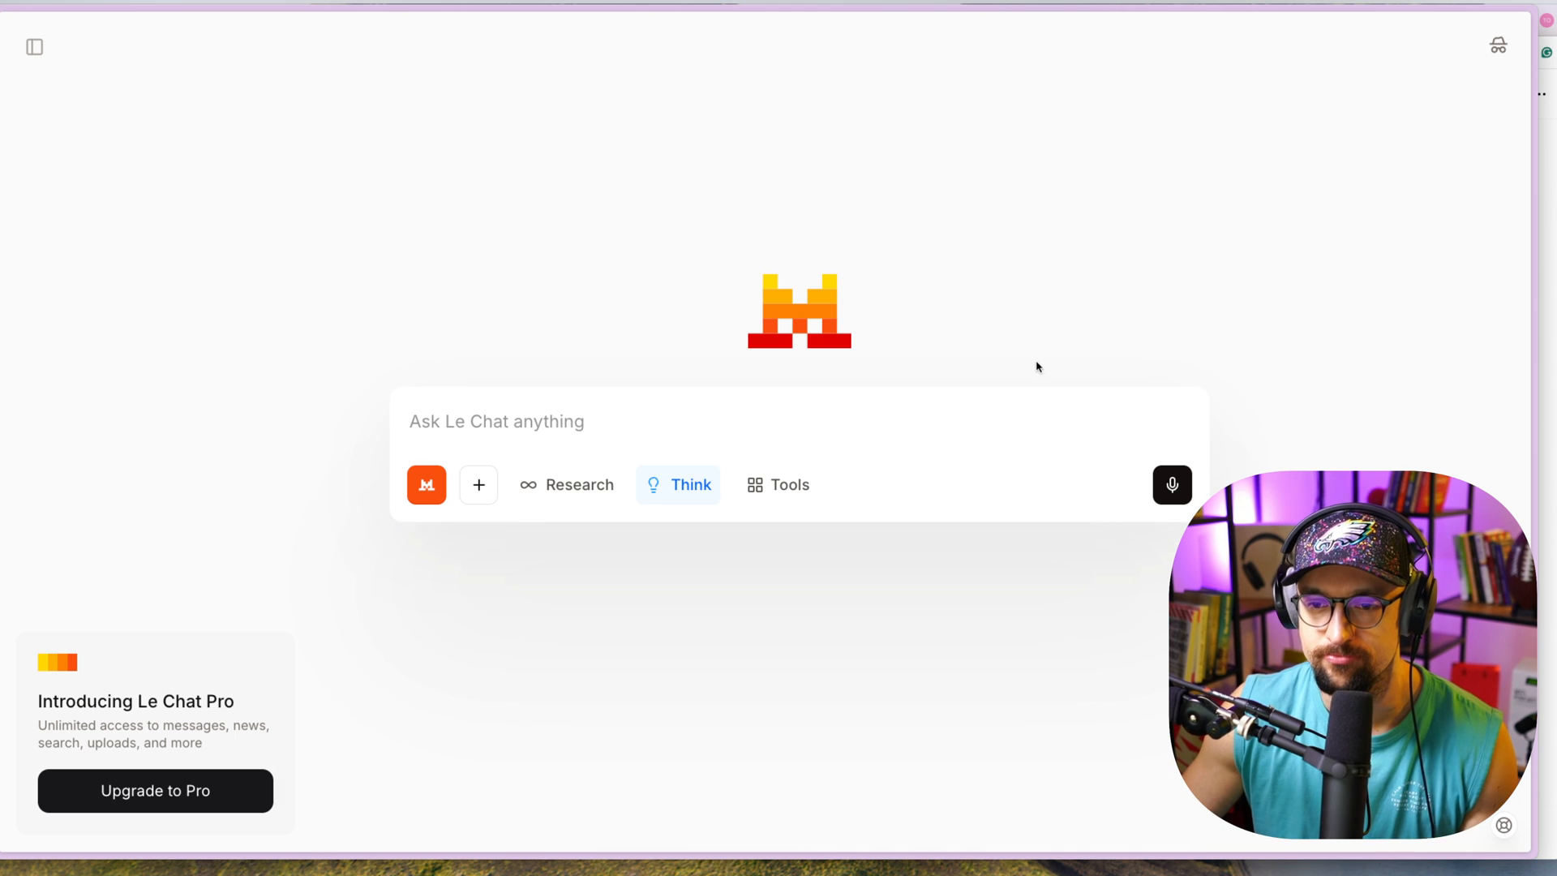
pyautogui.moveTo(1190, 494)
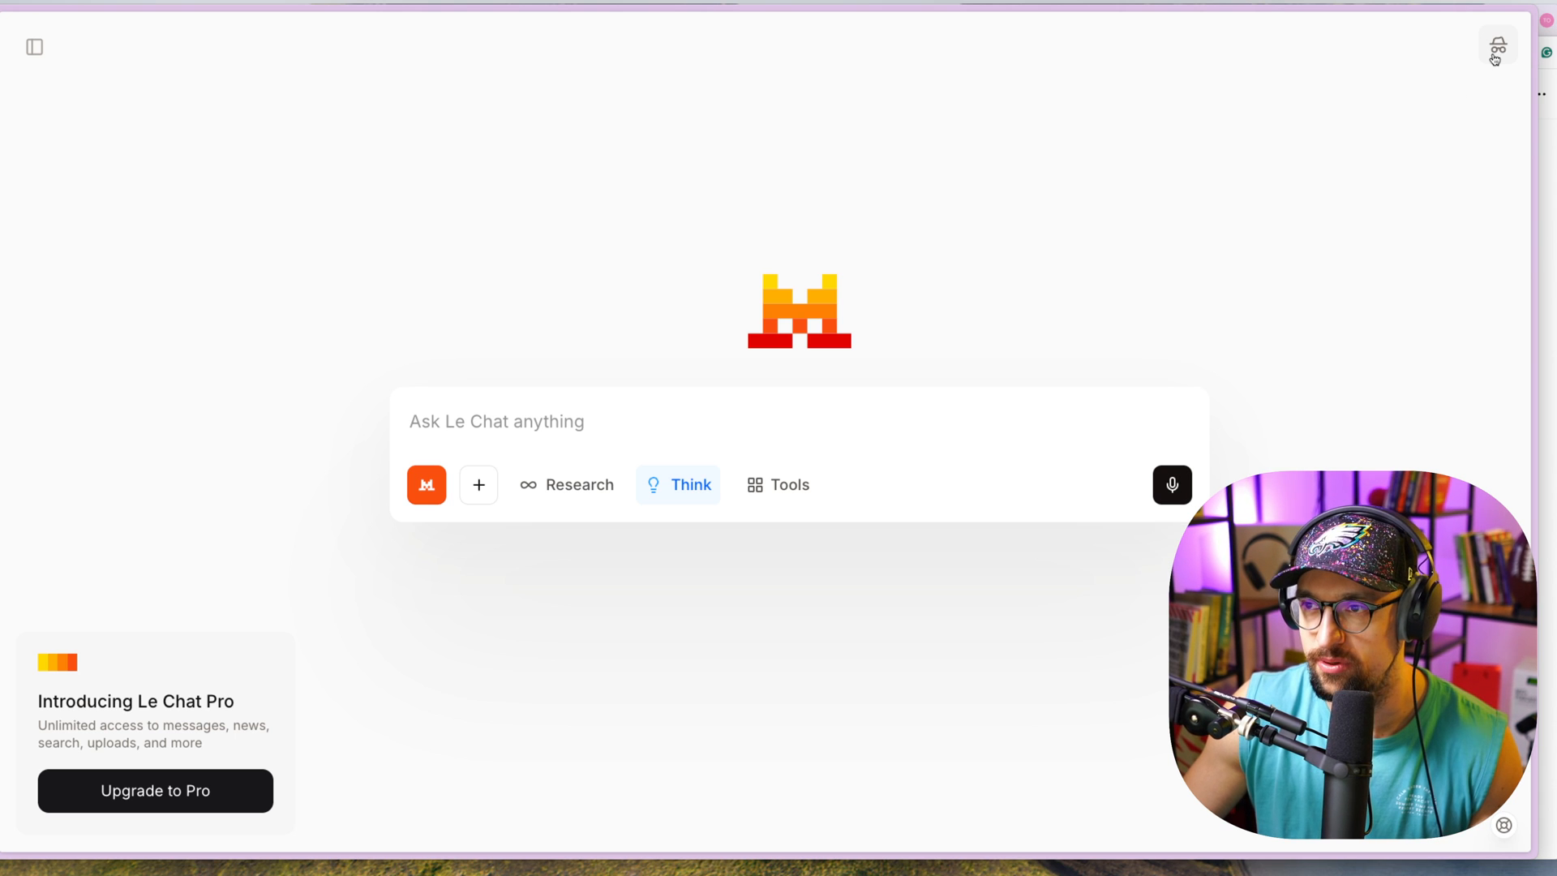
pyautogui.moveTo(1498, 45)
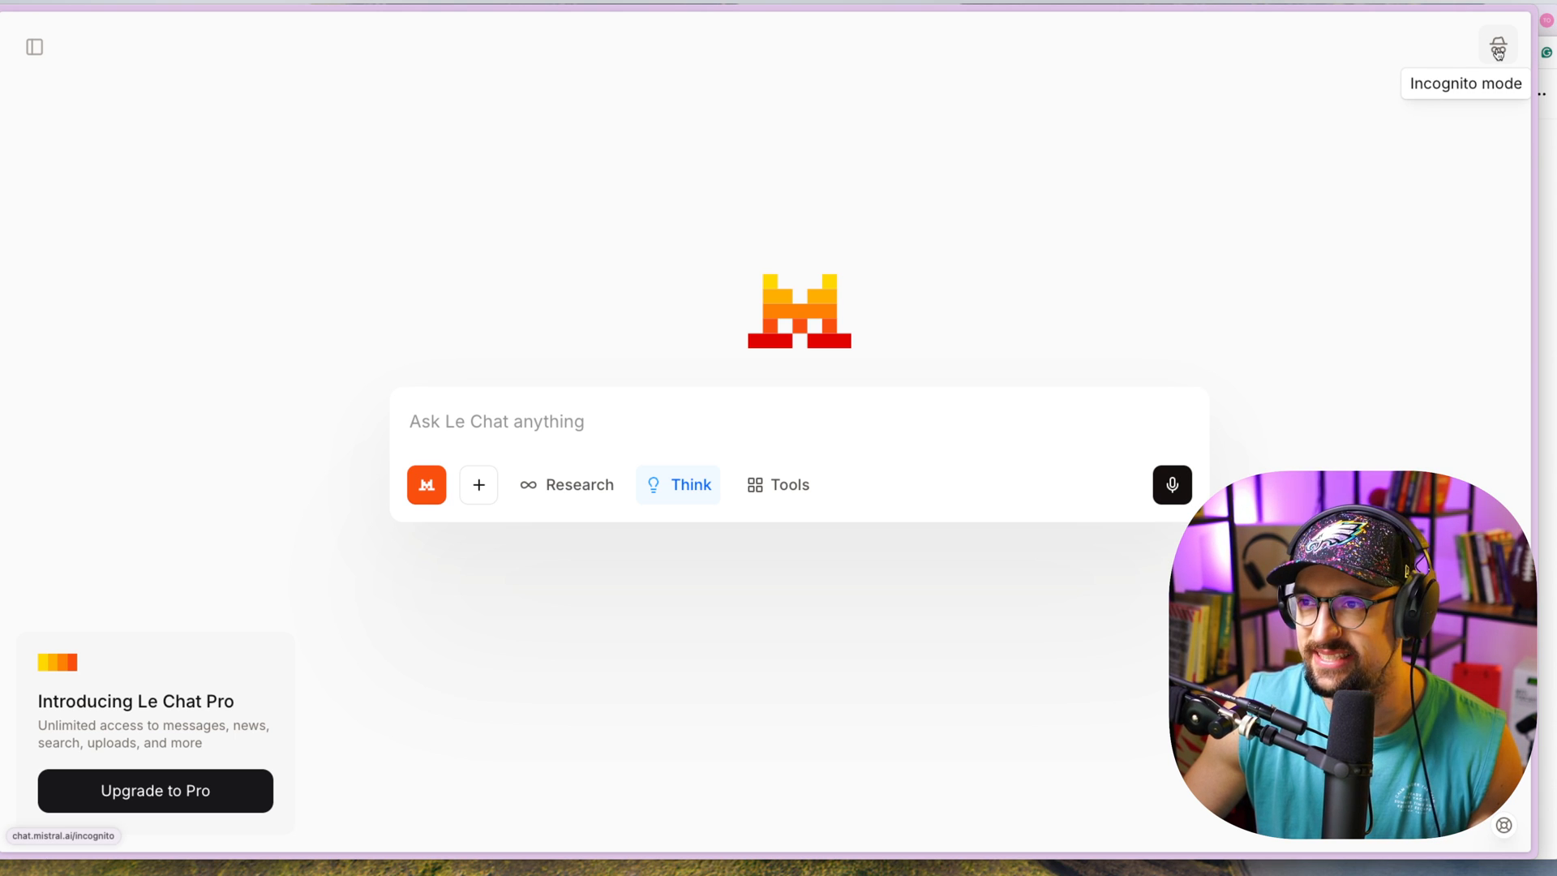
# Enter an incognito private chat, then exit back to the regular new chat
pyautogui.click(1498, 44)
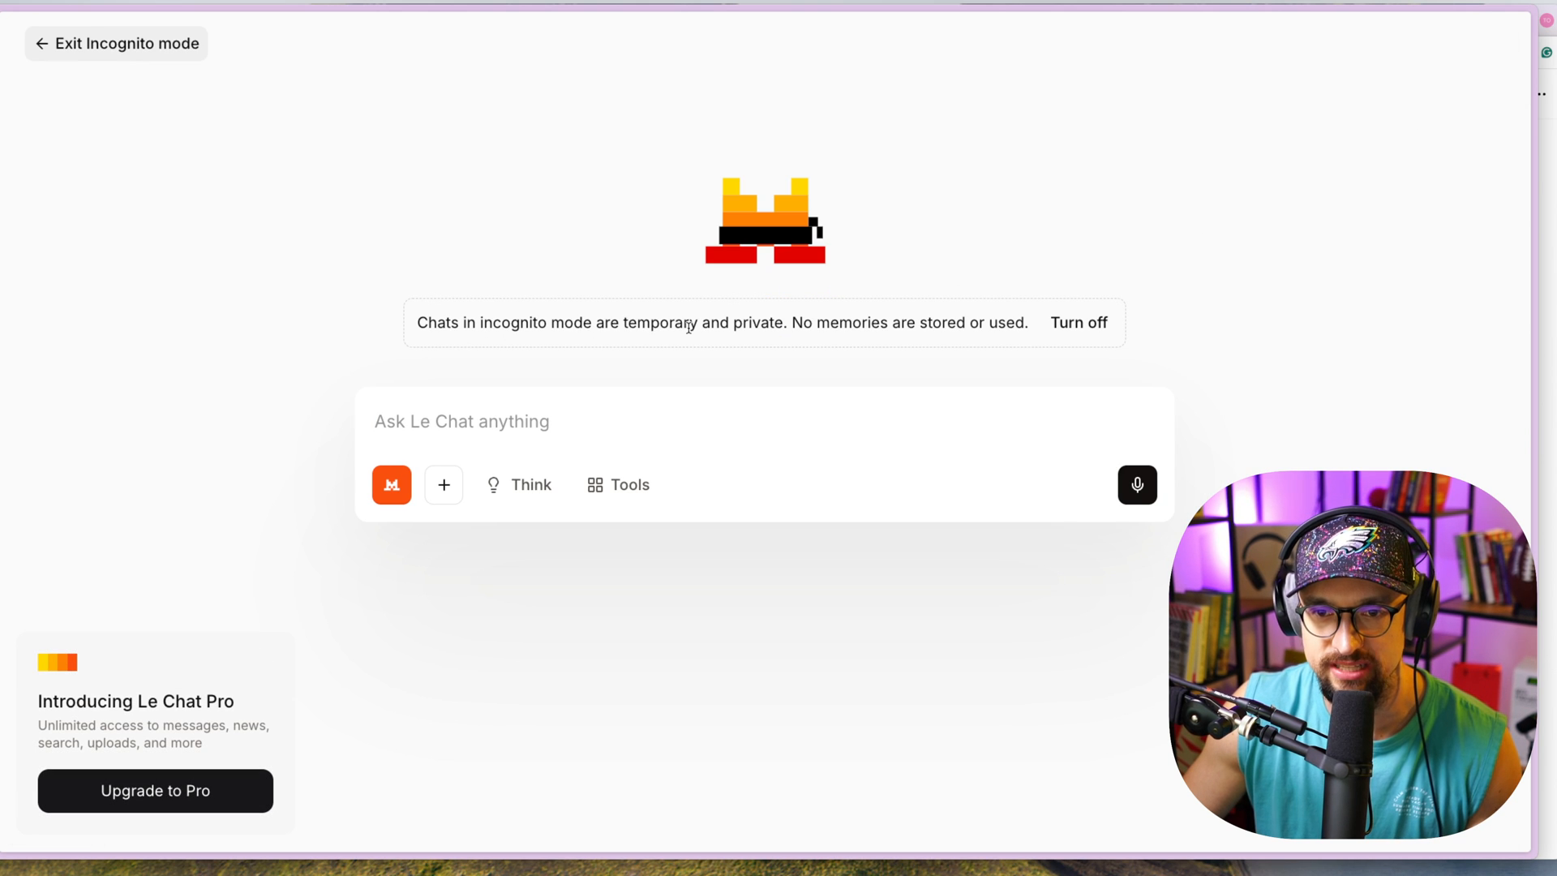
pyautogui.moveTo(950, 331)
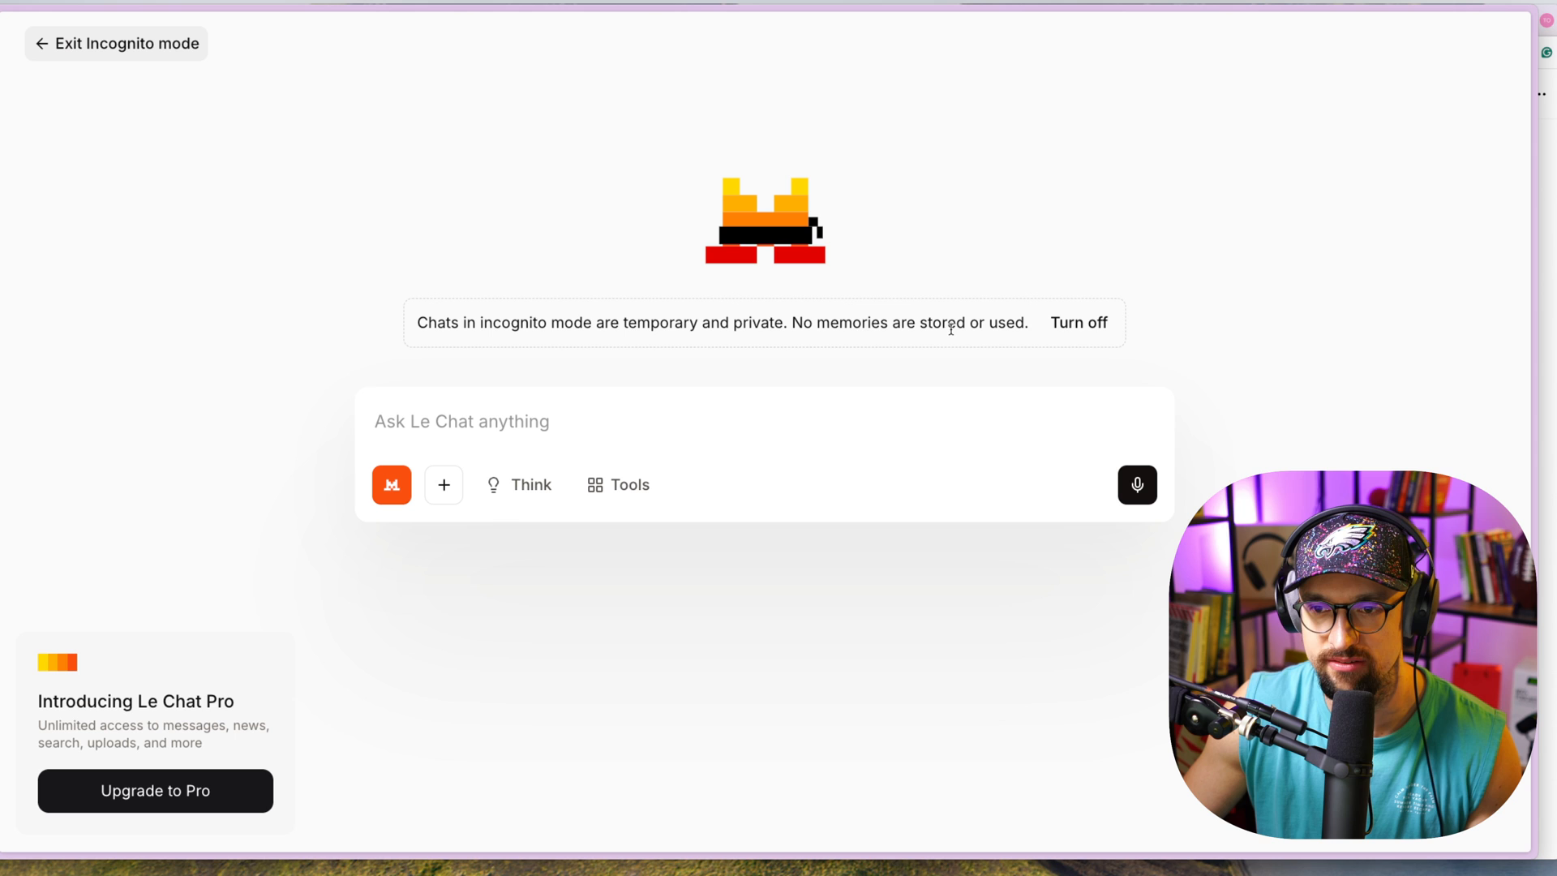
pyautogui.click(117, 44)
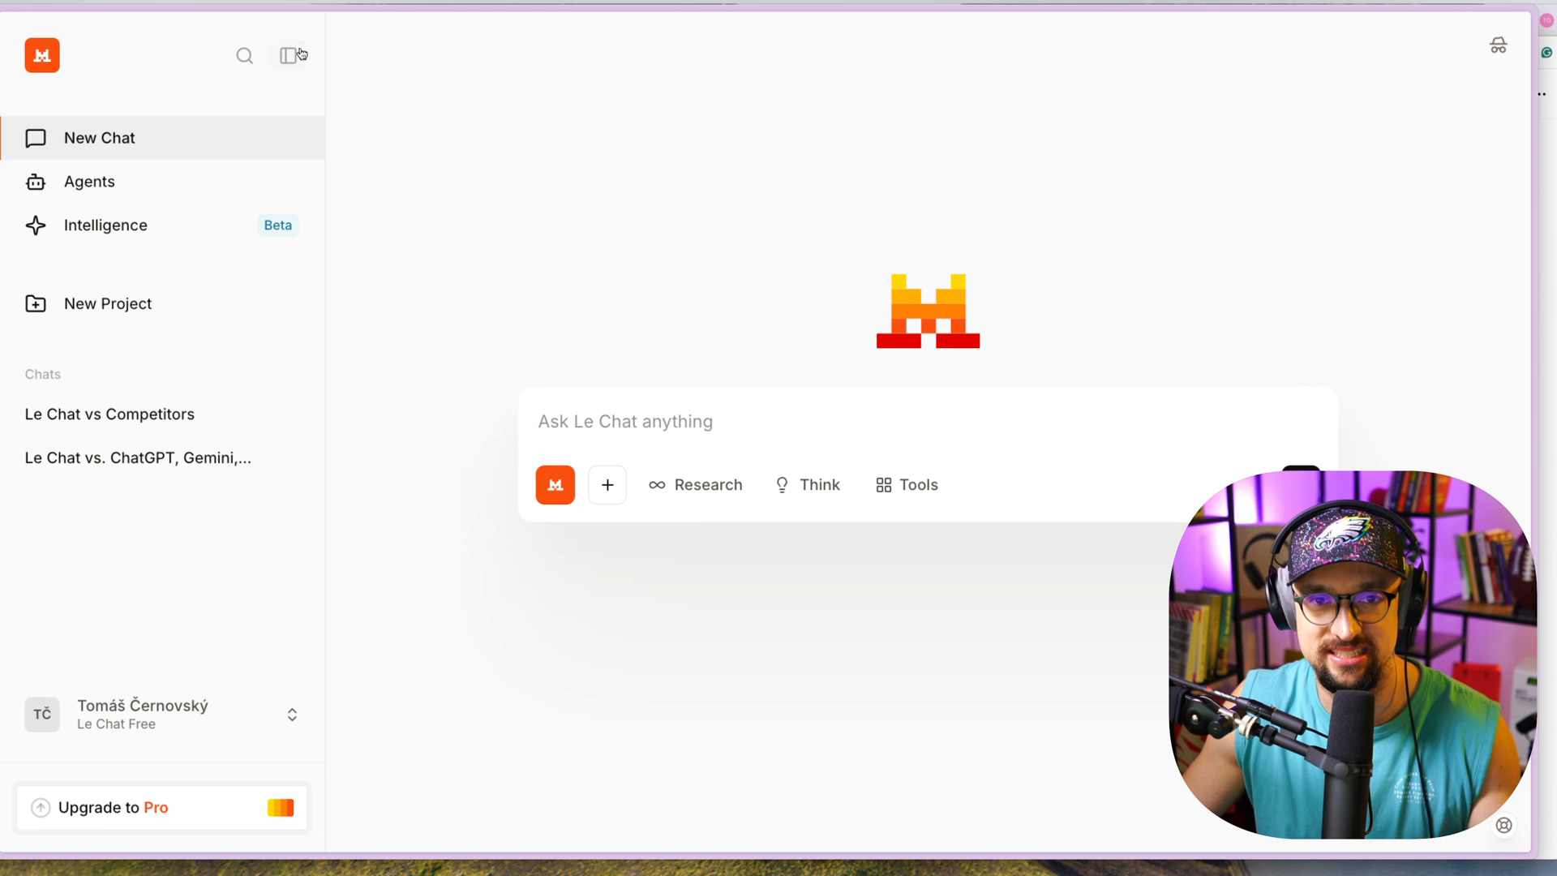
# Collapse the left sidebar so only the empty new chat remains
pyautogui.click(289, 55)
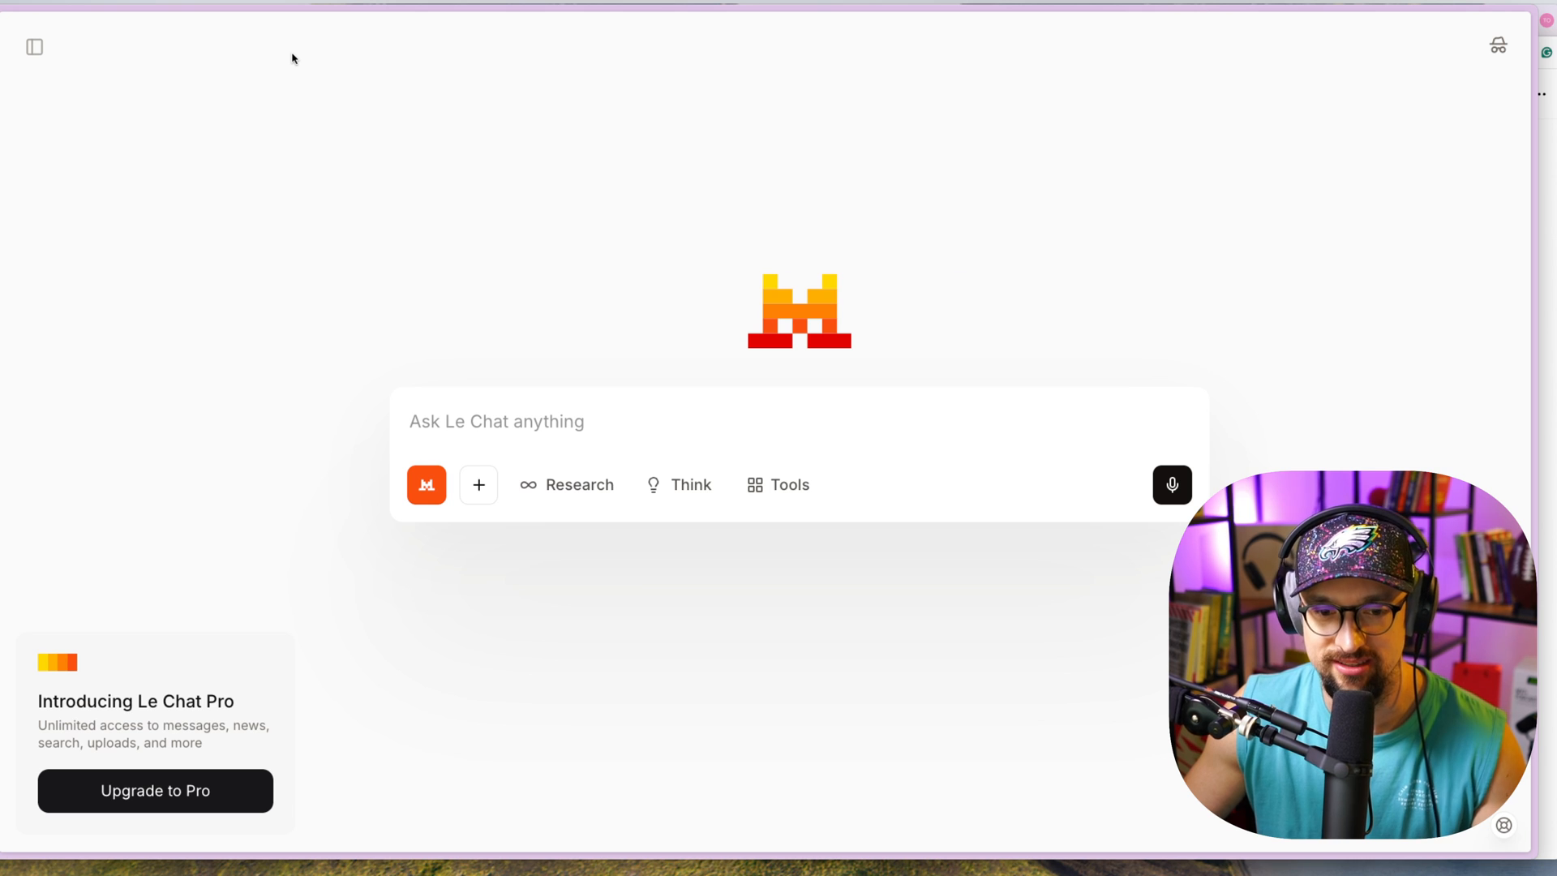
pyautogui.moveTo(42, 262)
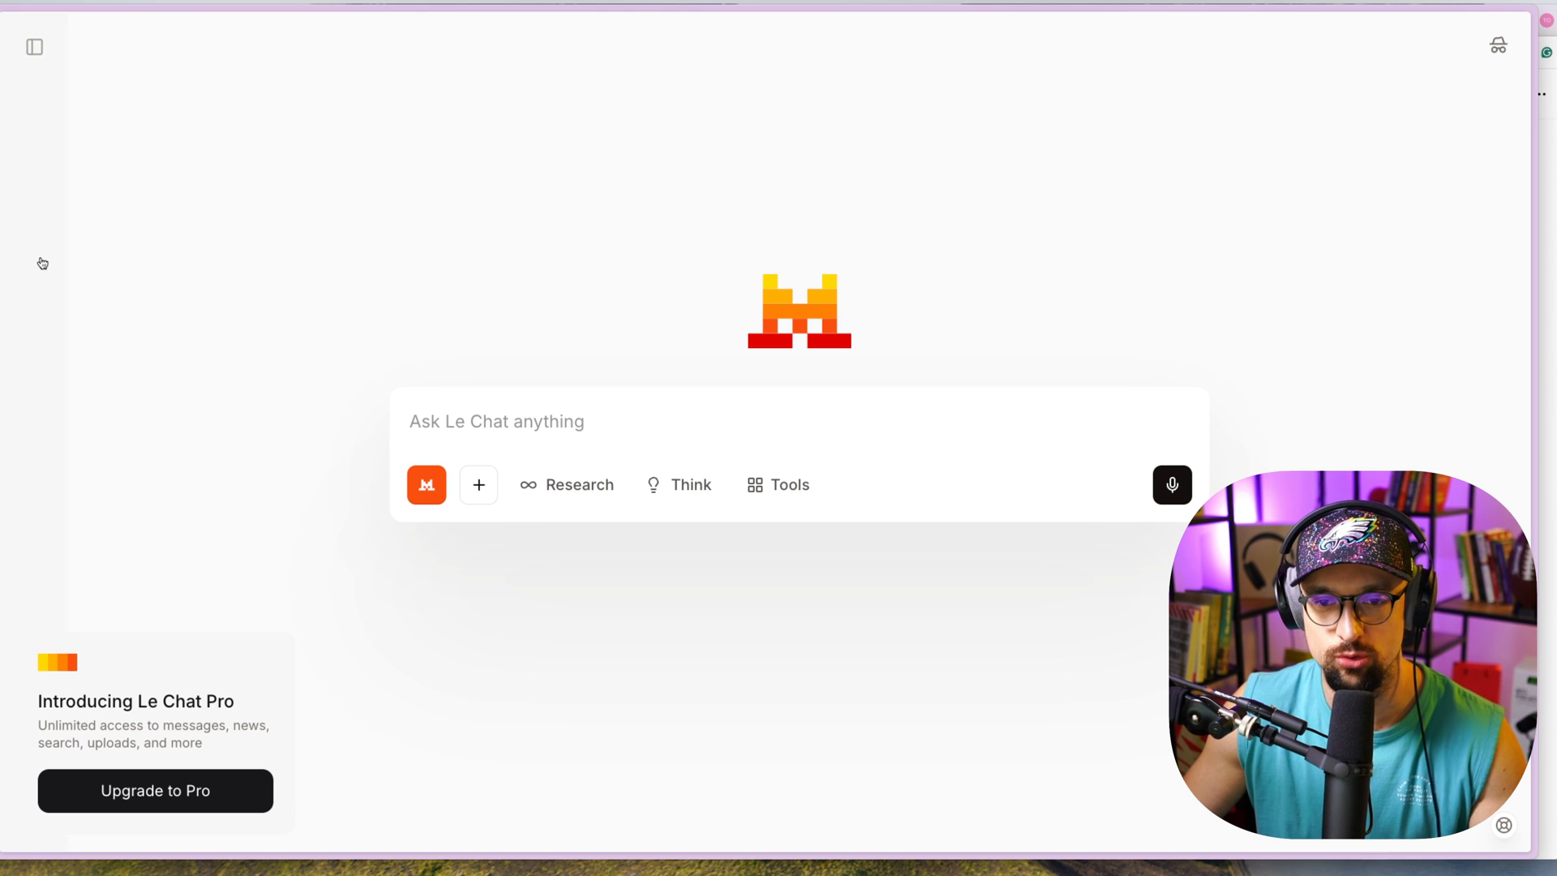
pyautogui.moveTo(279, 299)
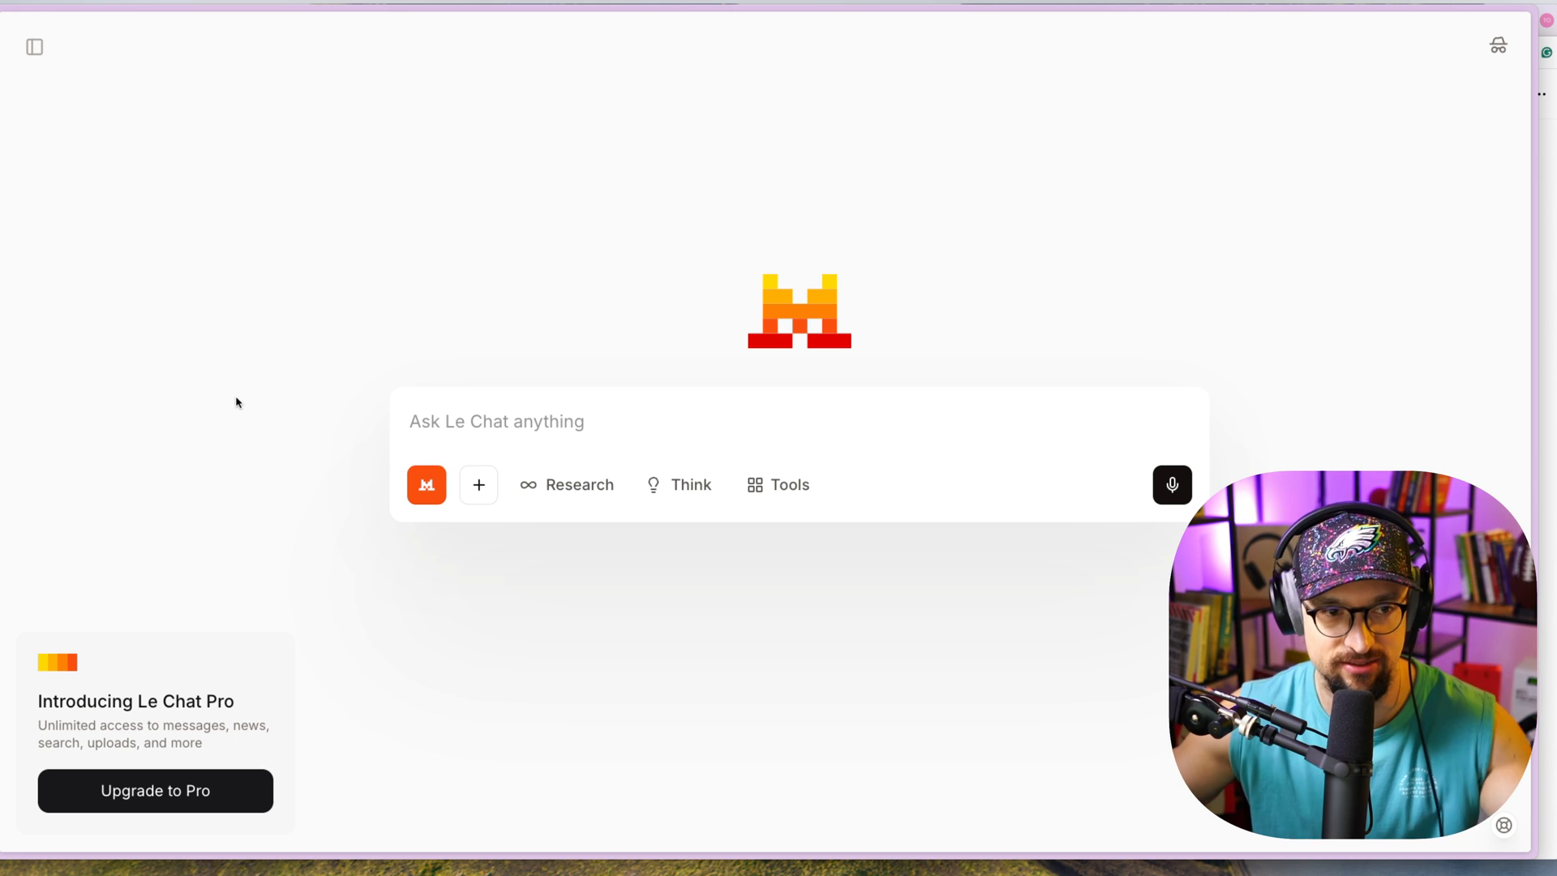
pyautogui.moveTo(224, 400)
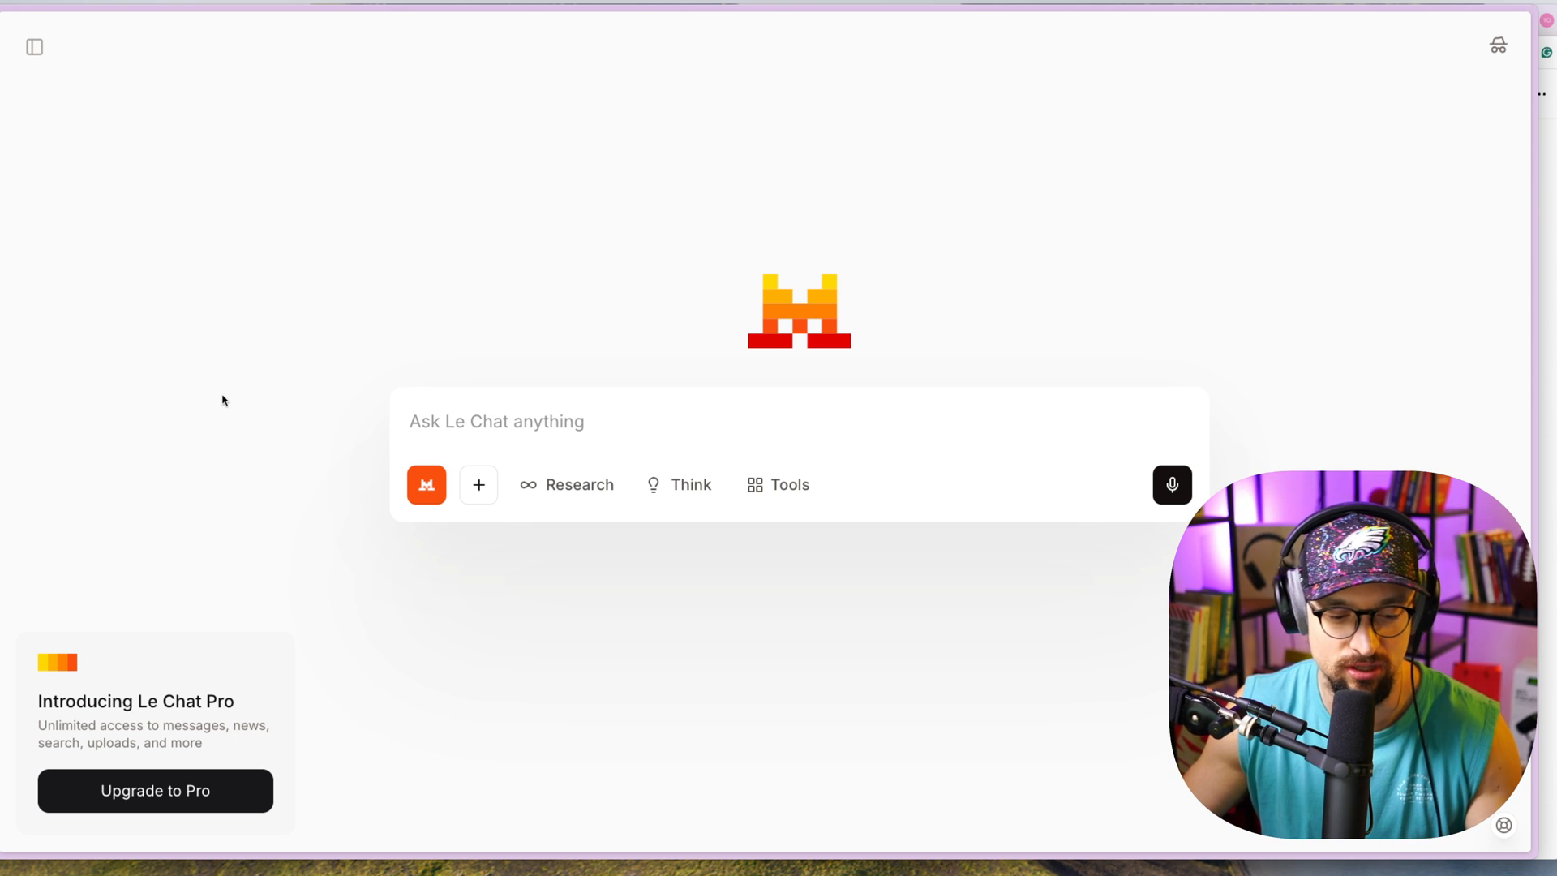
pyautogui.moveTo(247, 393)
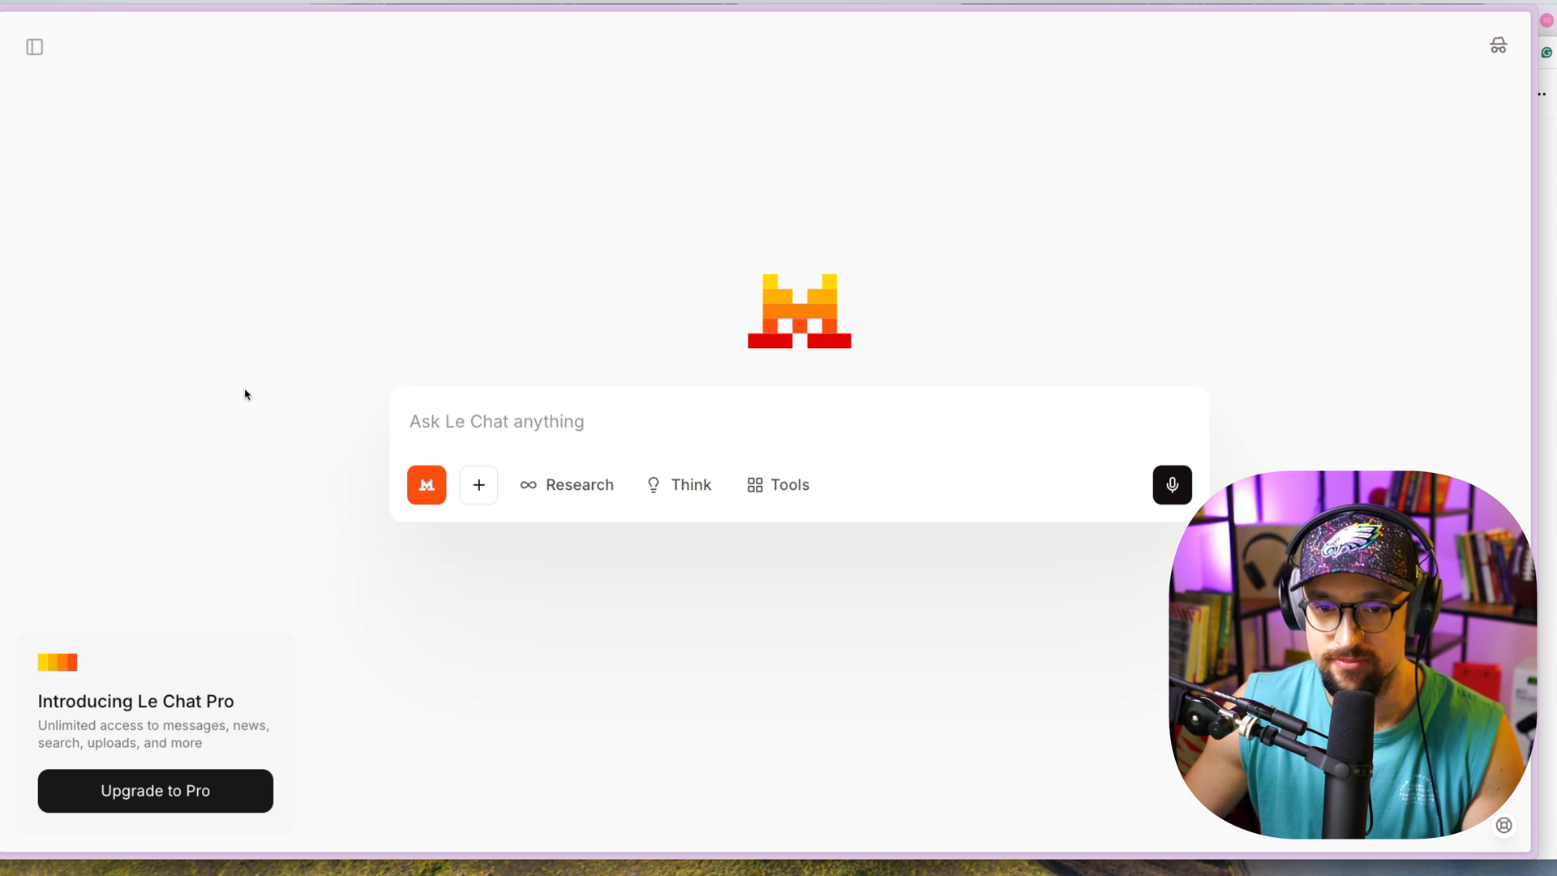